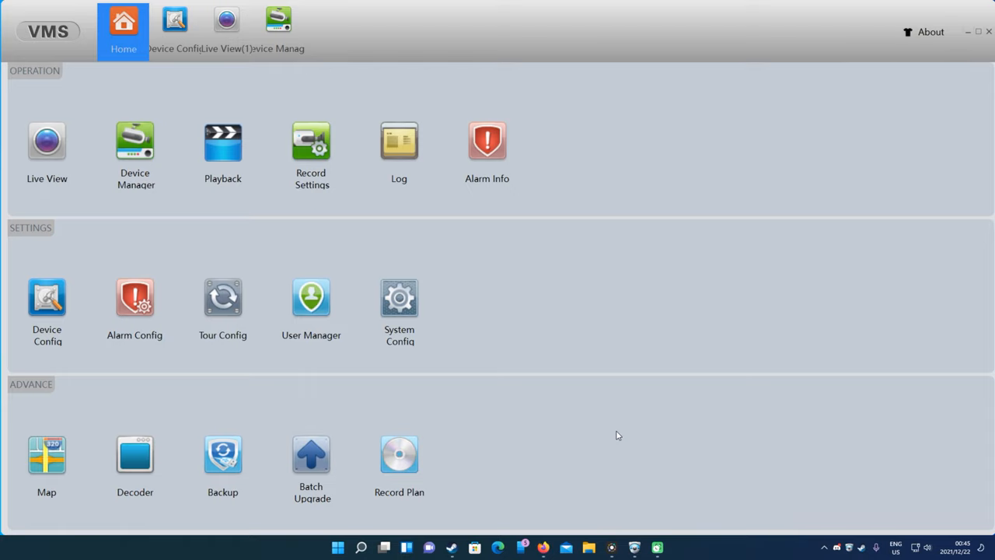
mouse_move(557, 408)
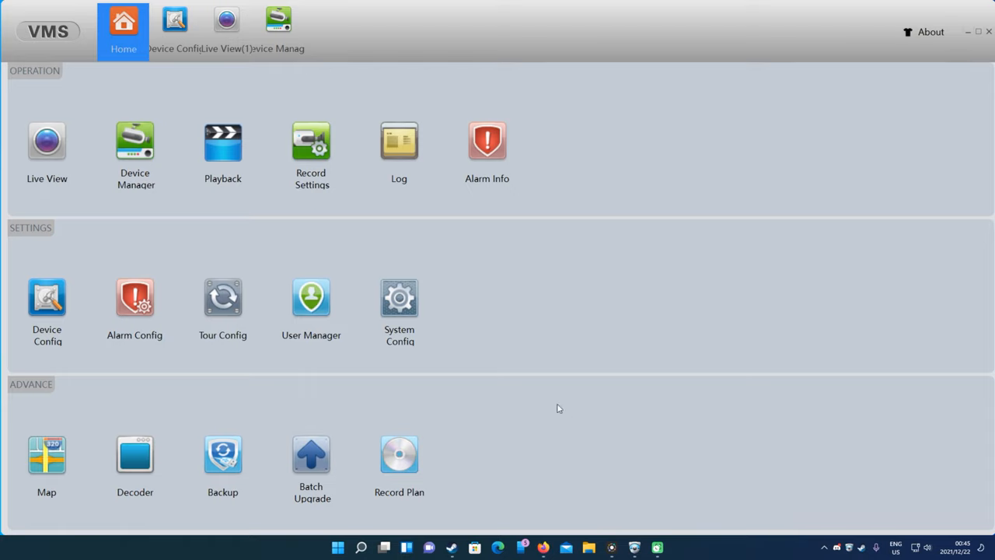
mouse_move(510, 391)
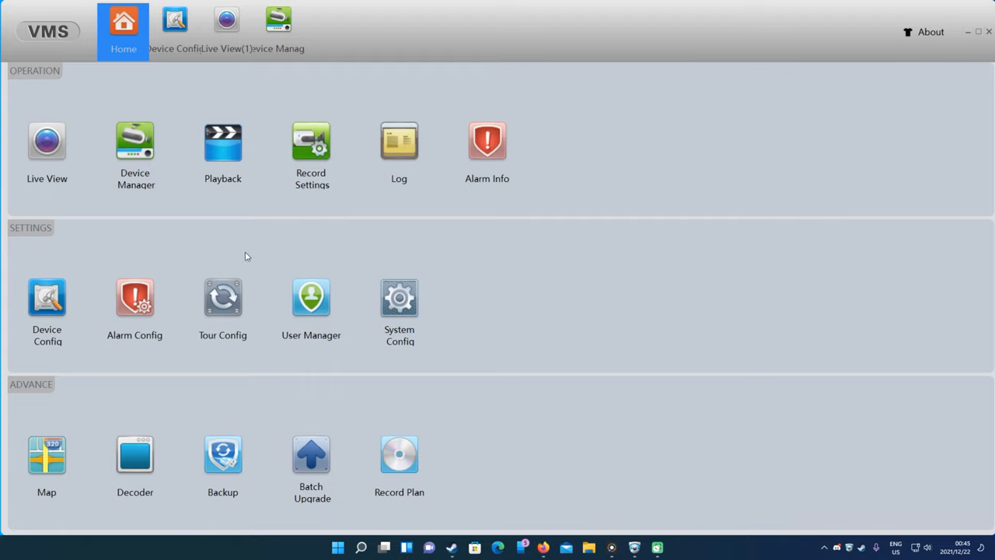
mouse_move(135, 143)
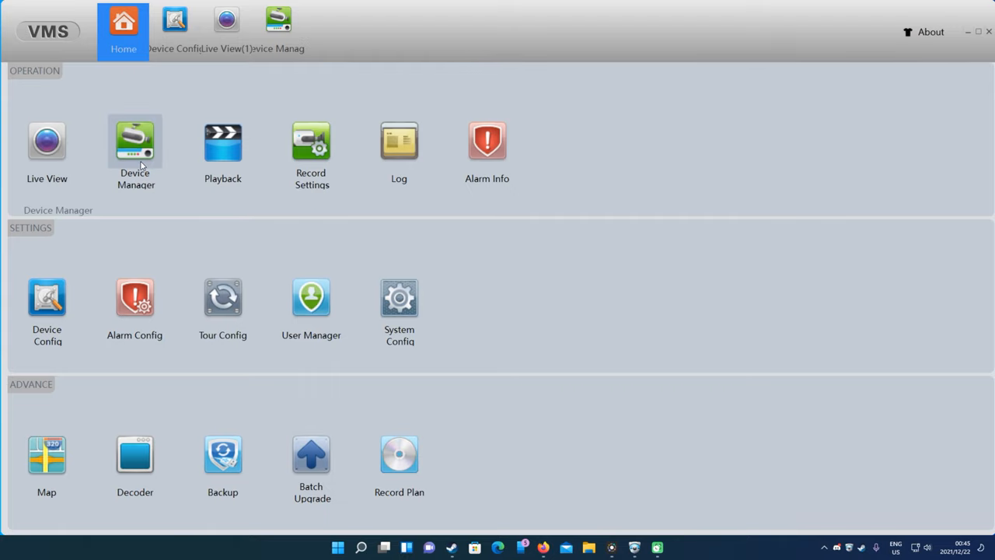
Step: In the device manager, view the Home recorder's details and the Add Device form, cancelling both
click(136, 148)
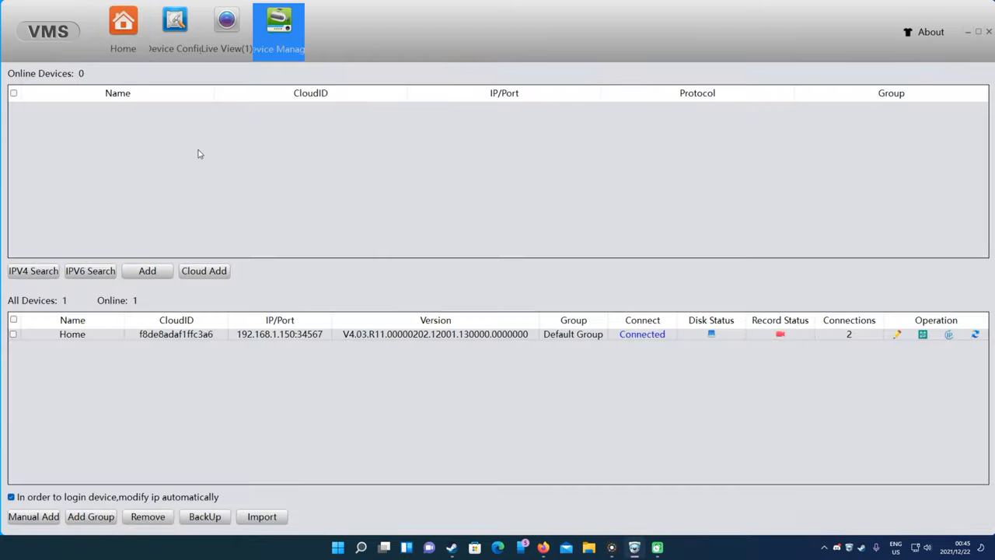
mouse_move(238, 236)
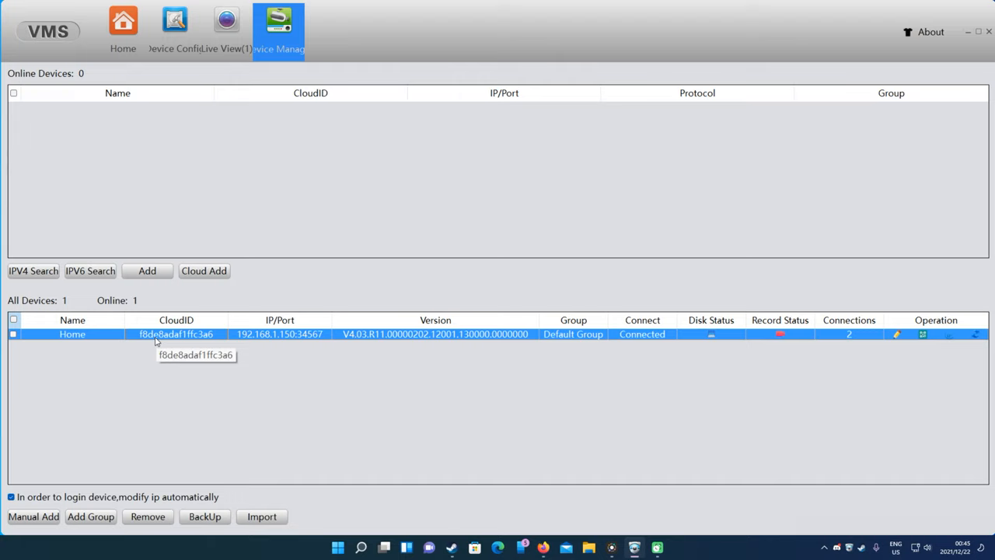
mouse_move(163, 339)
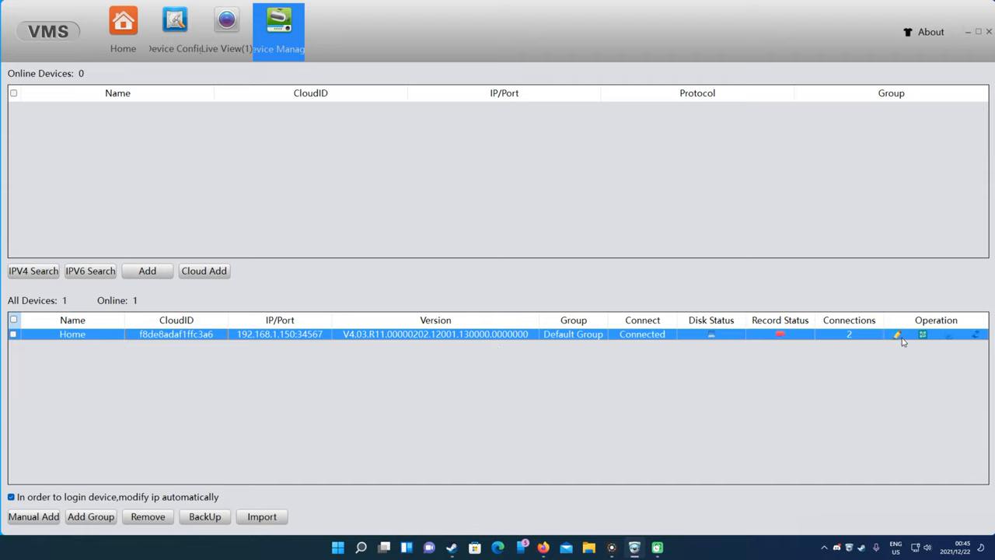
click(896, 334)
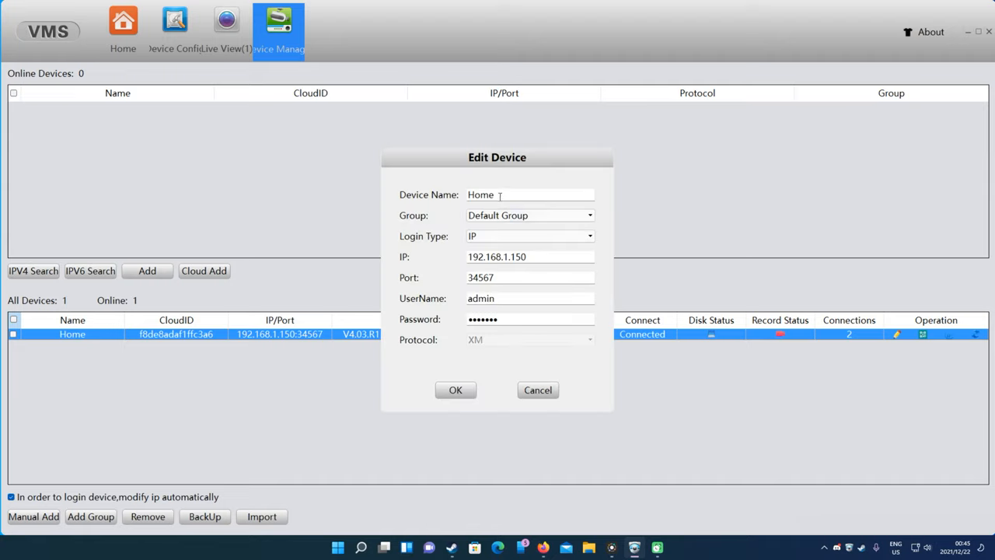
click(33, 516)
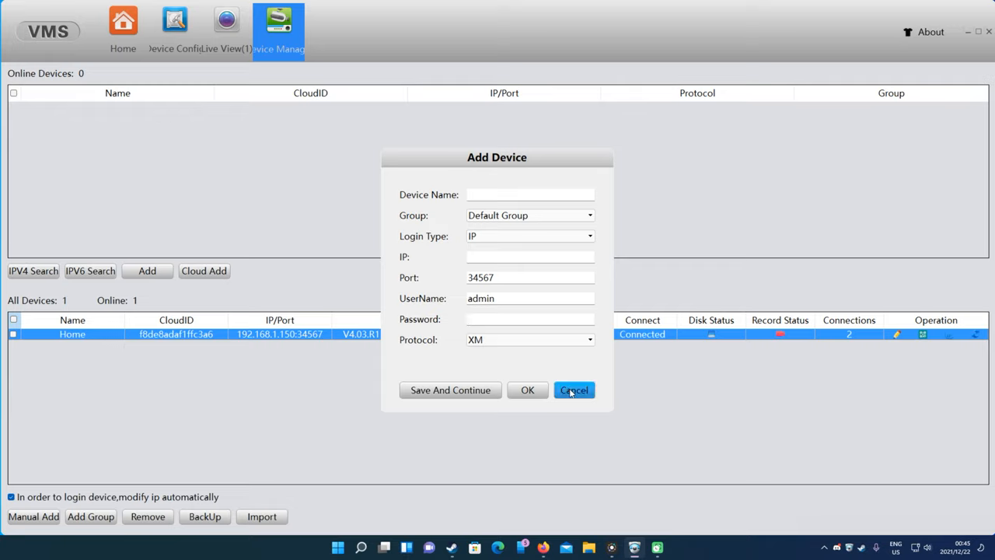
click(573, 390)
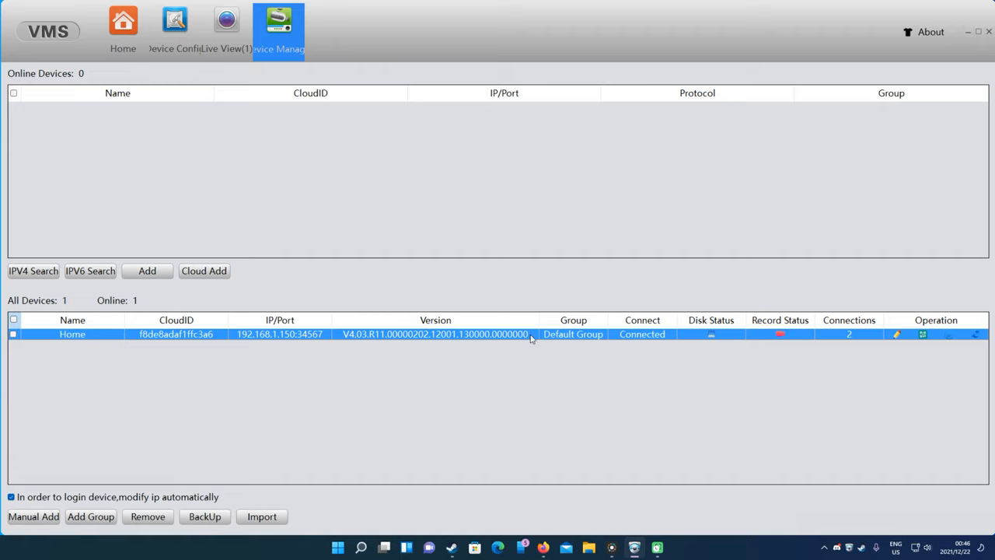
mouse_move(348, 356)
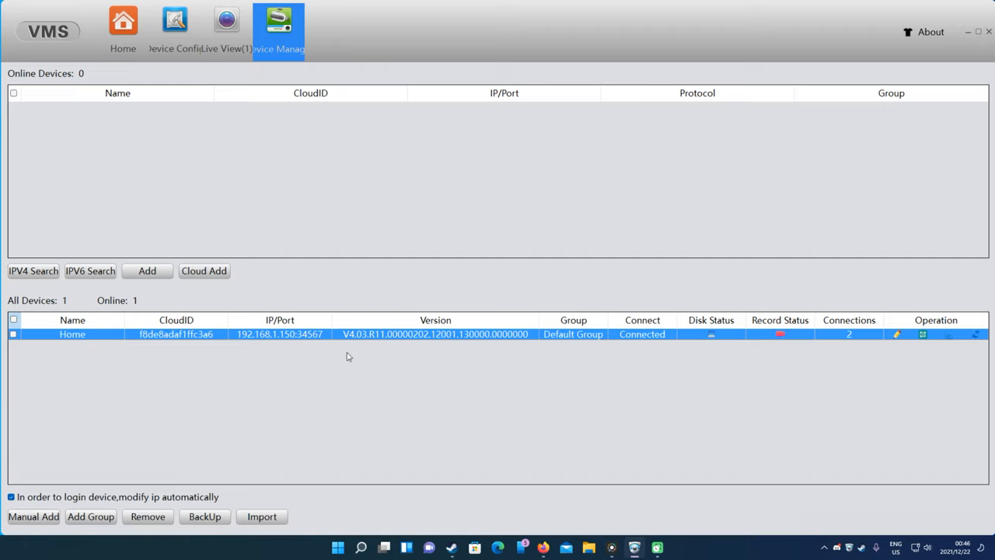
Step: From Home, enter Live View and bring up CAM01's preview options in the Devices tree
click(122, 23)
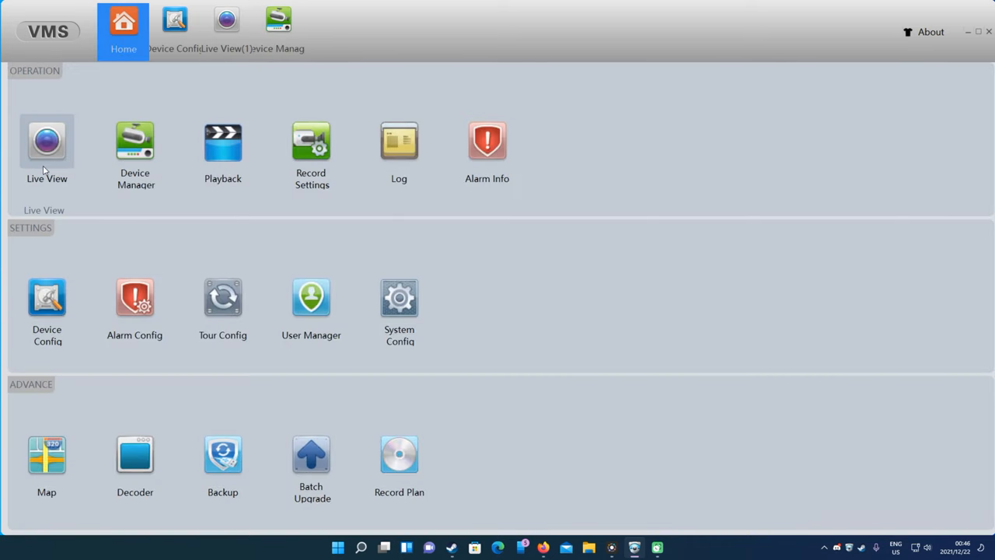
click(46, 144)
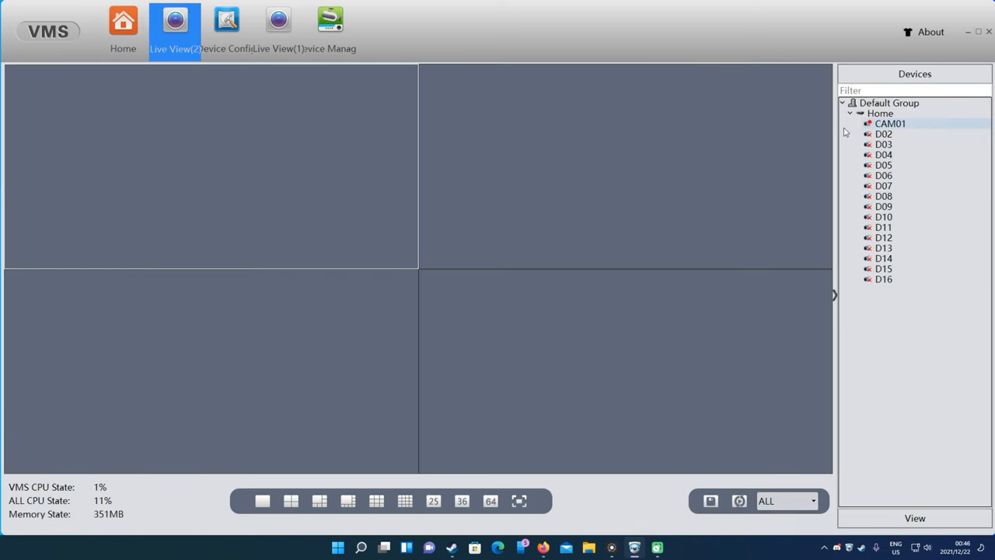
right_click(890, 124)
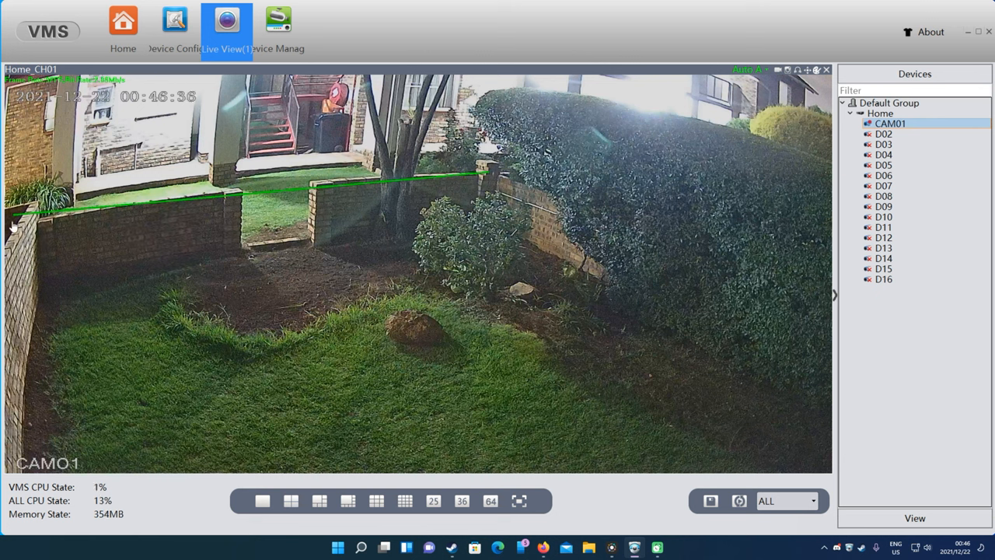
mouse_move(474, 184)
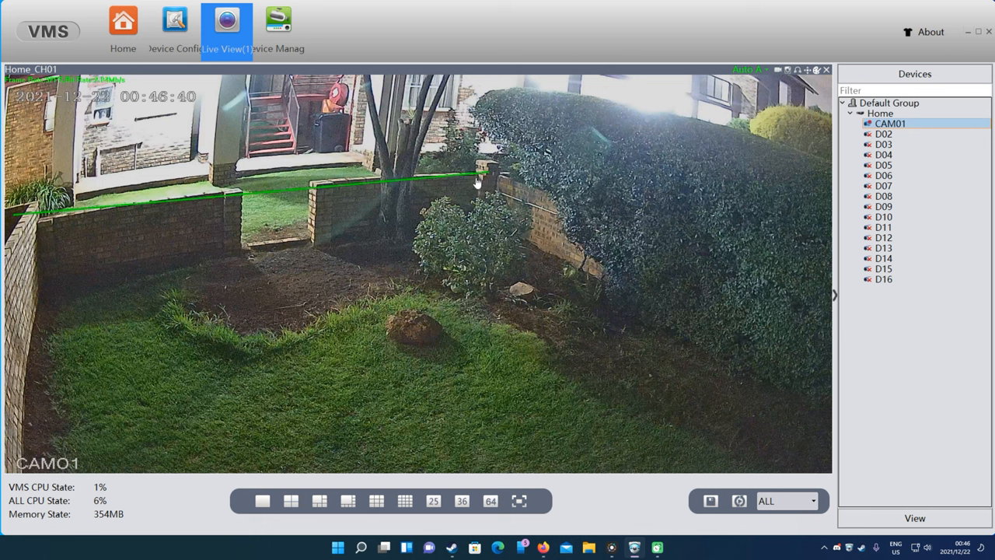
mouse_move(285, 192)
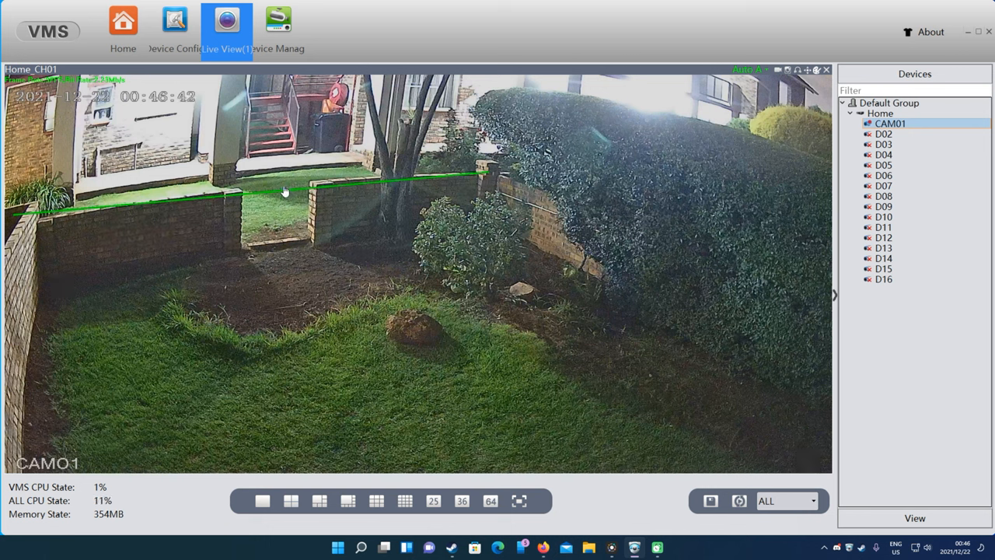
mouse_move(294, 305)
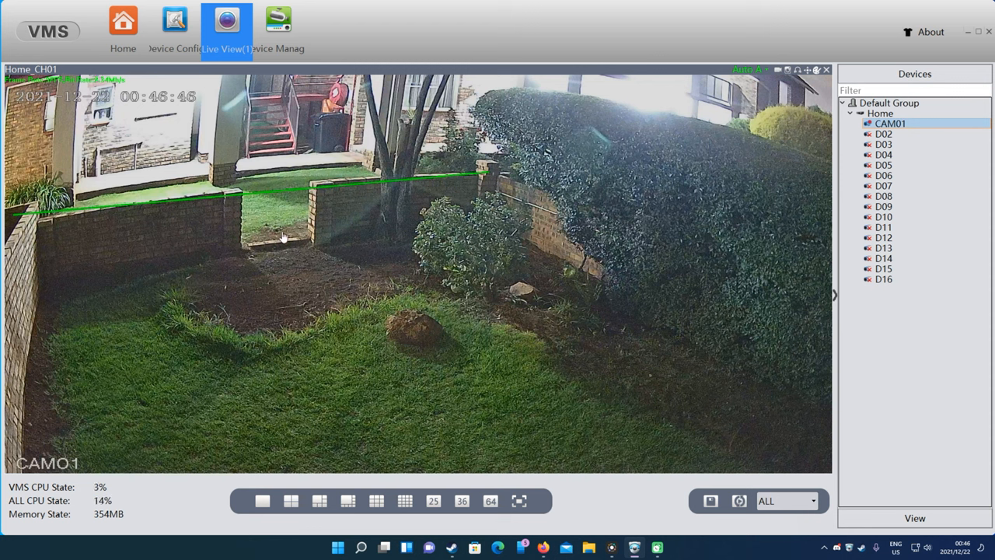
mouse_move(16, 363)
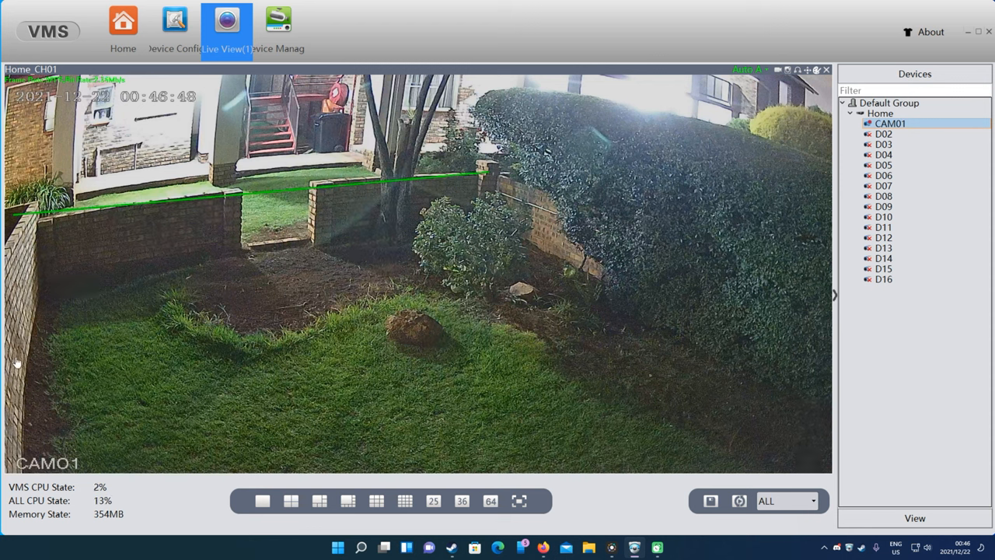
mouse_move(272, 254)
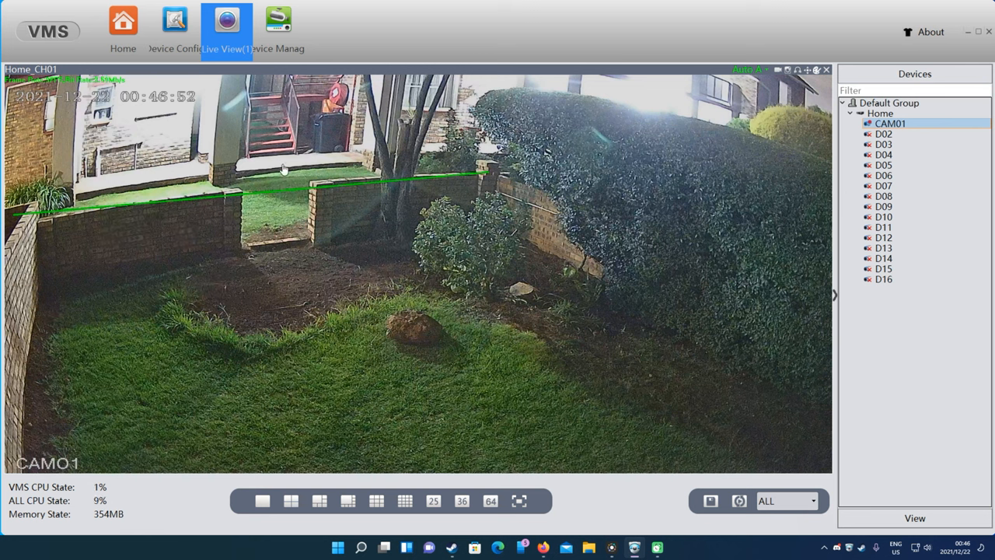
mouse_move(286, 201)
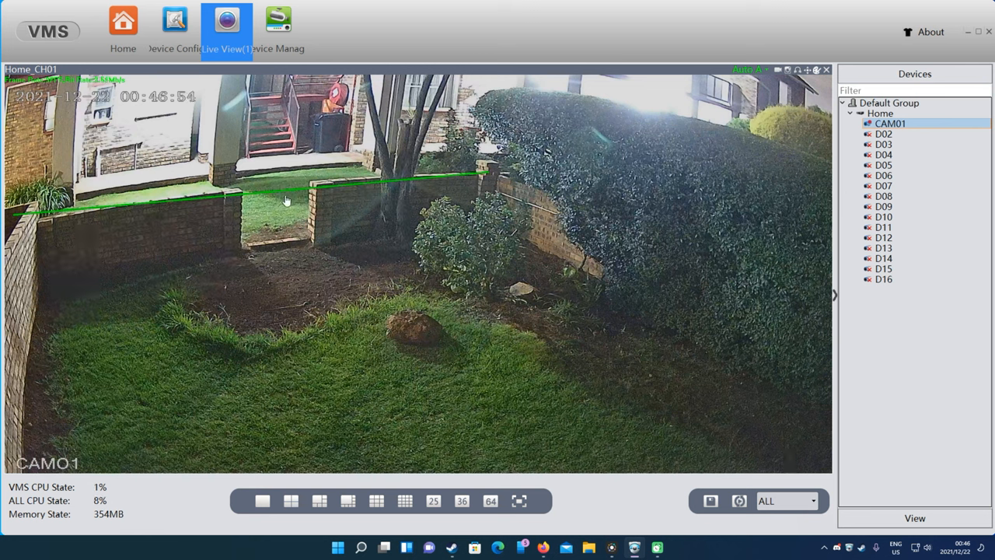
mouse_move(284, 251)
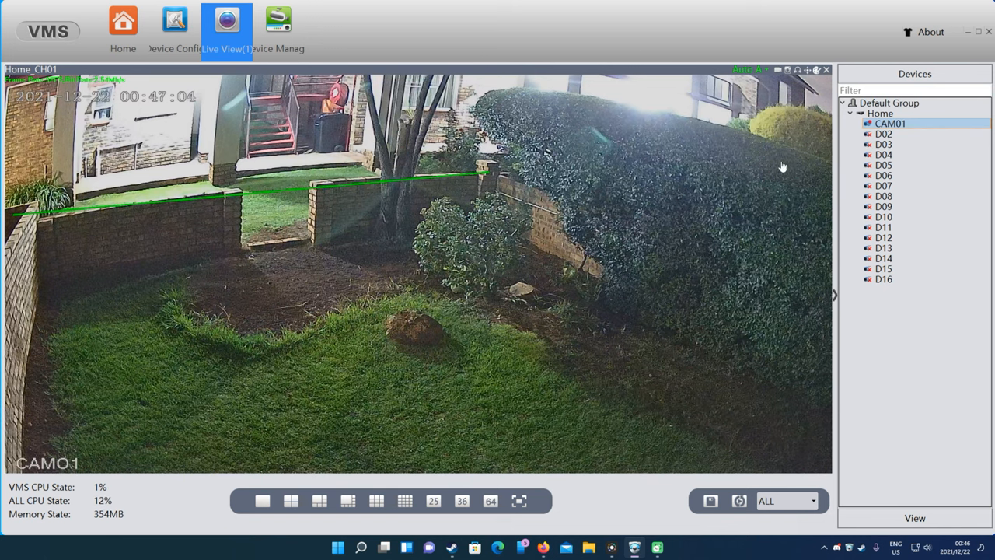
Step: Set CAM01's main-stream resolution to 3M in Encode Config and confirm with OK
click(123, 27)
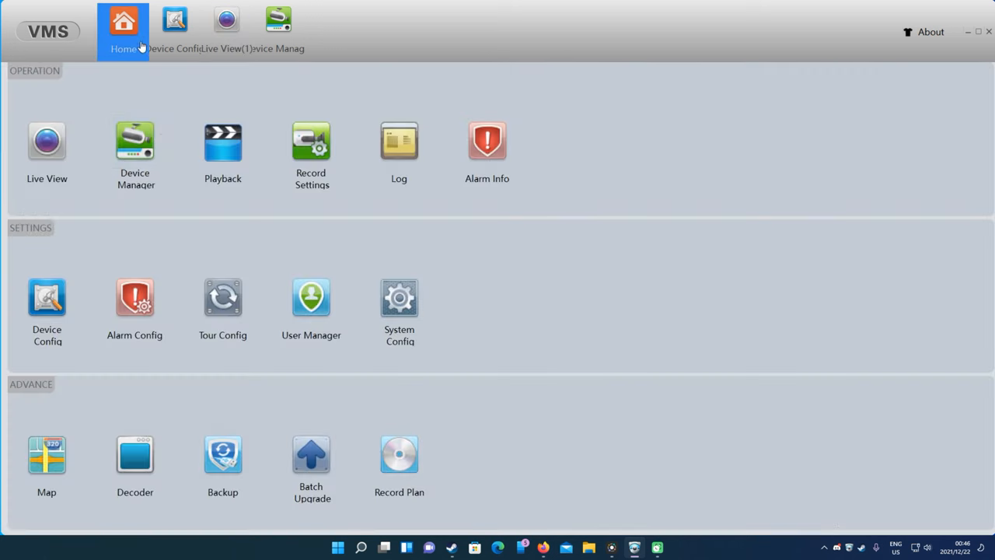
click(278, 23)
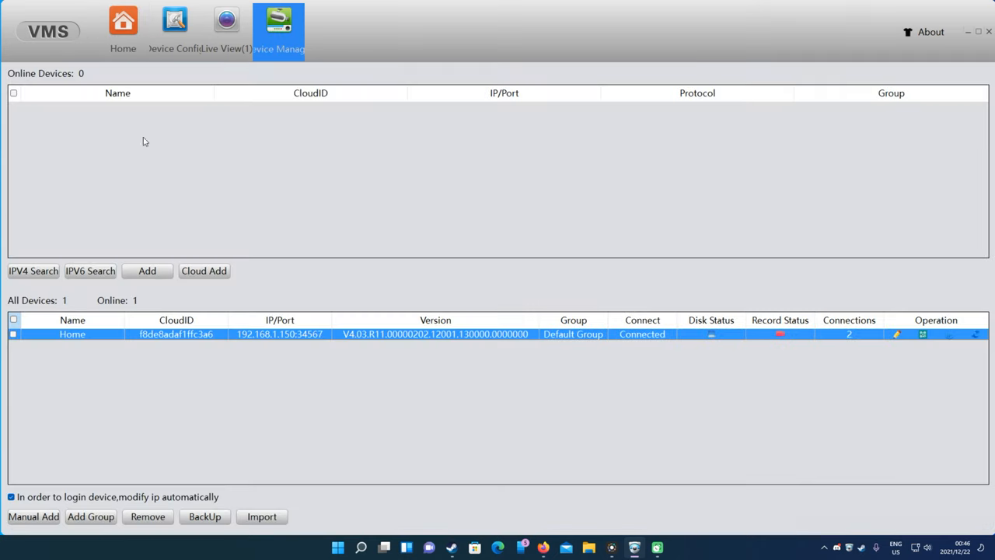
click(123, 23)
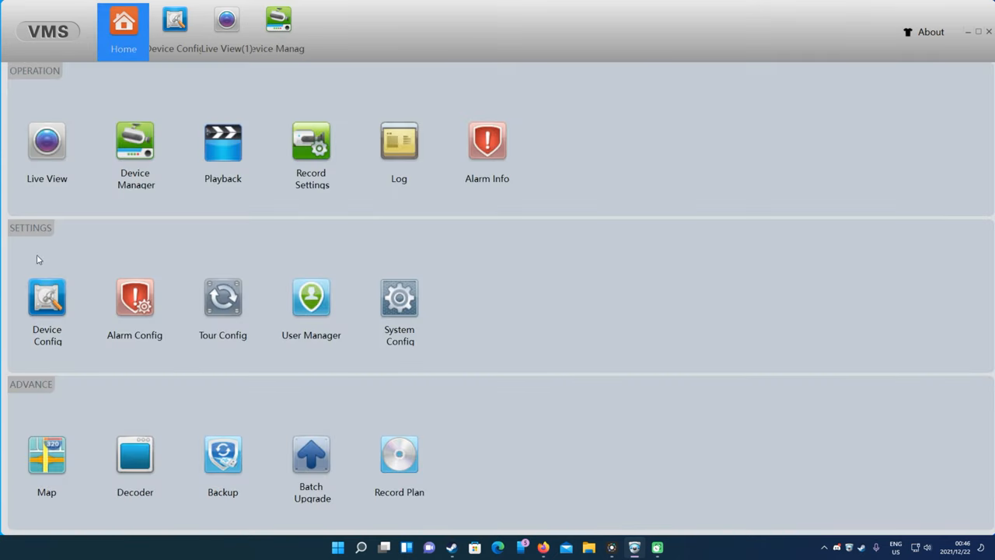
click(174, 20)
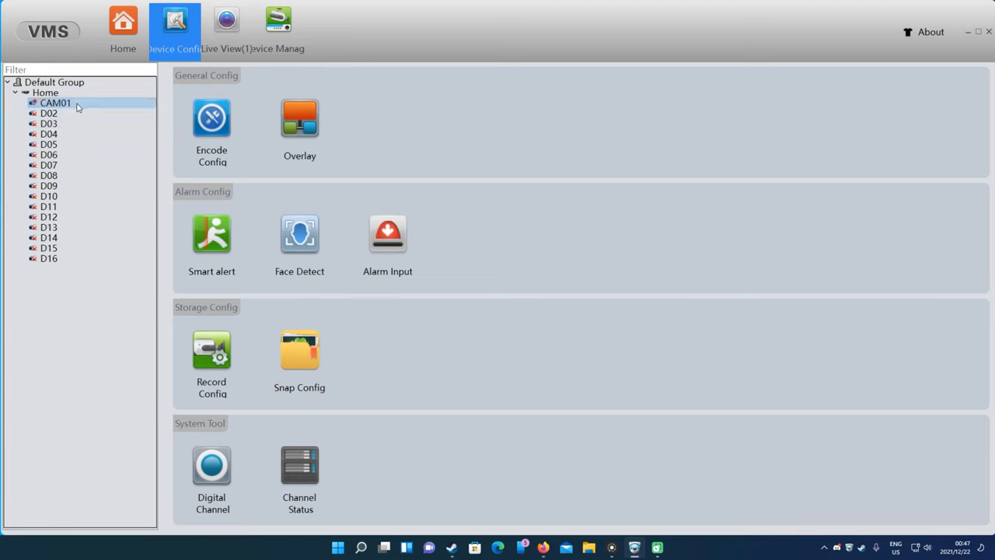
click(211, 118)
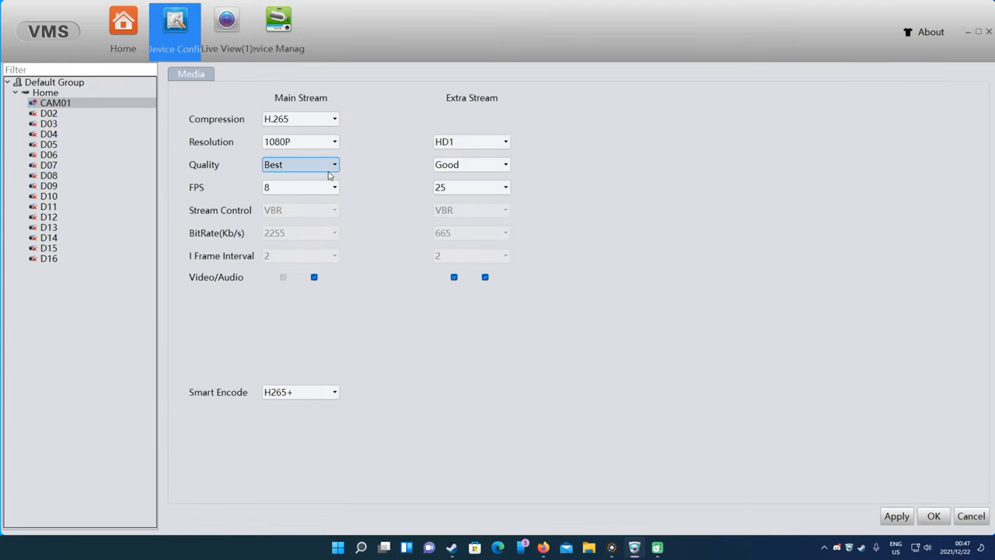
click(300, 141)
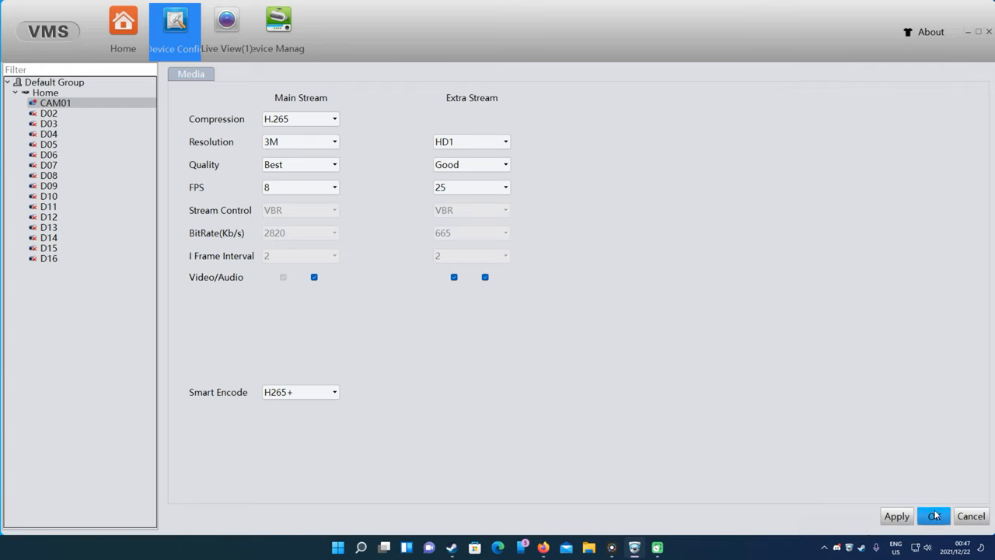
click(934, 515)
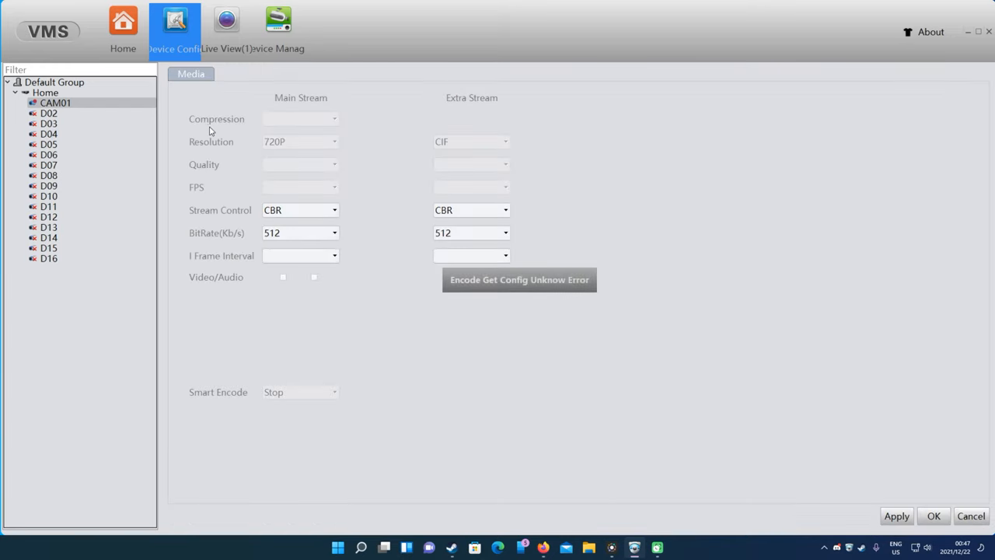
Step: Reselect CAM01, view channel D02, then return to CAM01 in the device tree
click(55, 102)
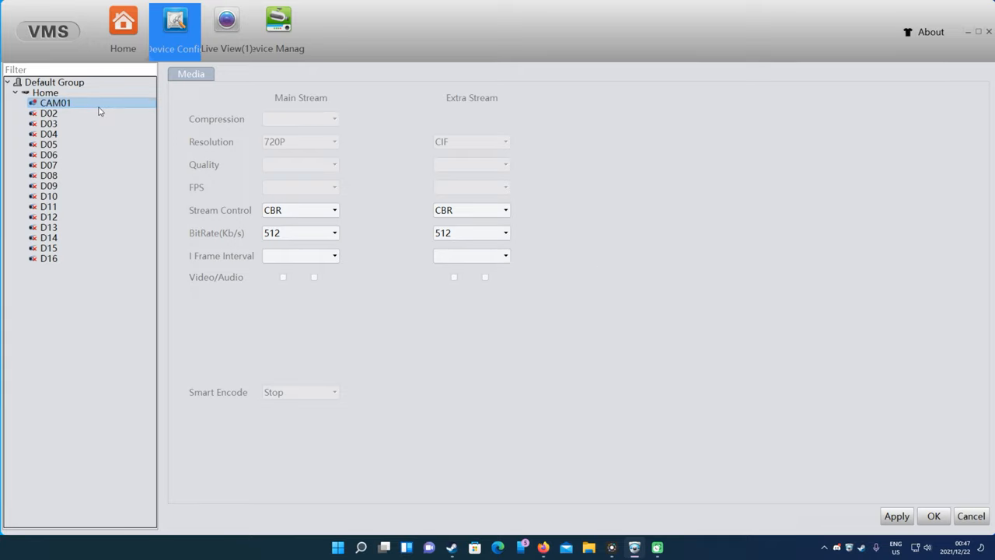
mouse_move(100, 112)
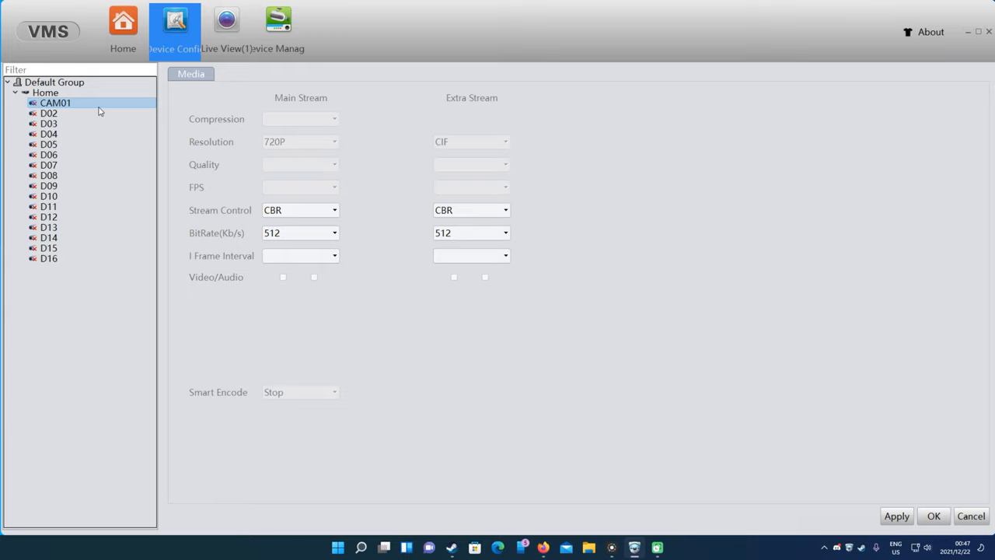
click(48, 113)
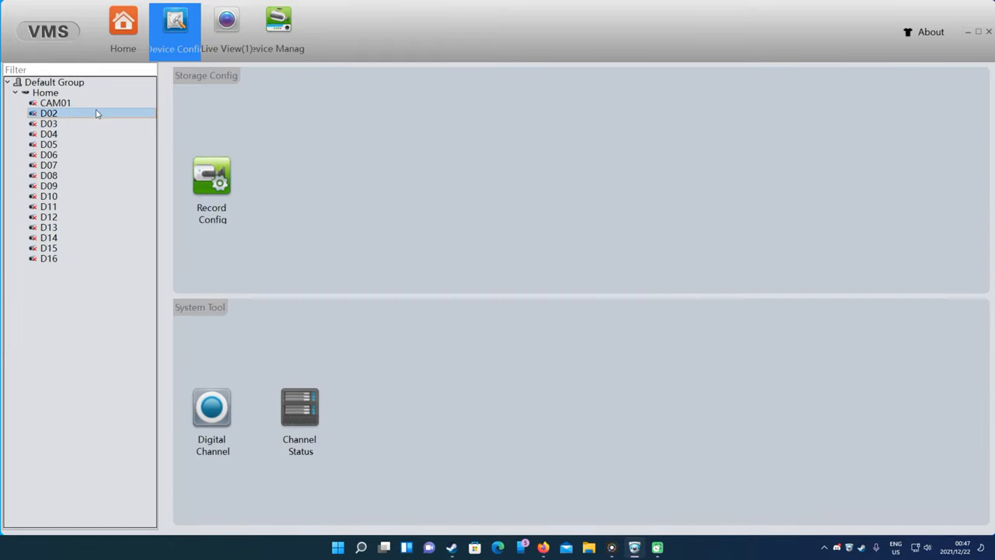
click(55, 103)
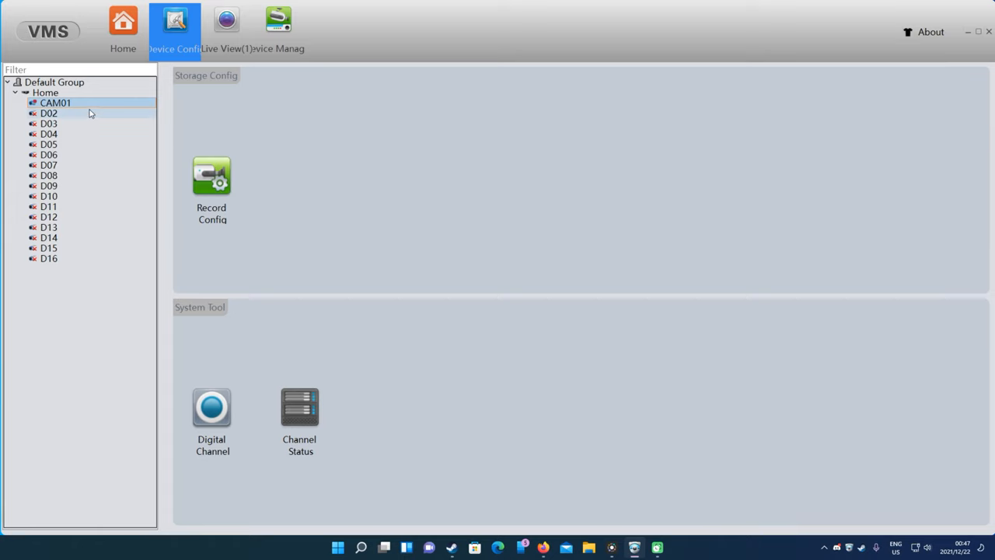
Step: Replace CAM01's overlay channel name with 'Garden'
click(55, 102)
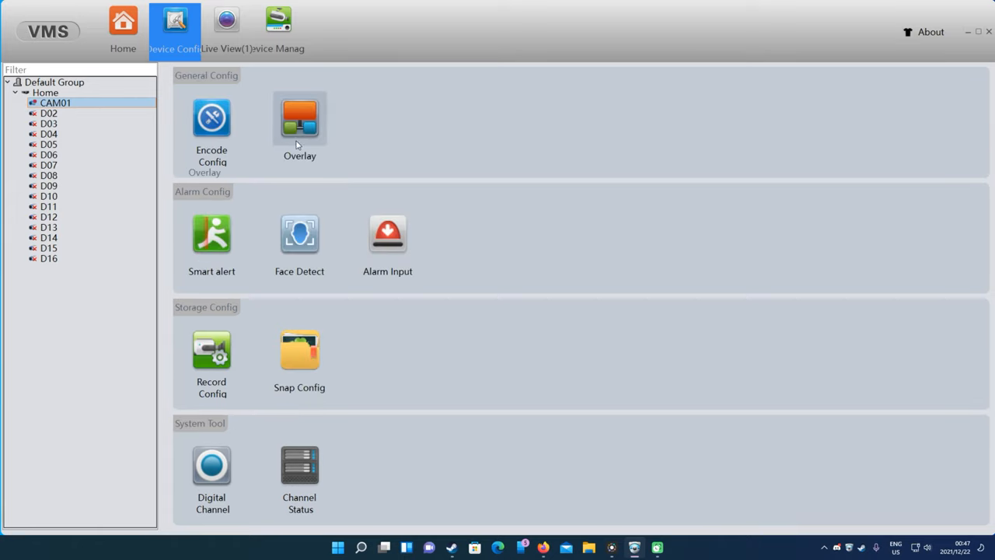
mouse_move(211, 118)
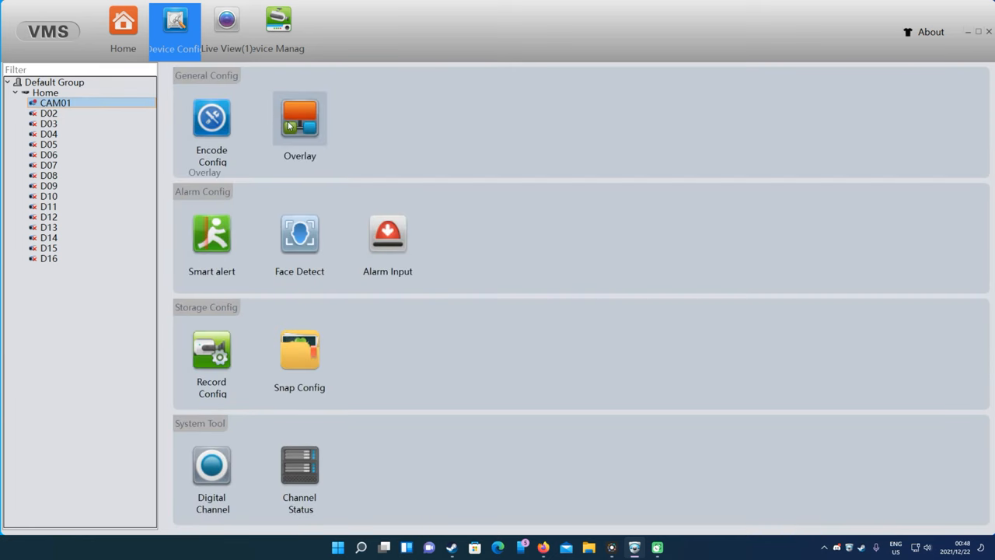
click(299, 119)
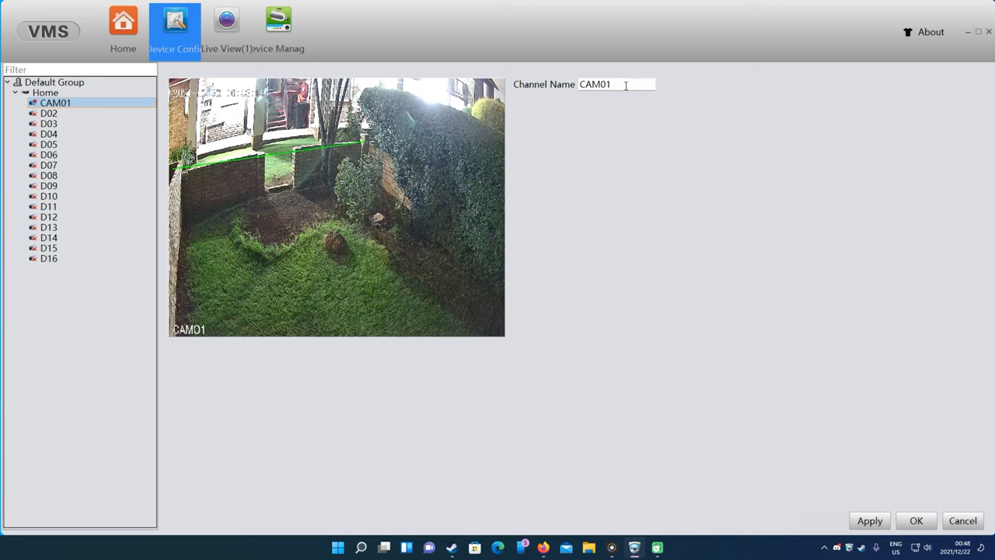
triple_click(595, 84)
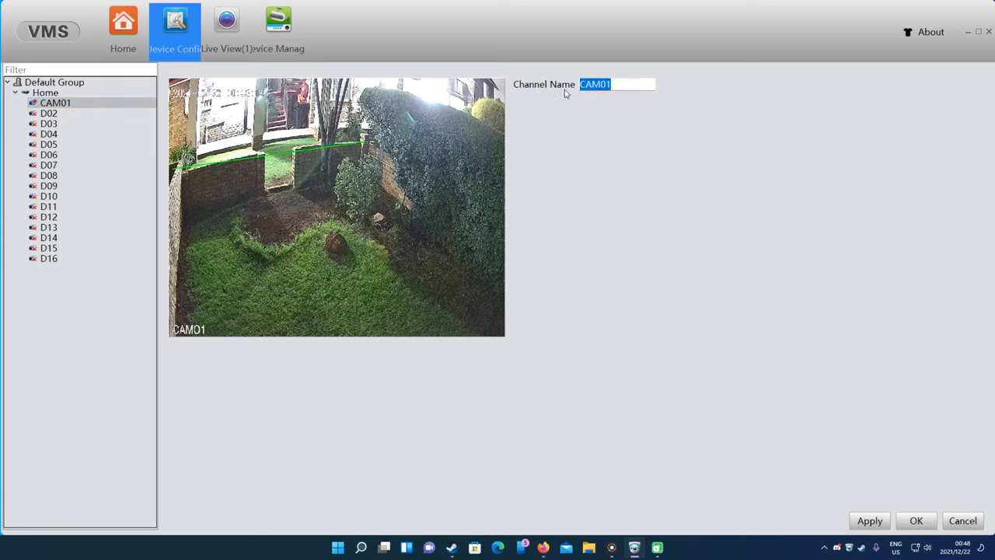
text(Garden)
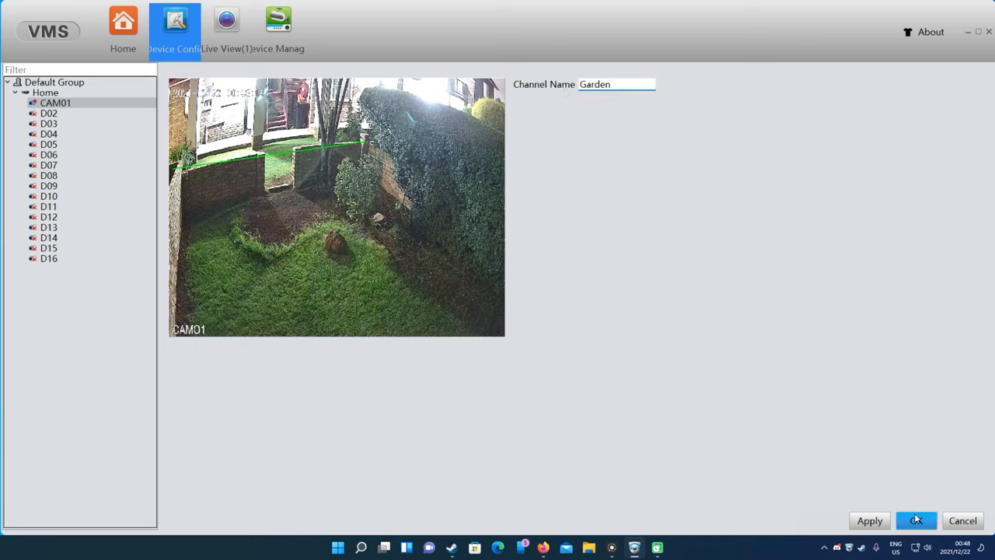
Step: Save the 'Garden' channel name and bring up Smart alert motion detection settings
click(915, 519)
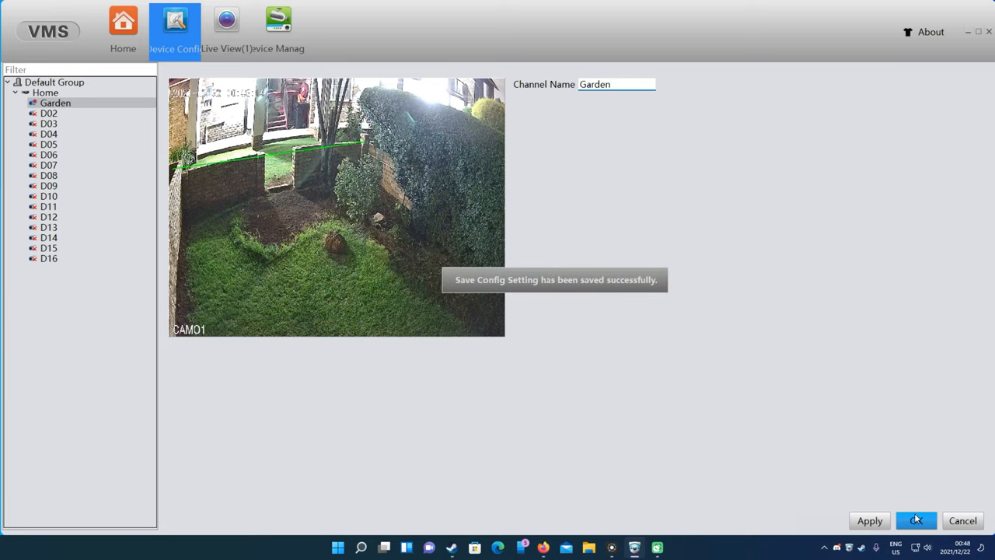
click(916, 520)
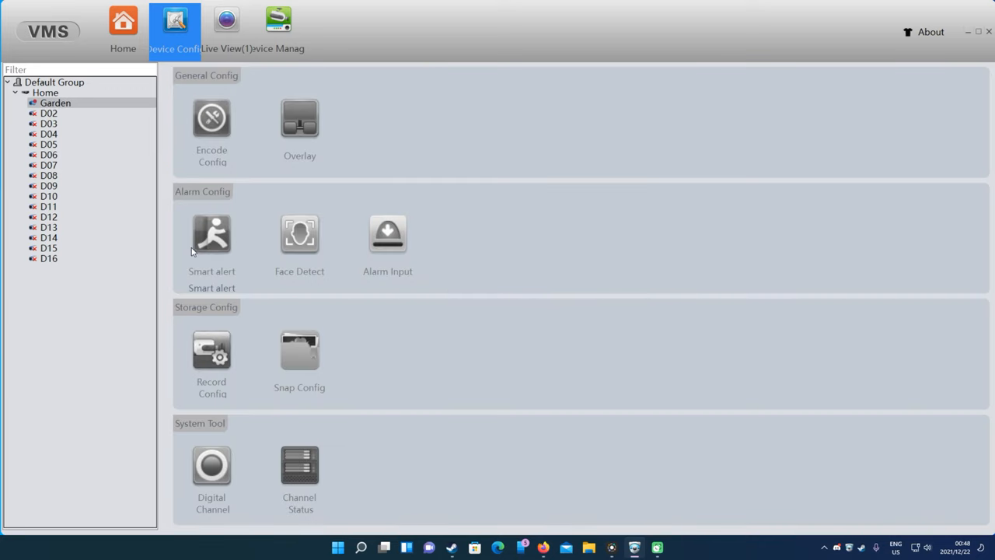
click(211, 233)
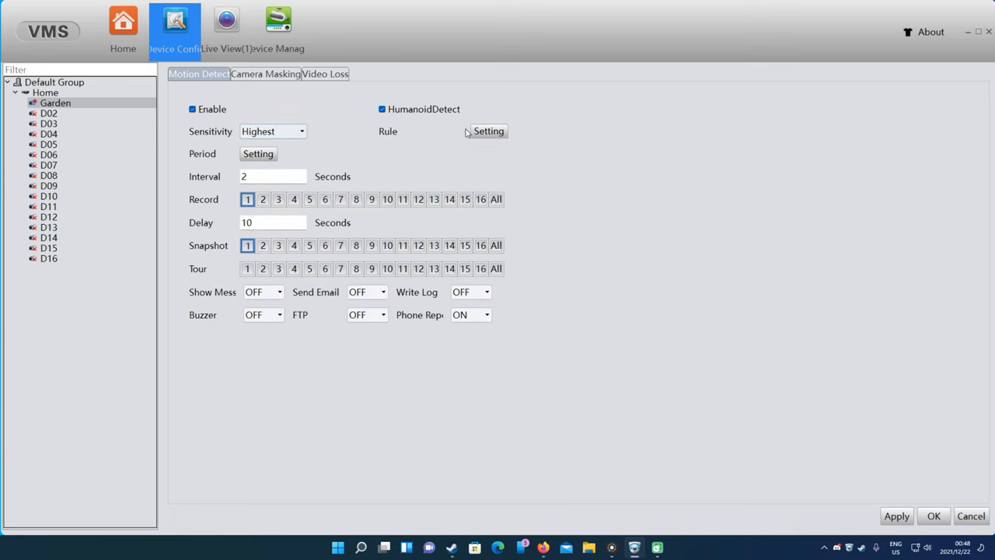
click(488, 130)
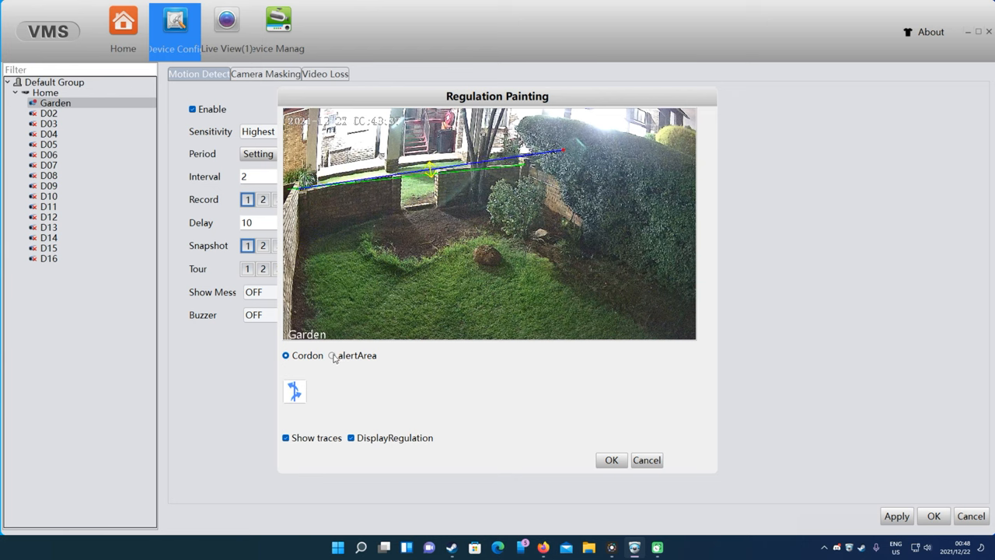
click(331, 355)
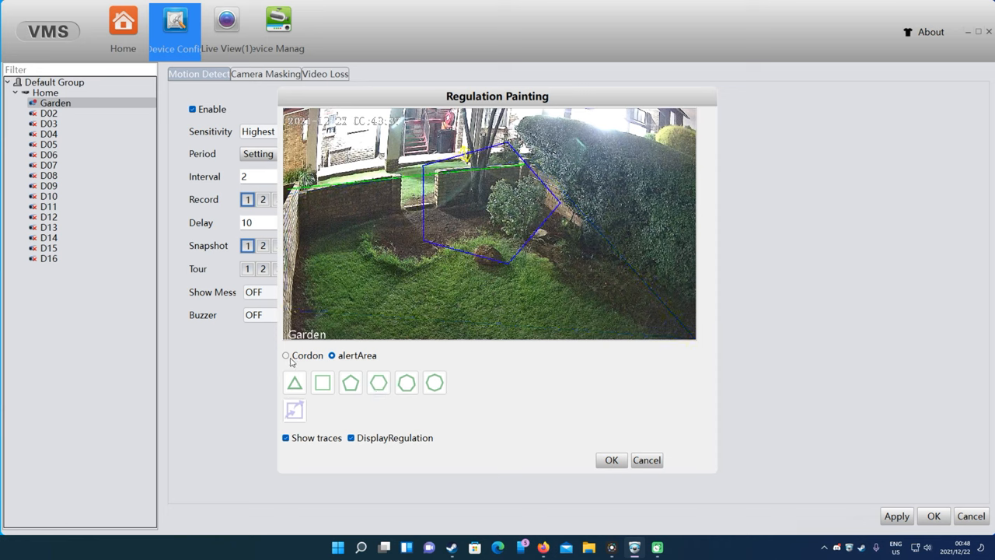
click(286, 355)
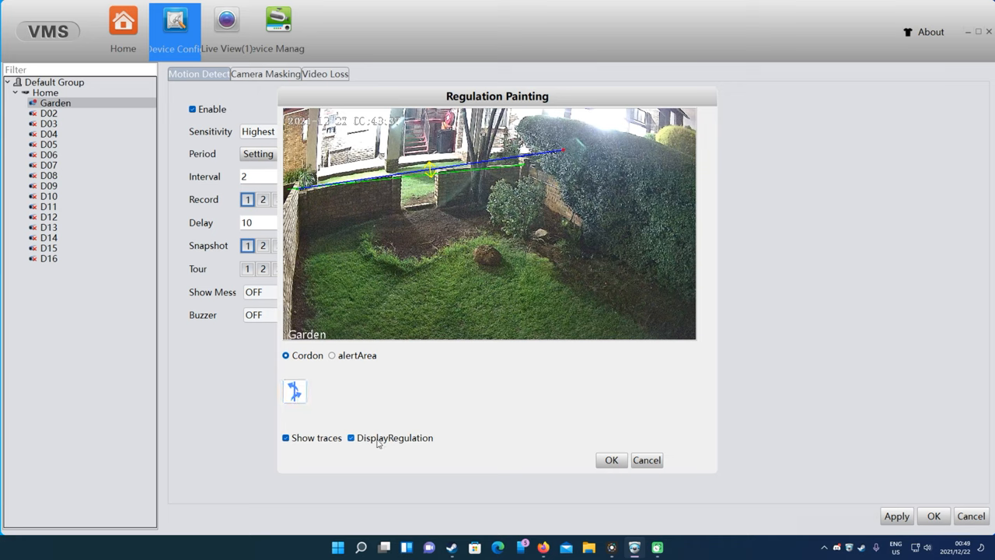
click(350, 437)
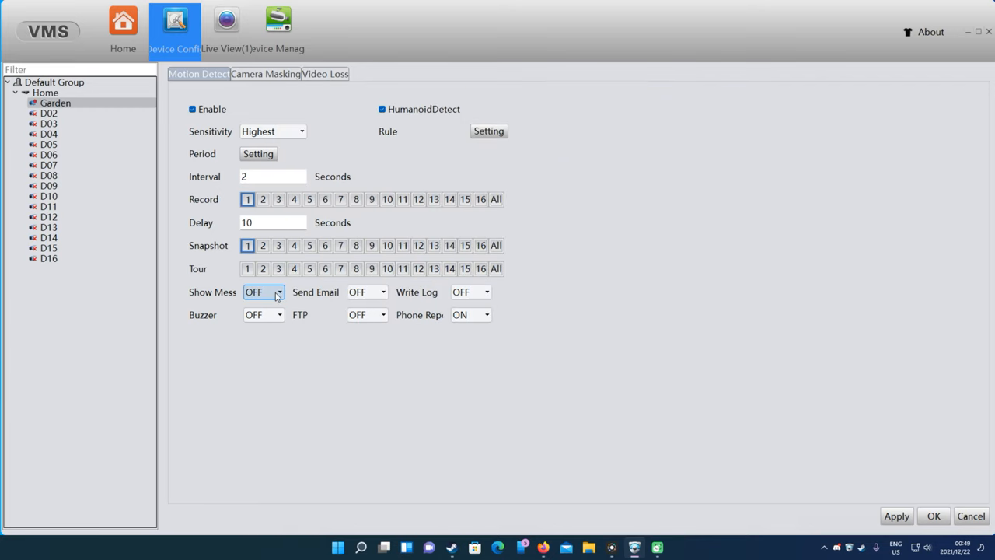
click(488, 131)
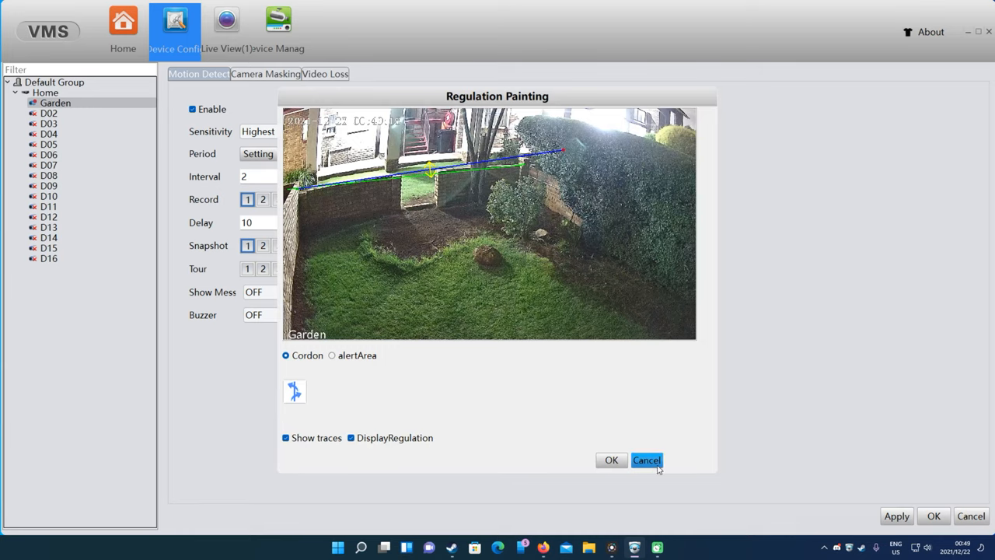
click(646, 460)
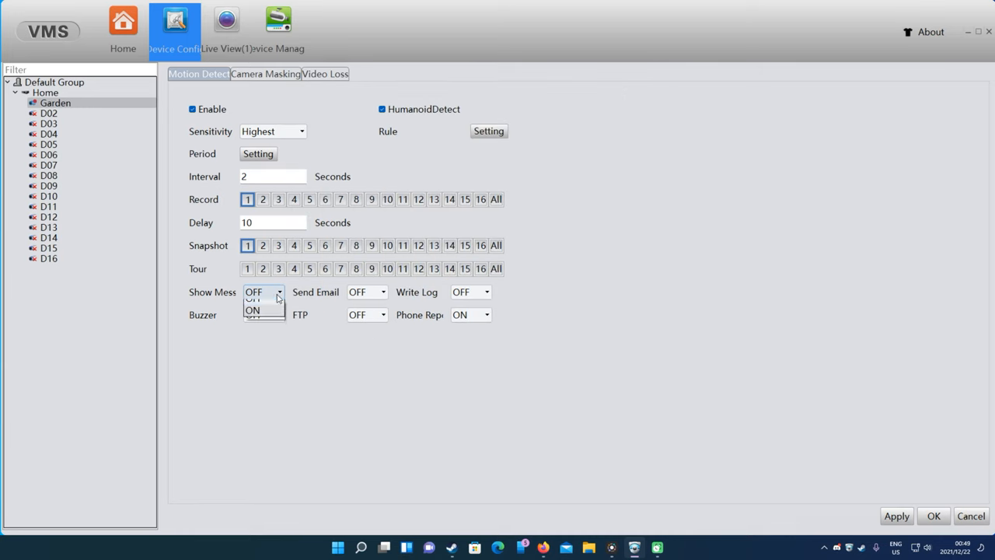
click(252, 309)
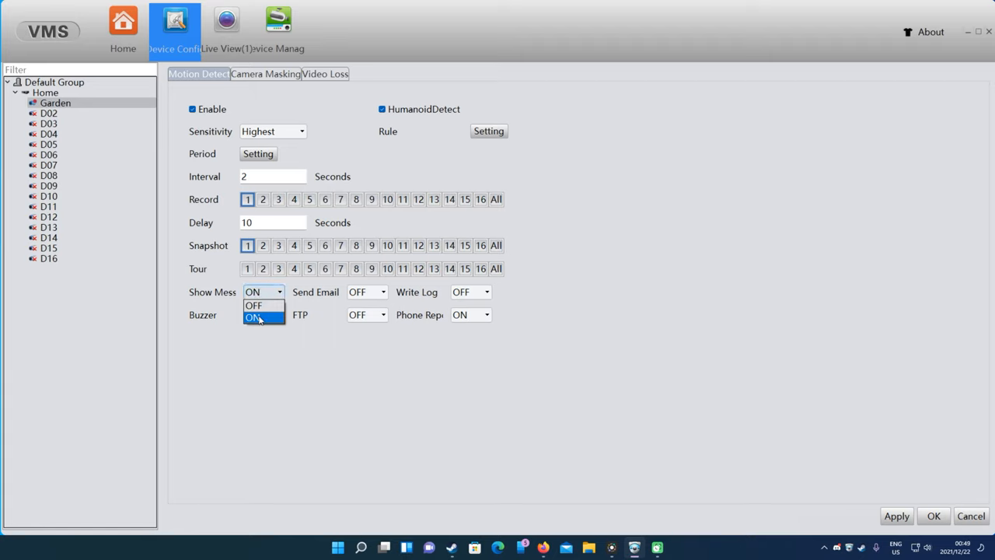
click(253, 305)
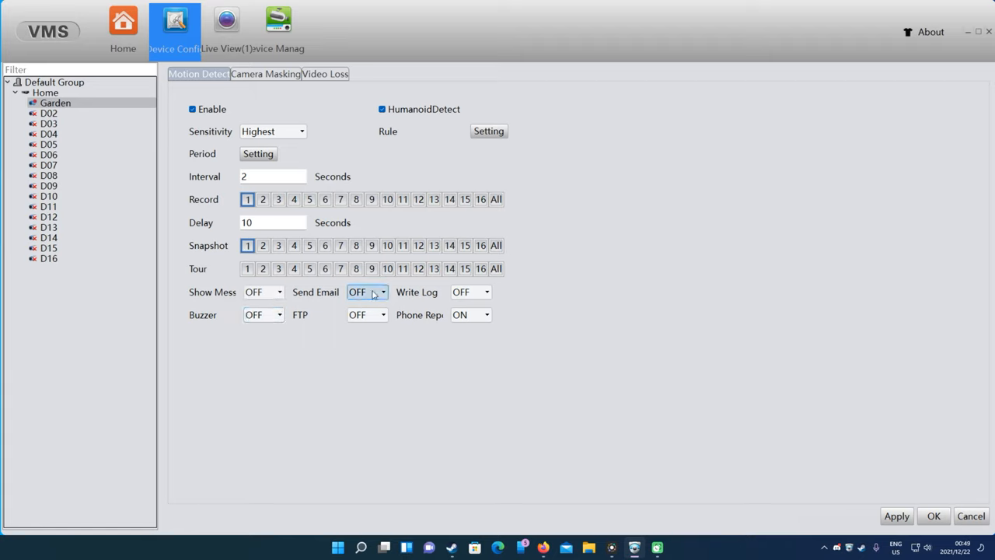
click(366, 314)
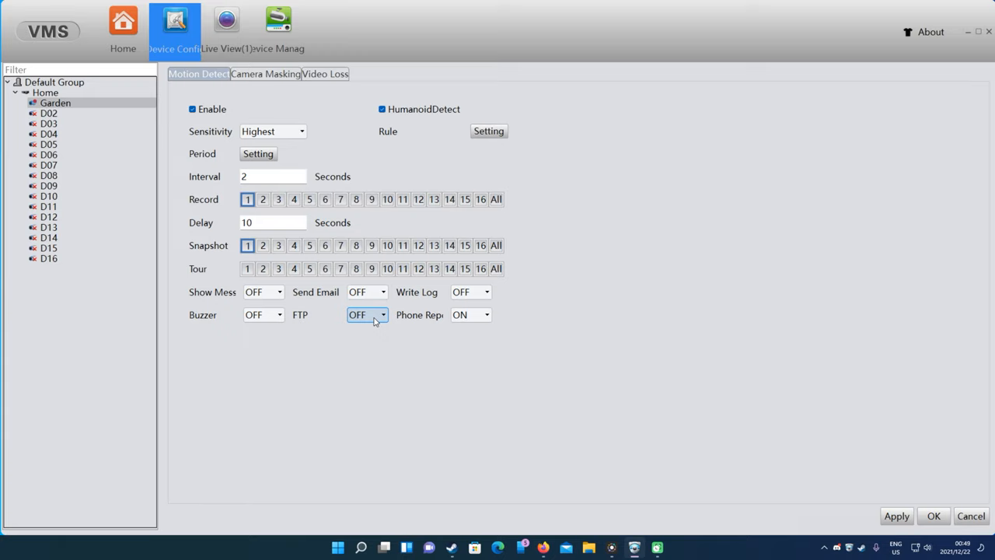
click(382, 315)
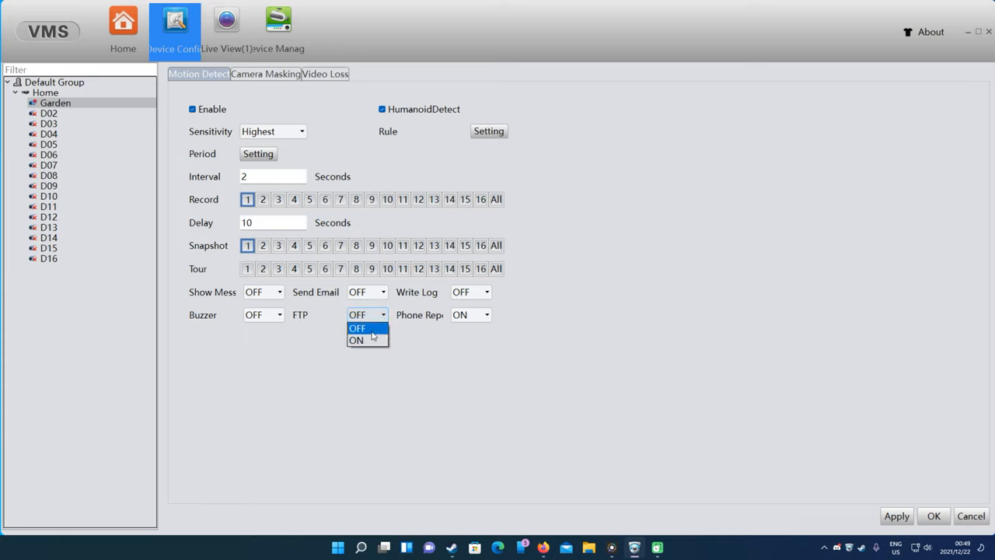
click(356, 340)
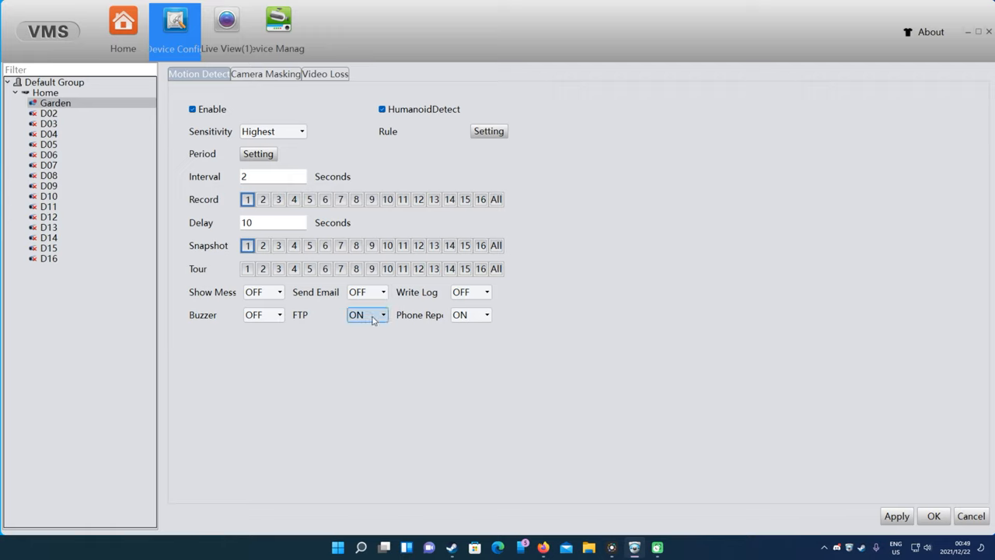
click(365, 314)
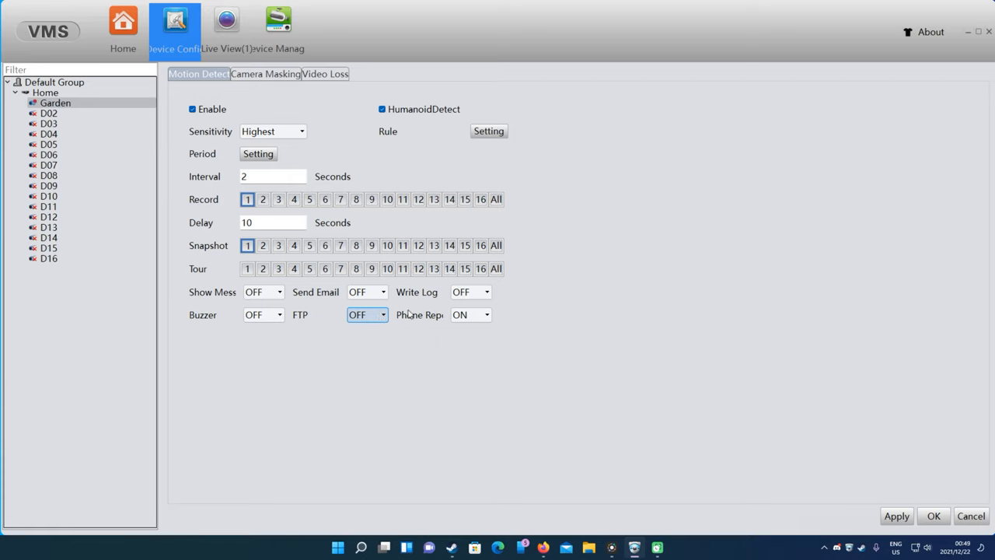
click(470, 314)
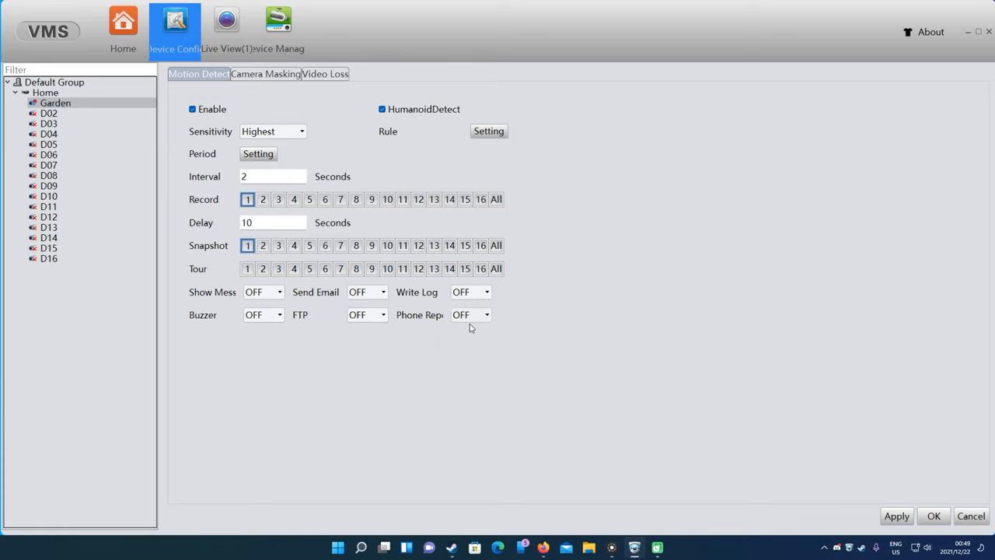
click(470, 315)
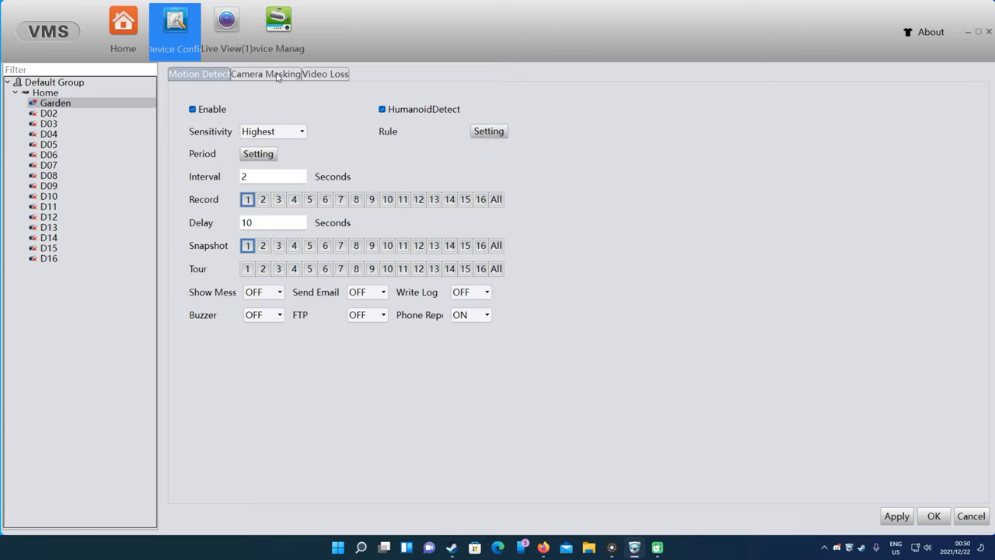
Step: Review masking and video loss alarms, toggling record channels 2–4, then discard the changes
click(265, 73)
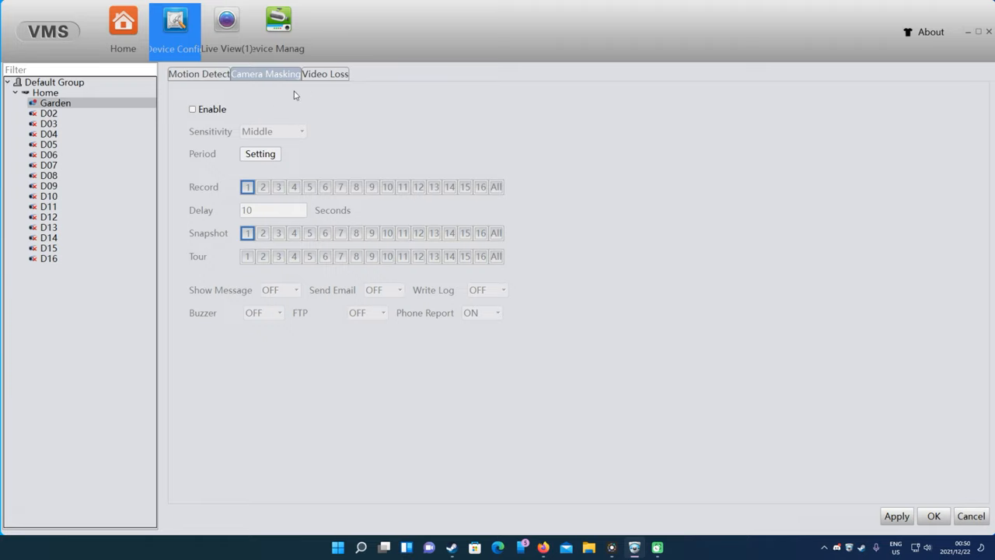
click(324, 74)
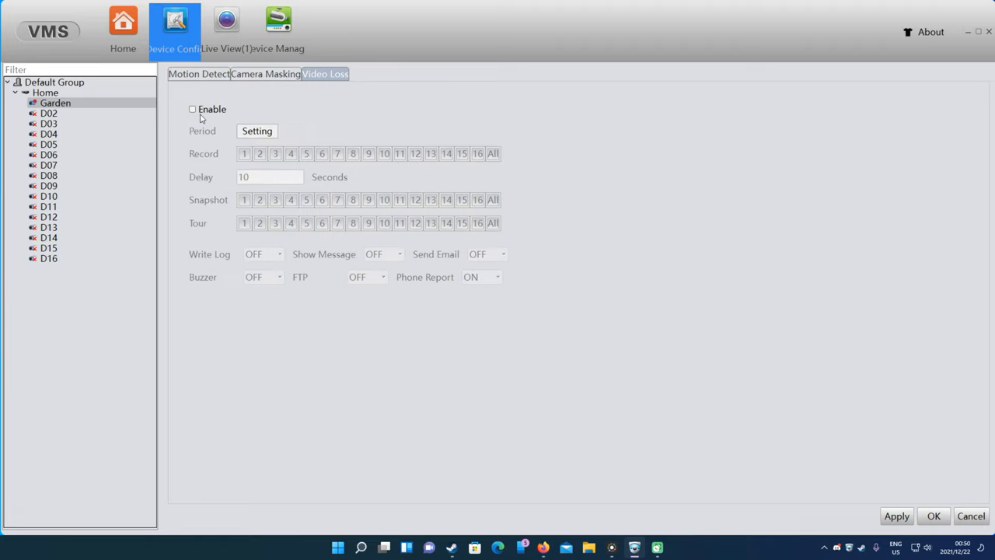
click(192, 109)
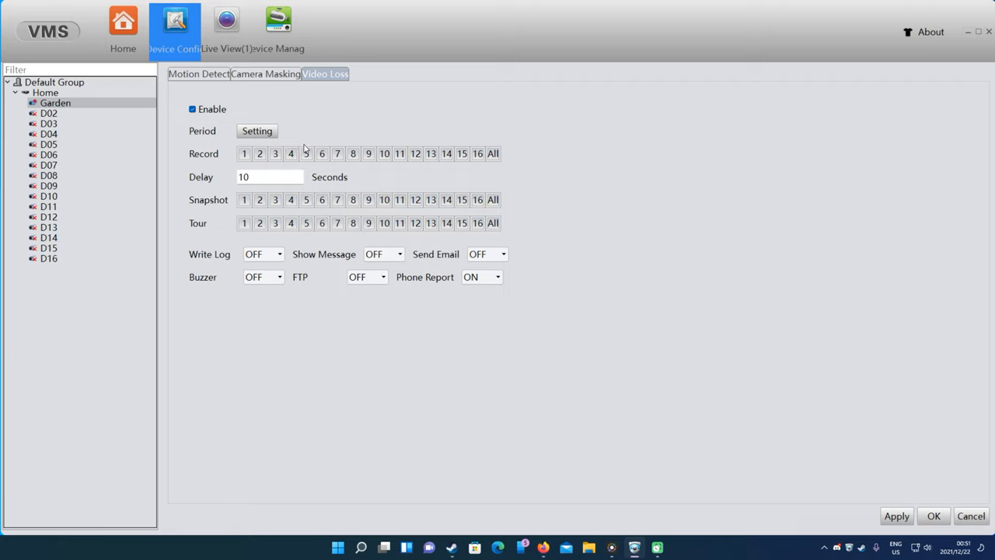
mouse_move(295, 86)
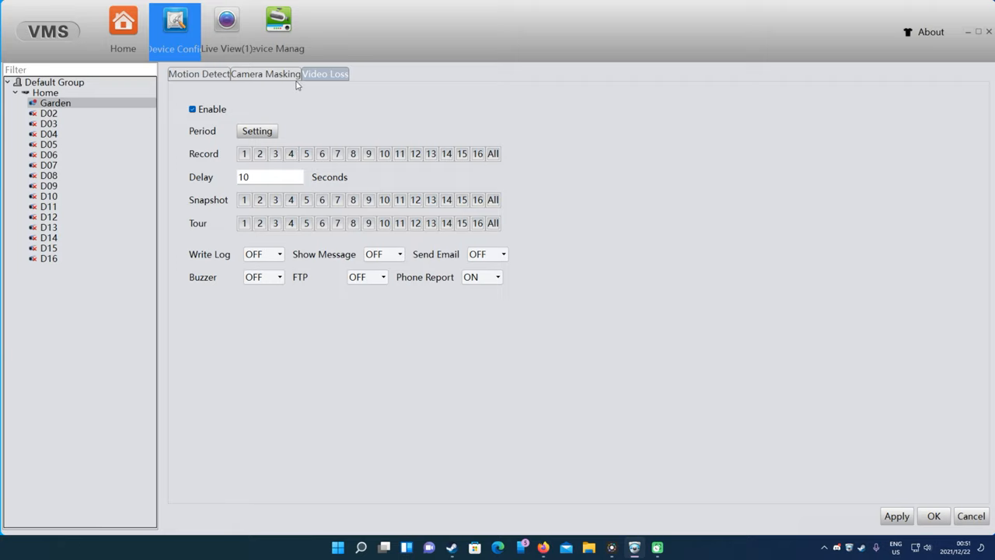
click(244, 153)
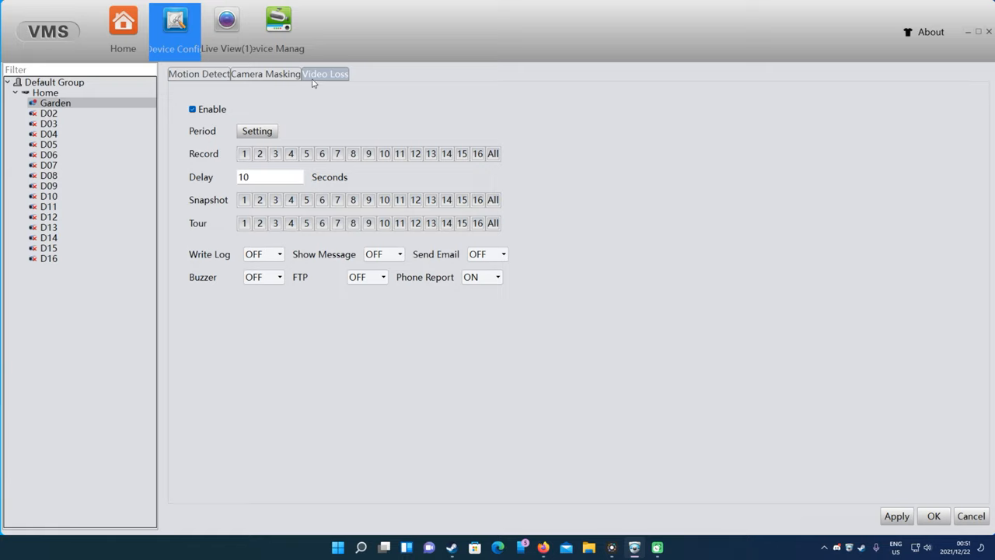
mouse_move(268, 148)
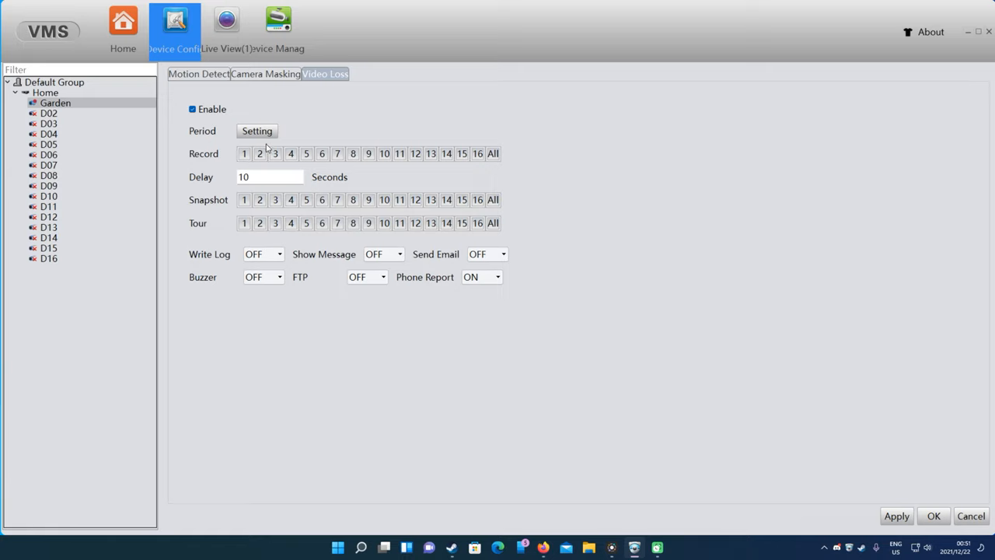
click(260, 153)
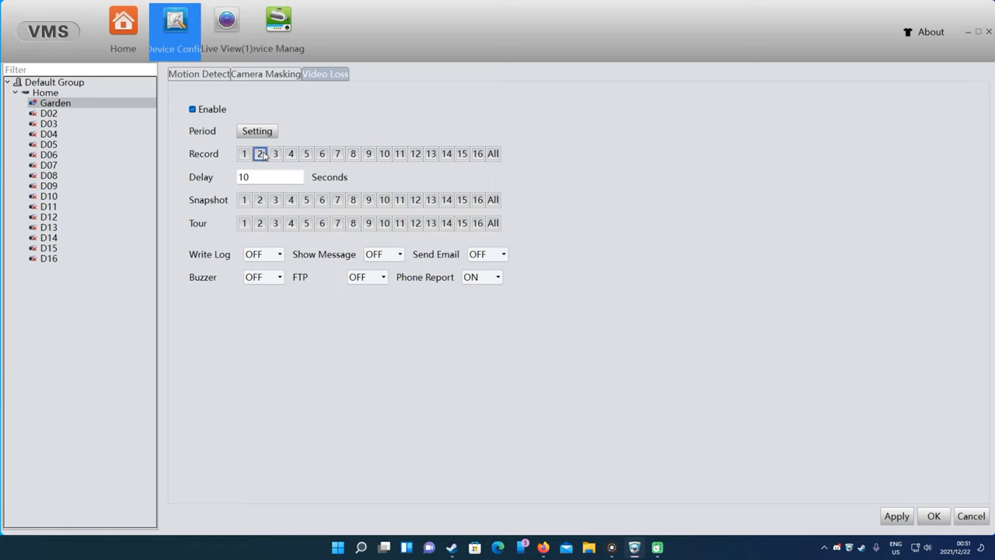
click(291, 153)
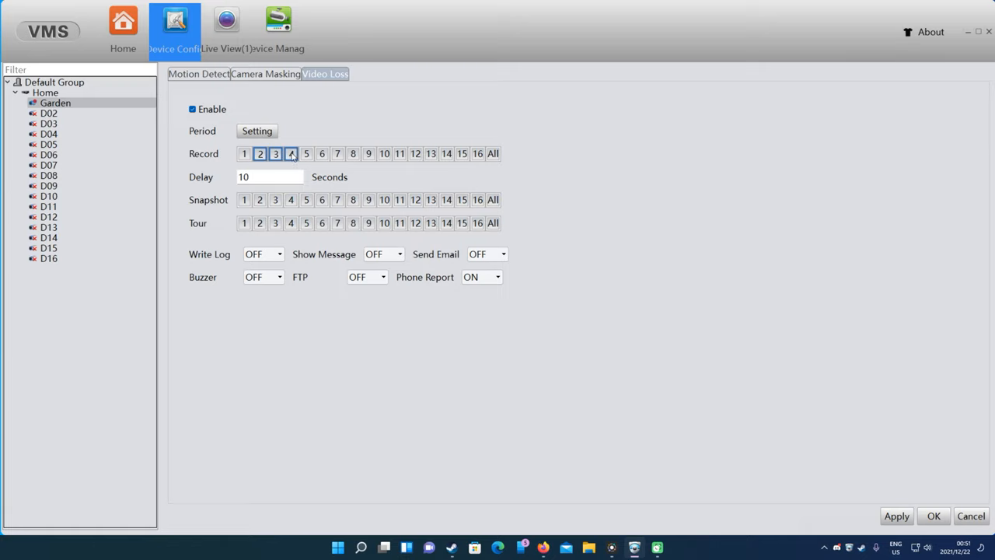
mouse_move(266, 158)
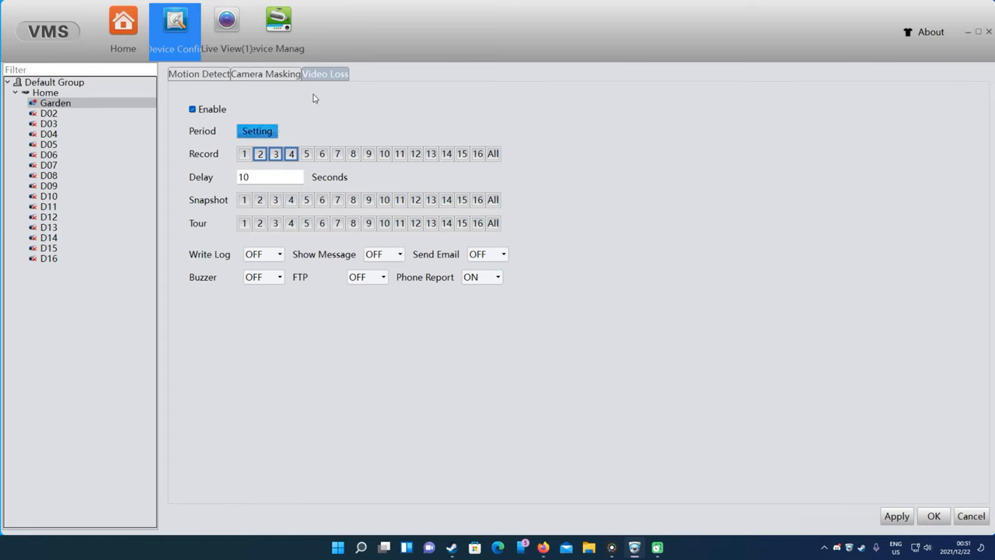
mouse_move(264, 160)
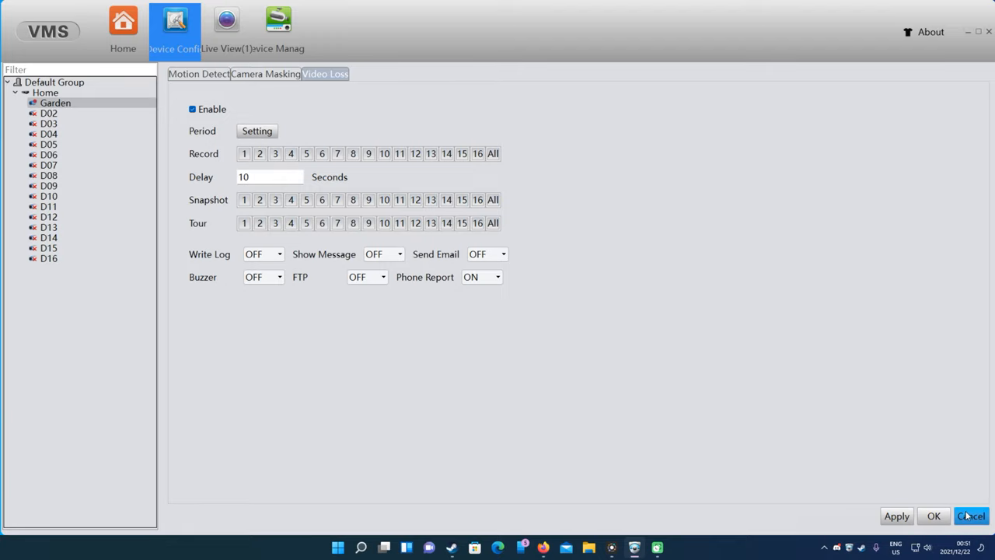
click(971, 515)
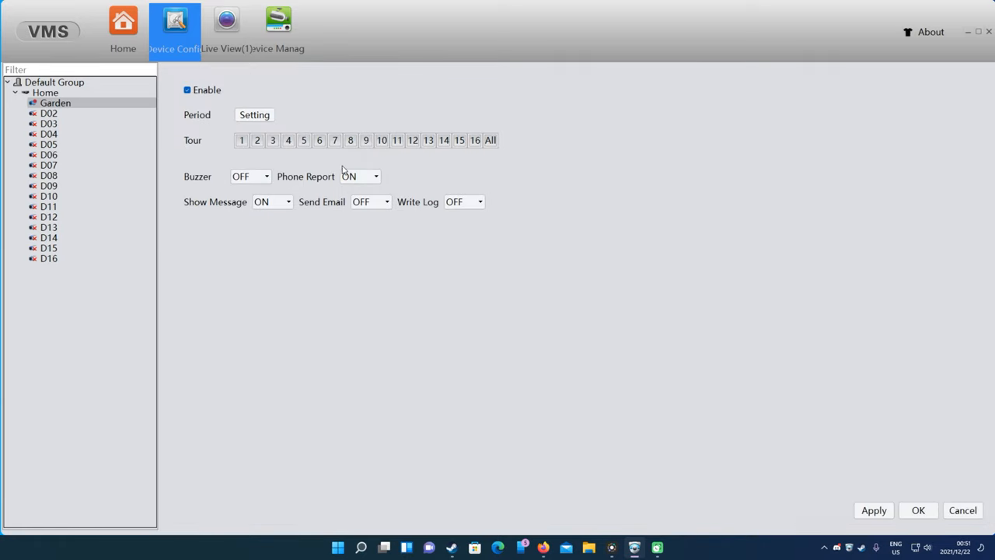
mouse_move(294, 206)
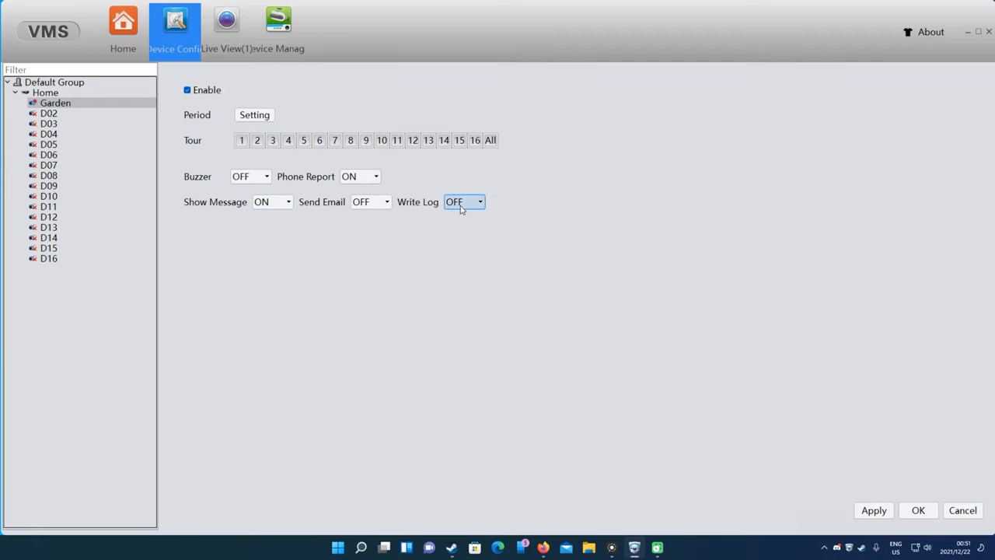
click(480, 201)
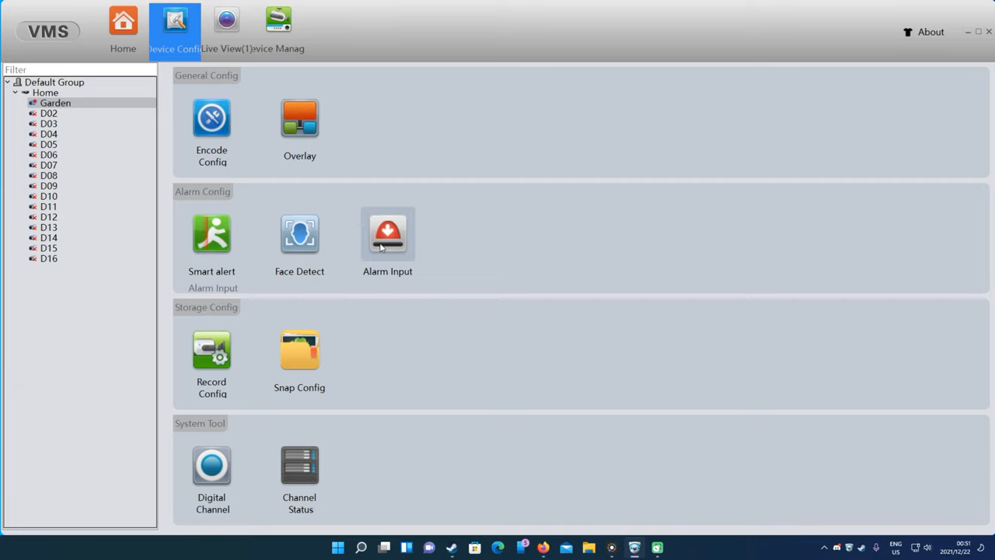
click(387, 233)
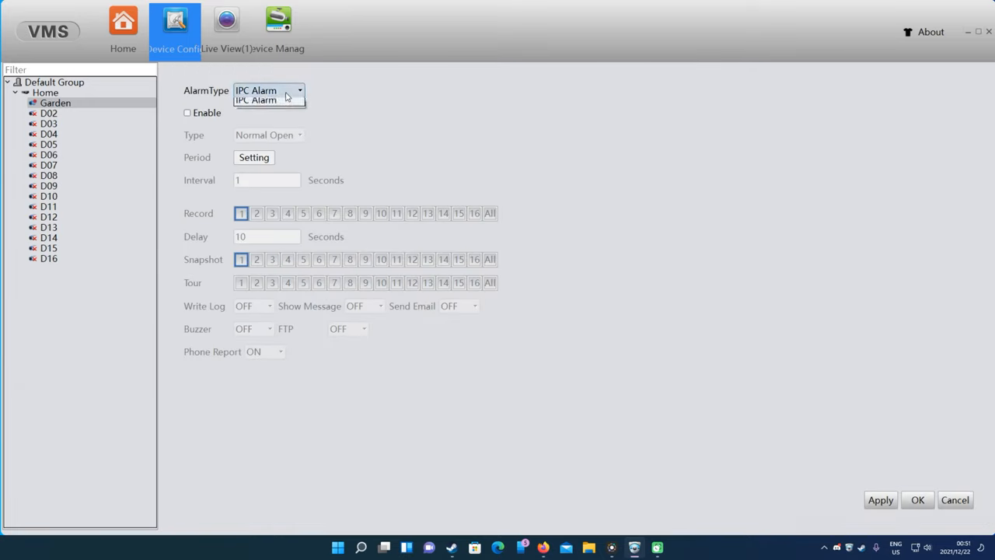
click(254, 100)
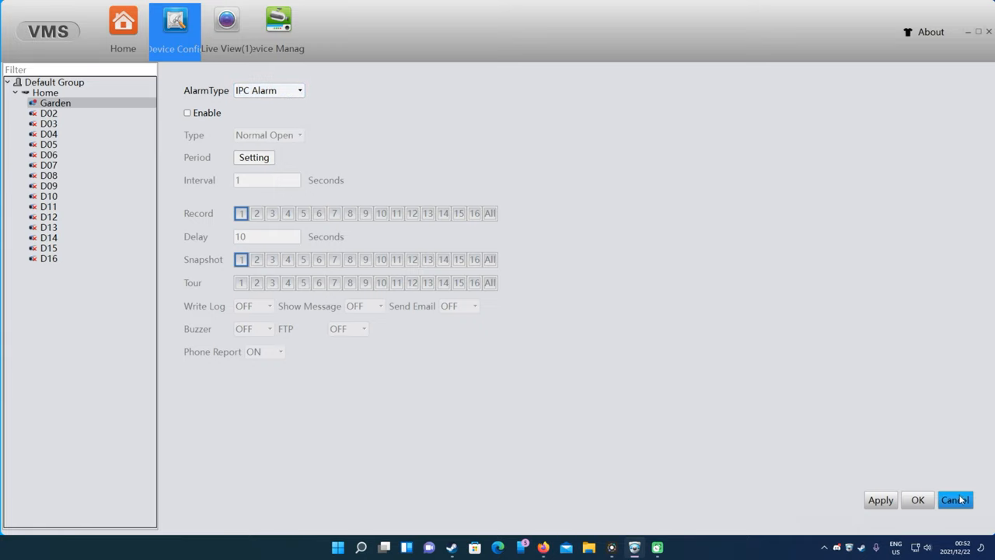
click(955, 499)
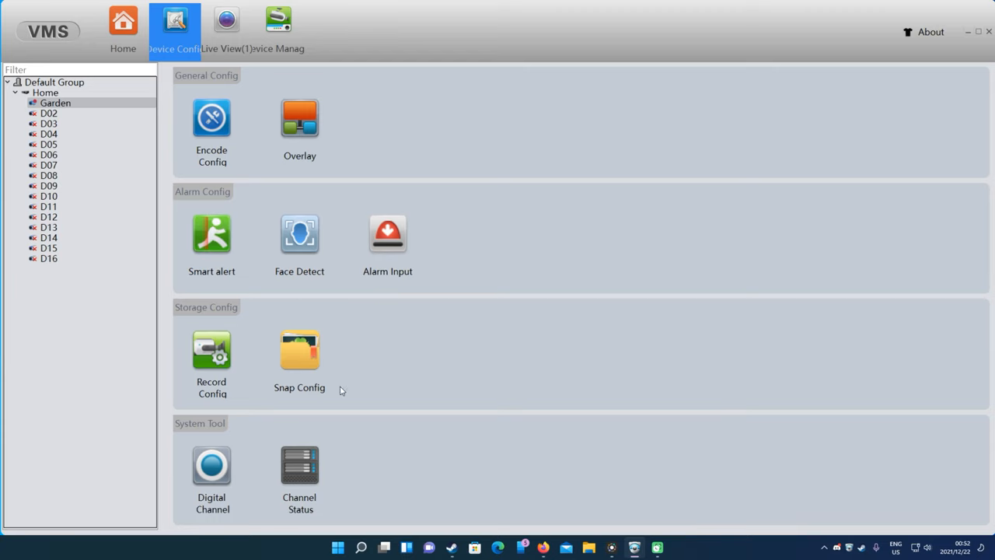
Step: Close Record Config unchanged, then review Garden's motion detection all-week alarm period grid
click(212, 349)
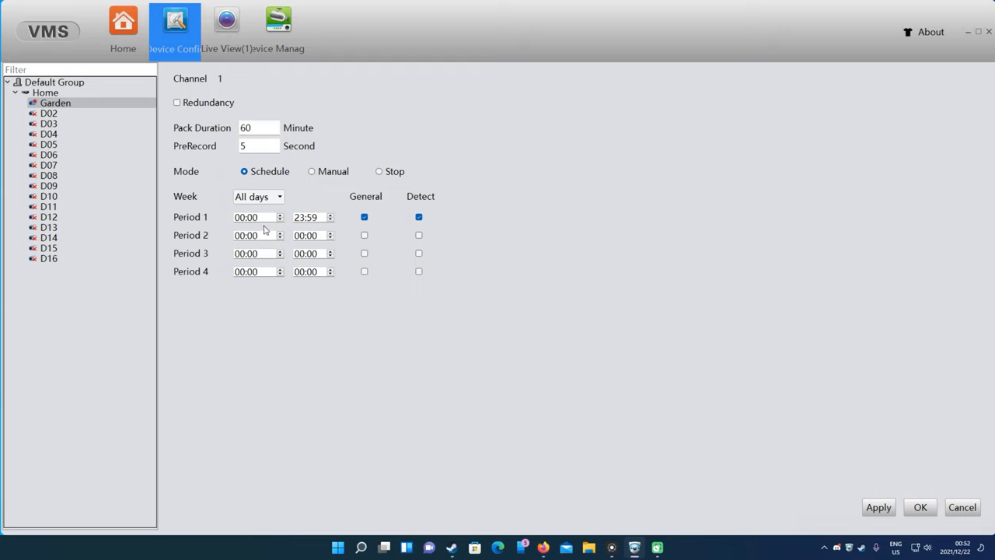
mouse_move(519, 328)
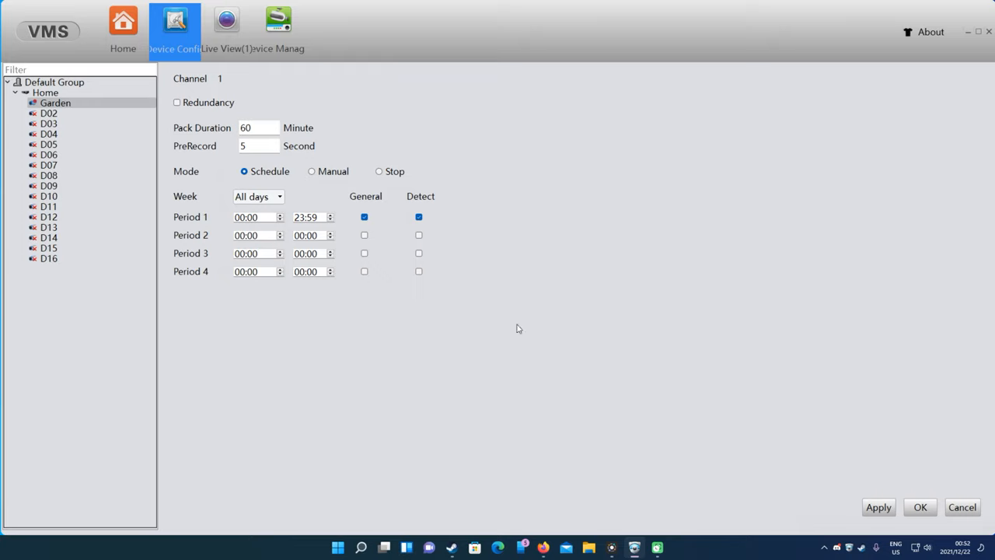
click(919, 506)
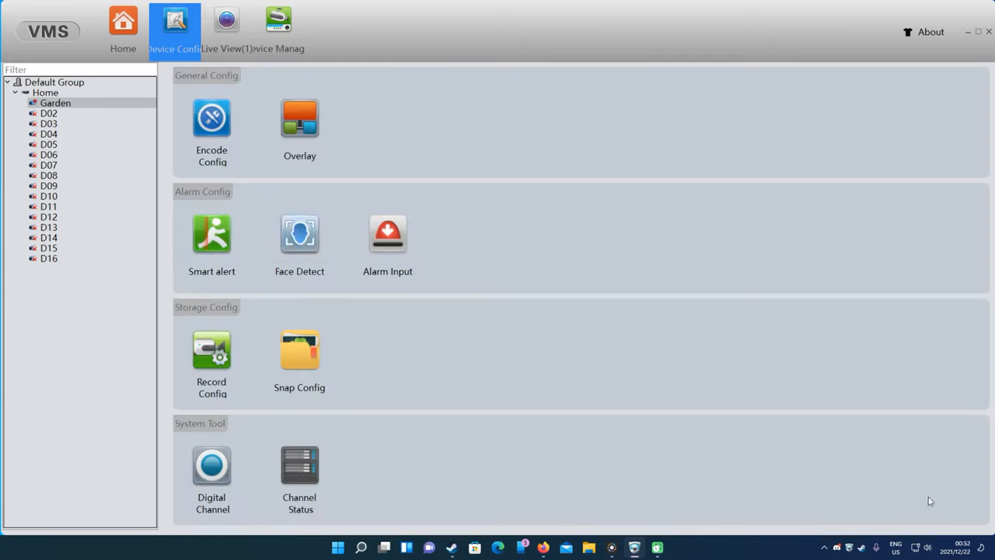
click(212, 233)
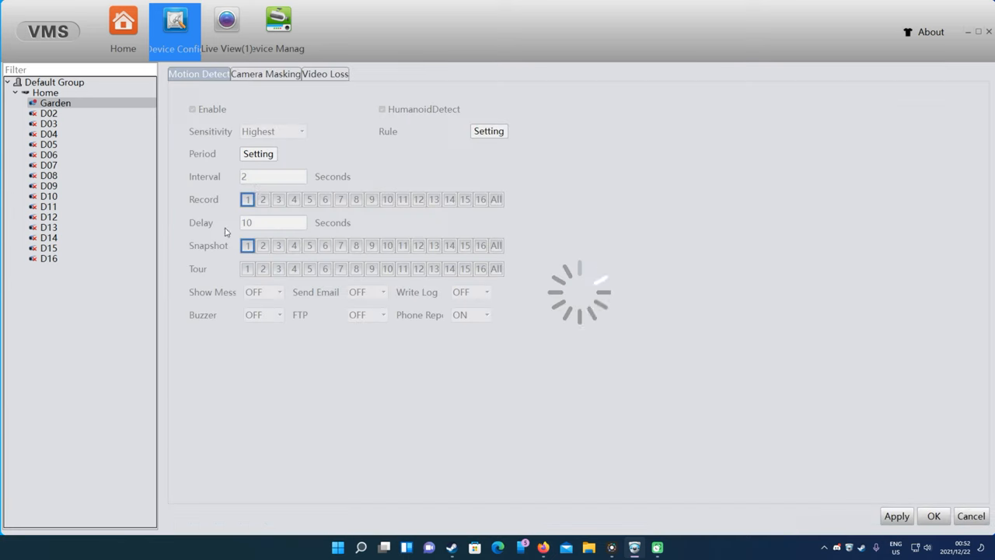
click(258, 154)
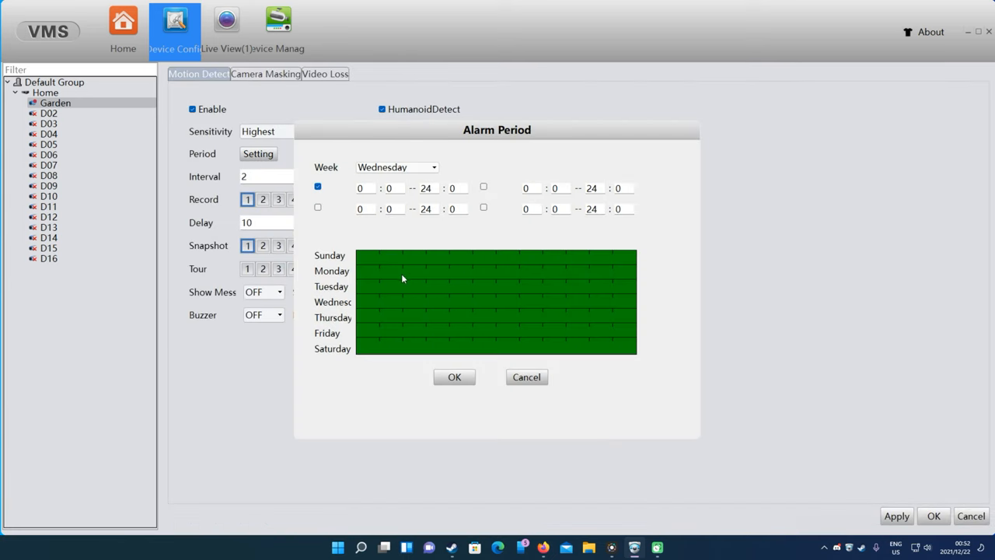
mouse_move(554, 184)
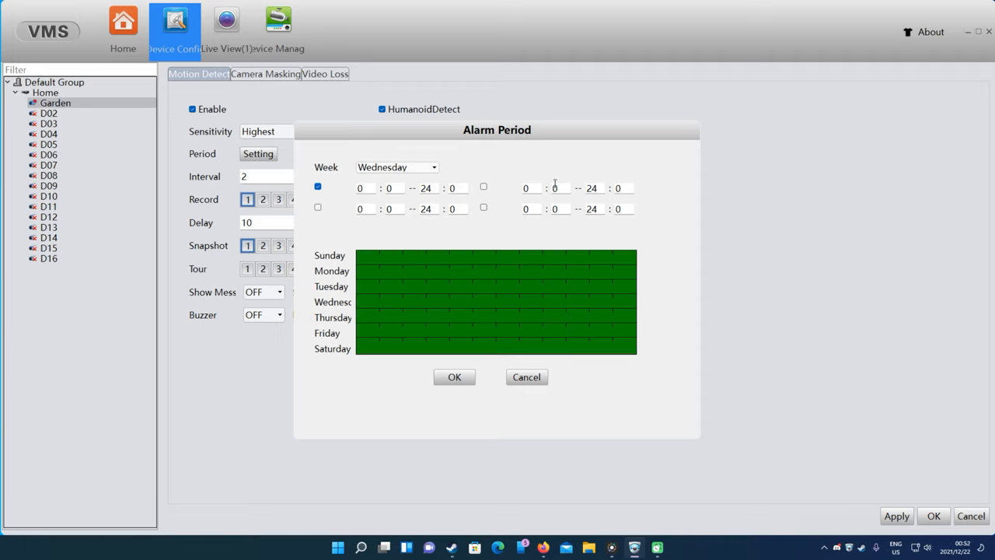
mouse_move(544, 350)
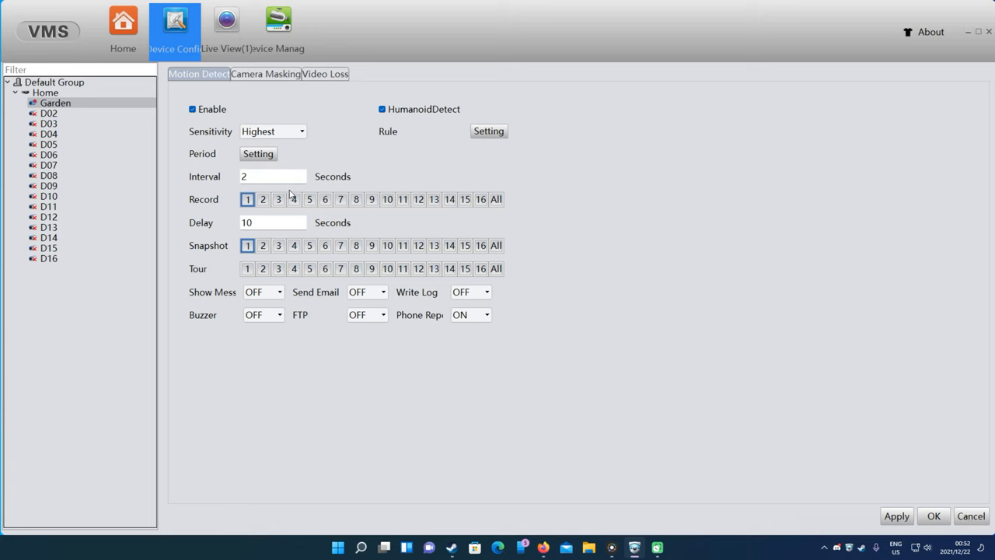
click(258, 153)
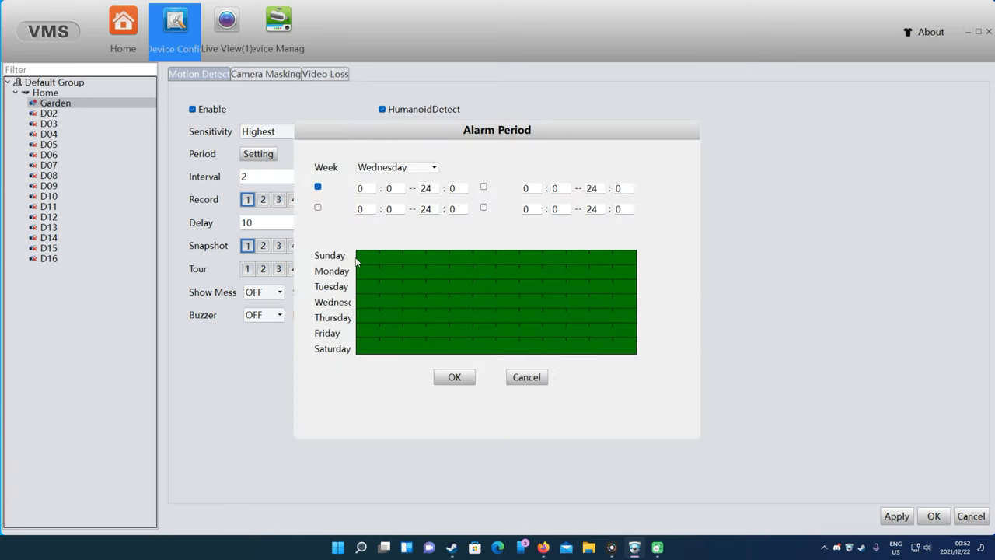
mouse_move(406, 262)
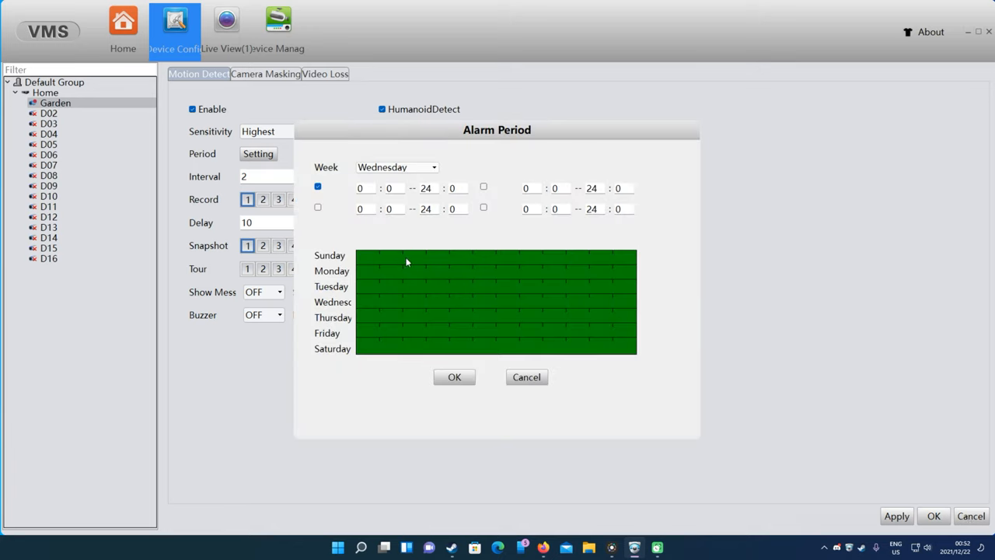
mouse_move(358, 261)
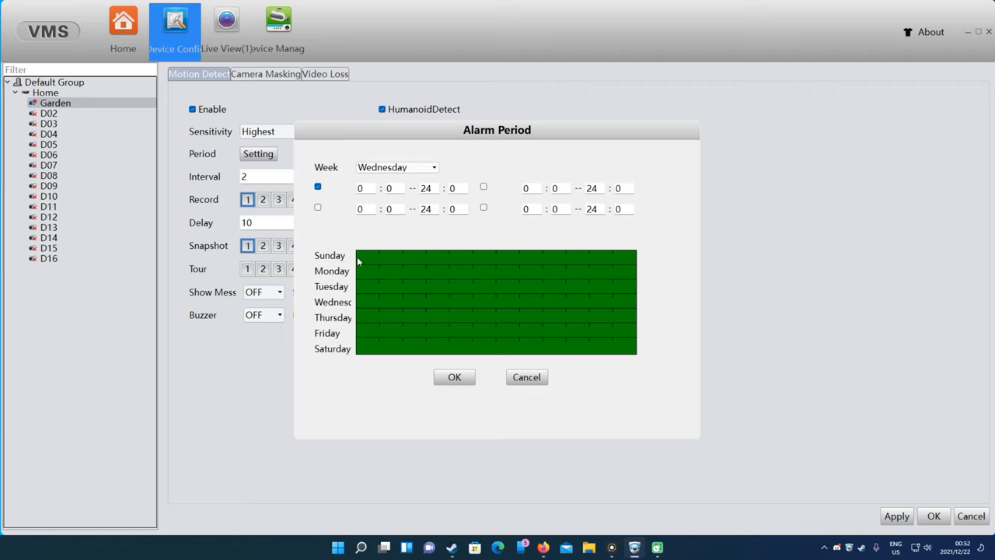
mouse_move(380, 242)
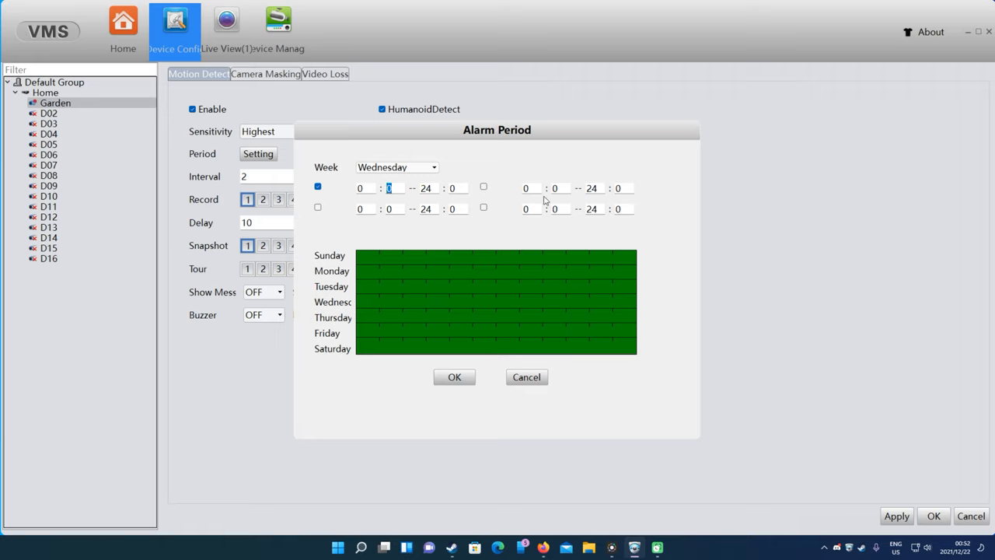
click(526, 187)
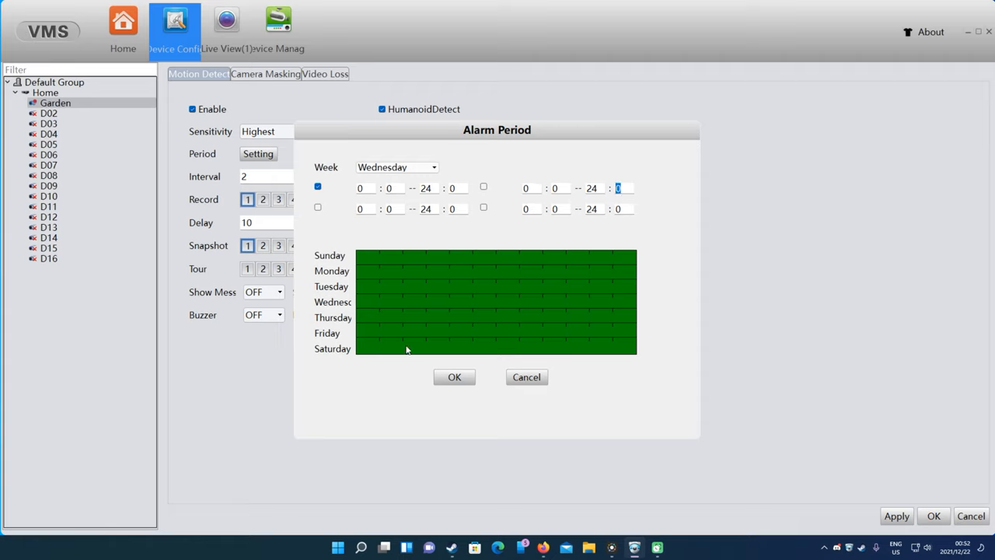
mouse_move(507, 257)
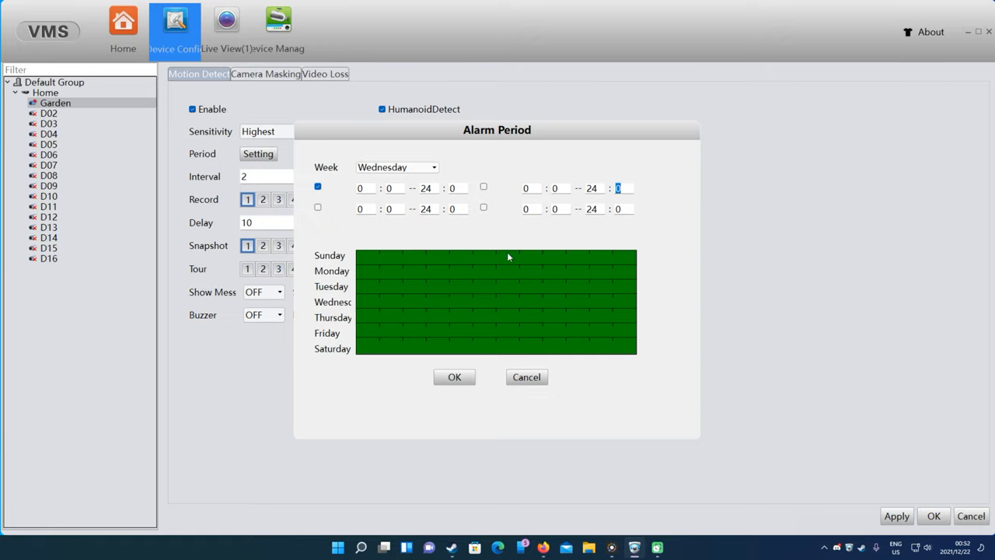
mouse_move(426, 269)
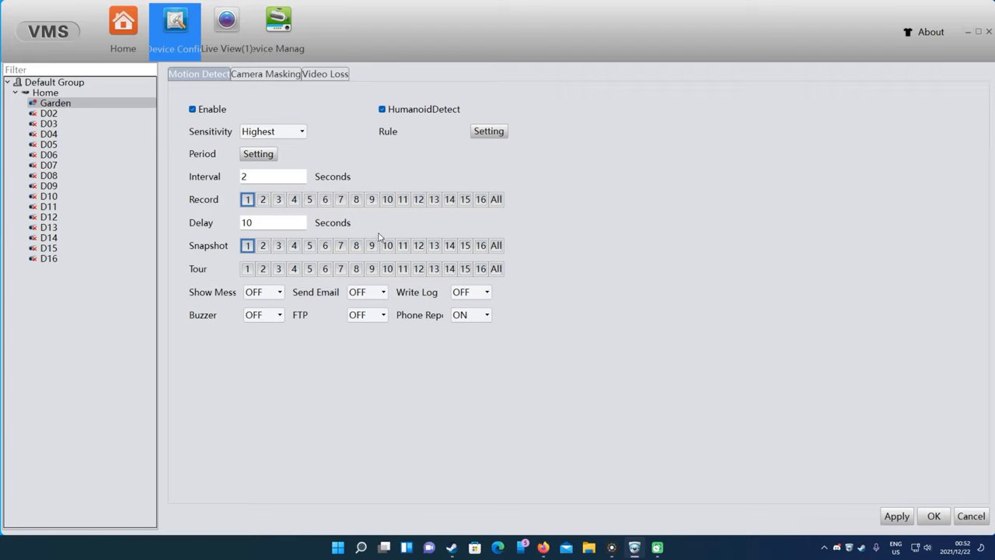
mouse_move(716, 401)
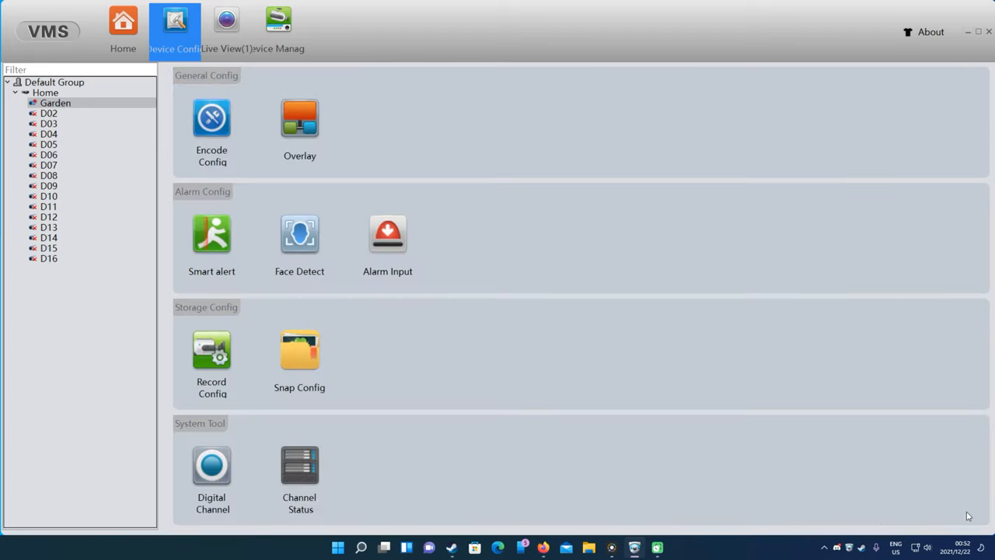
mouse_move(387, 275)
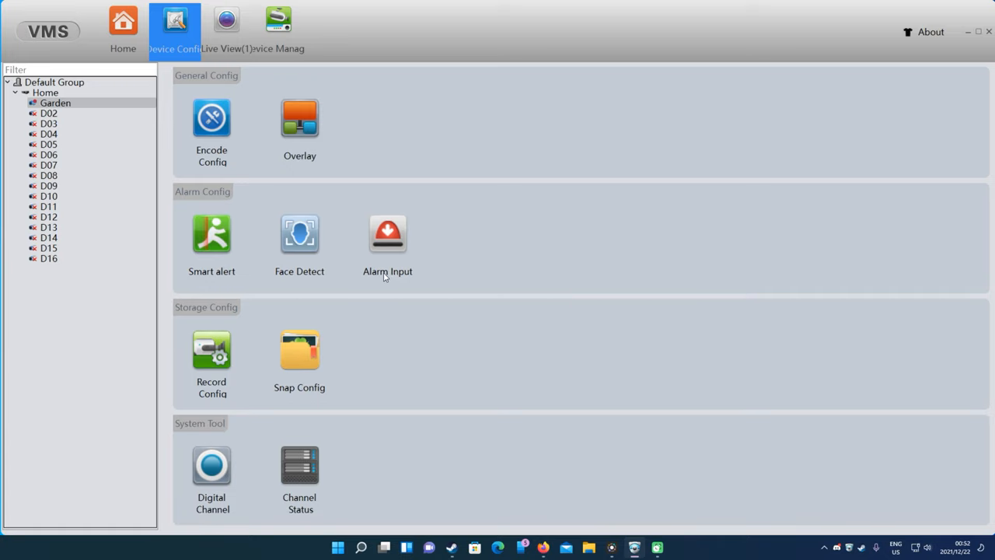
mouse_move(211, 350)
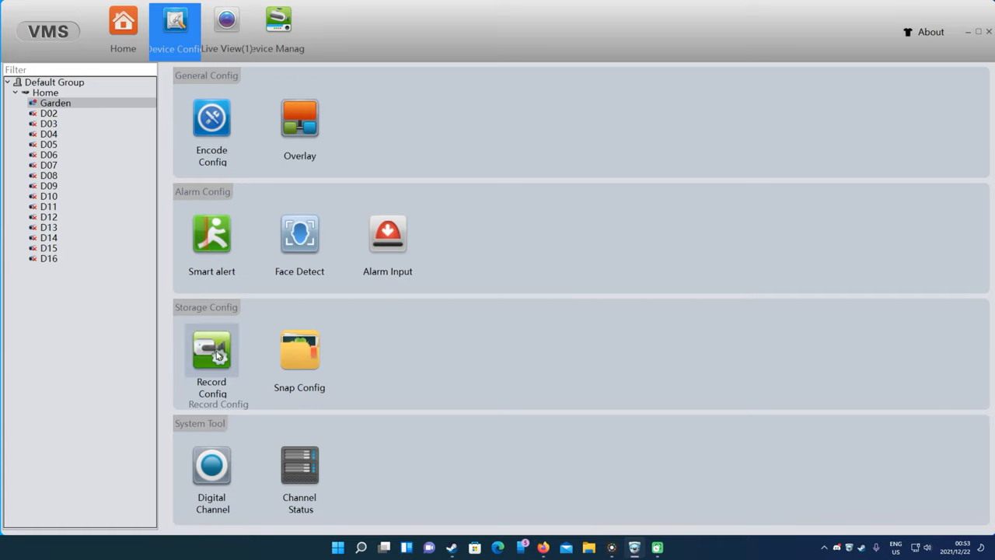
Step: Review Garden's recording schedule: all days, Period 1 00:00–23:59, General and Detect
click(212, 349)
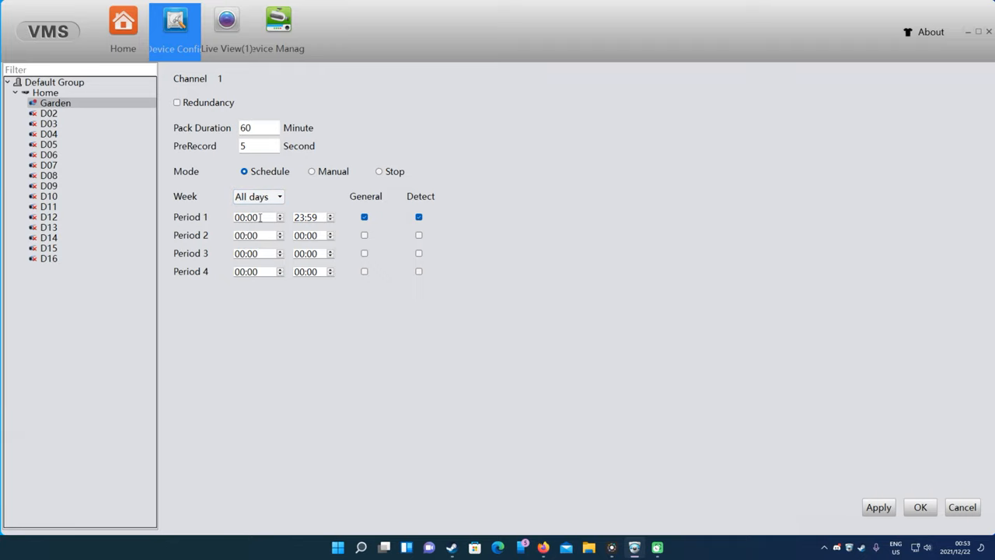
triple_click(256, 217)
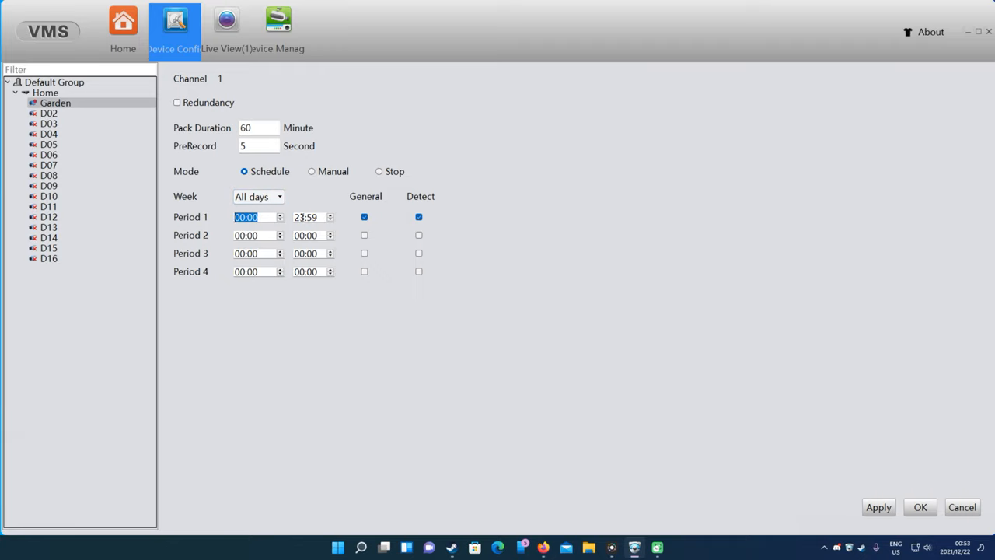
click(305, 217)
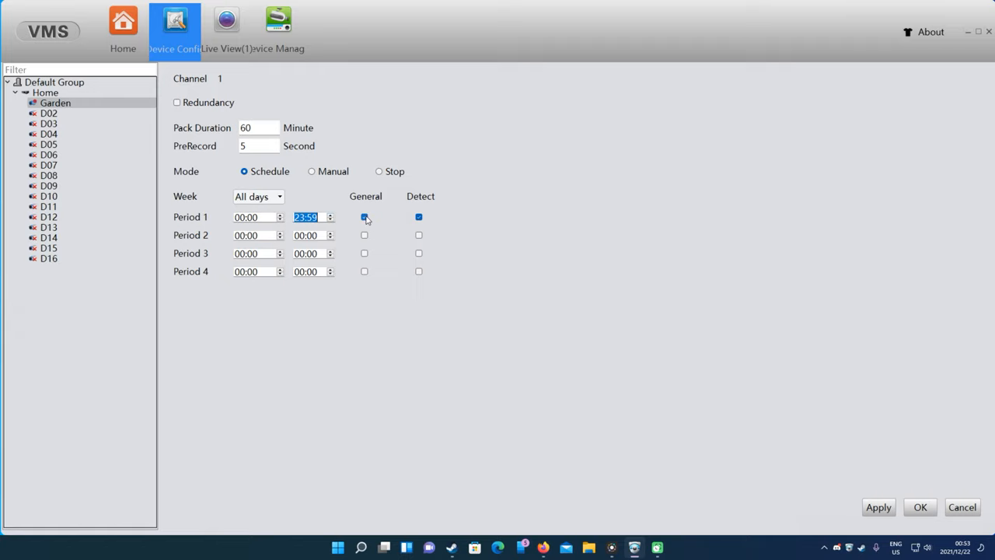
click(418, 217)
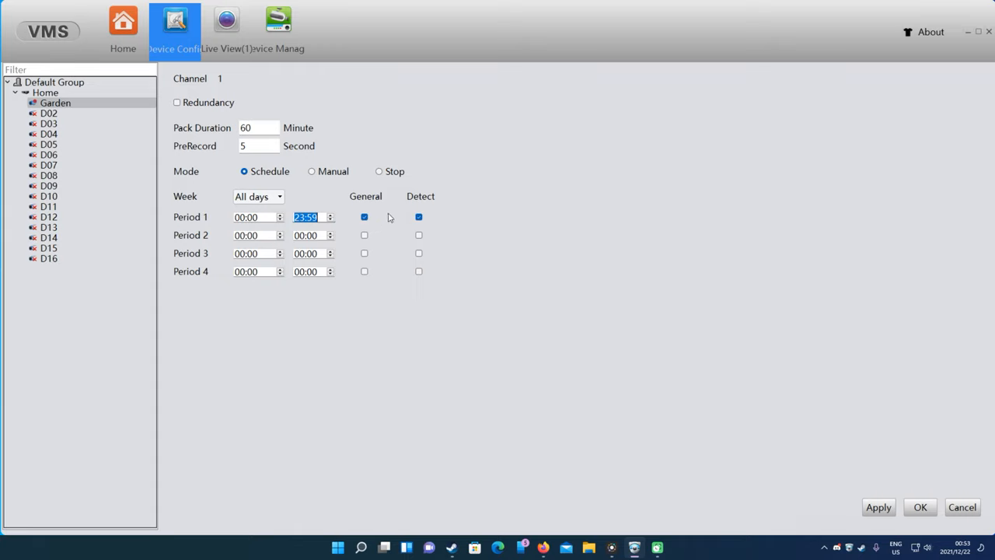
mouse_move(403, 230)
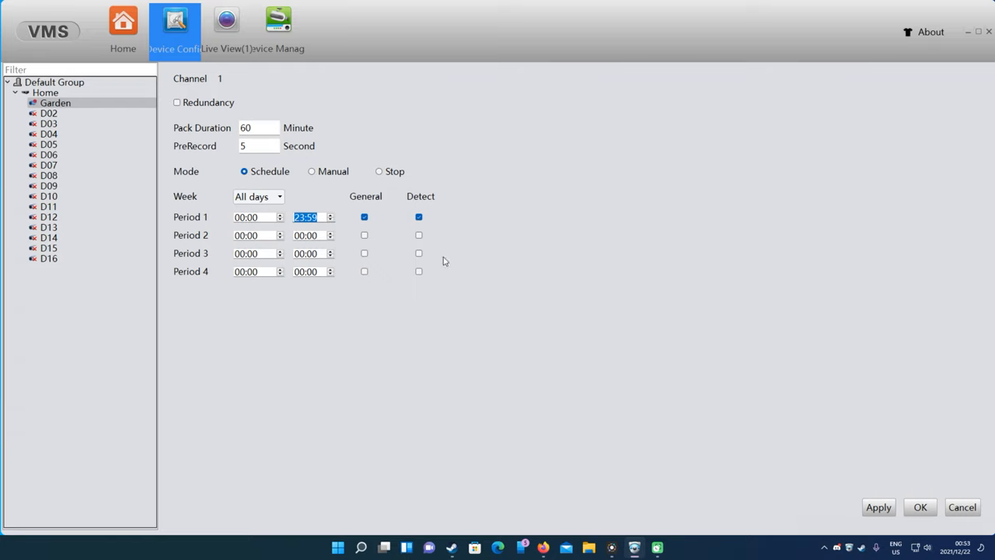
mouse_move(909, 498)
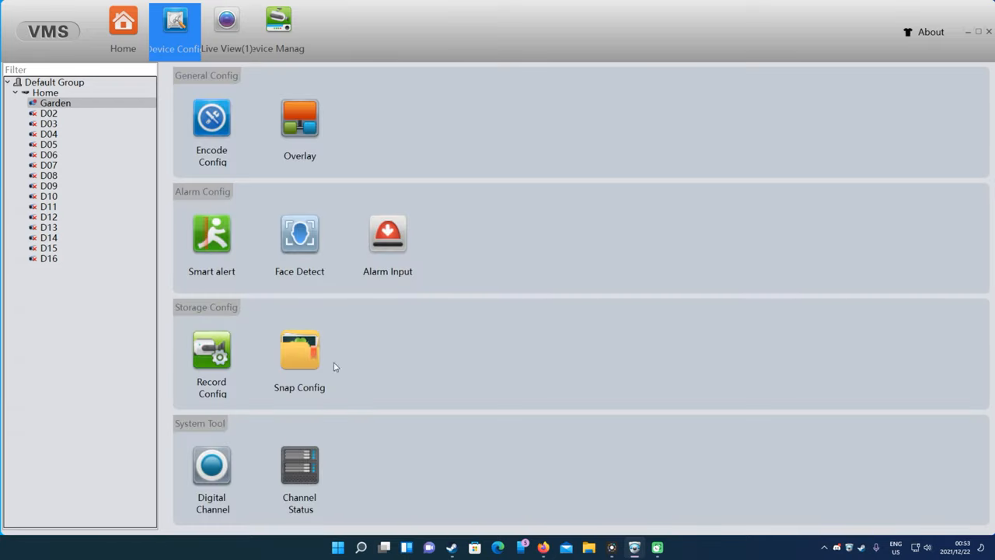
click(299, 350)
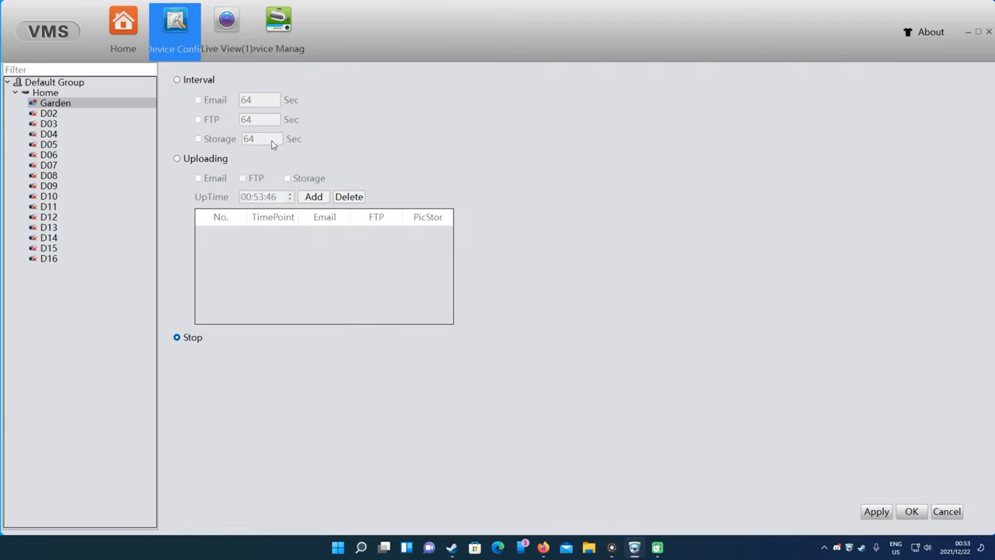
mouse_move(213, 182)
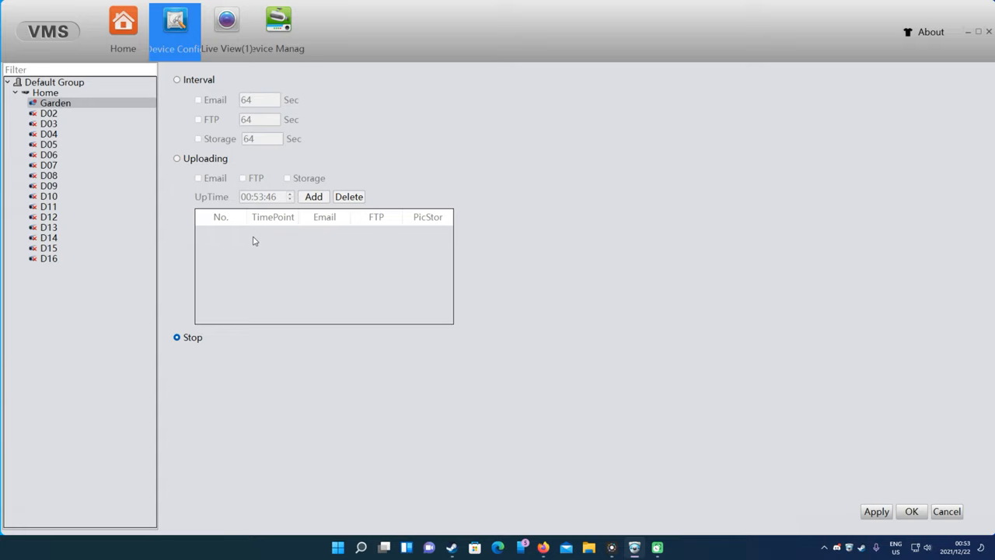
mouse_move(241, 113)
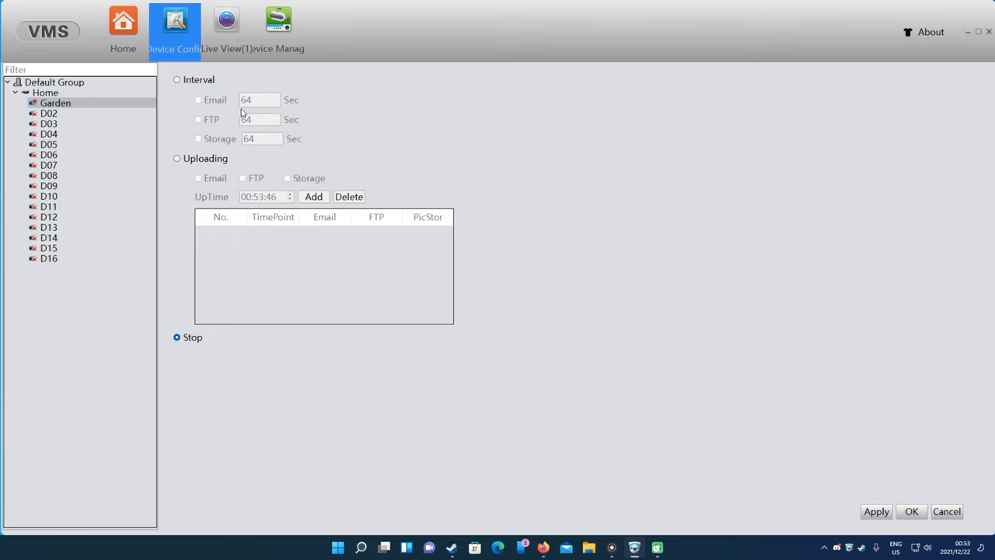
mouse_move(410, 195)
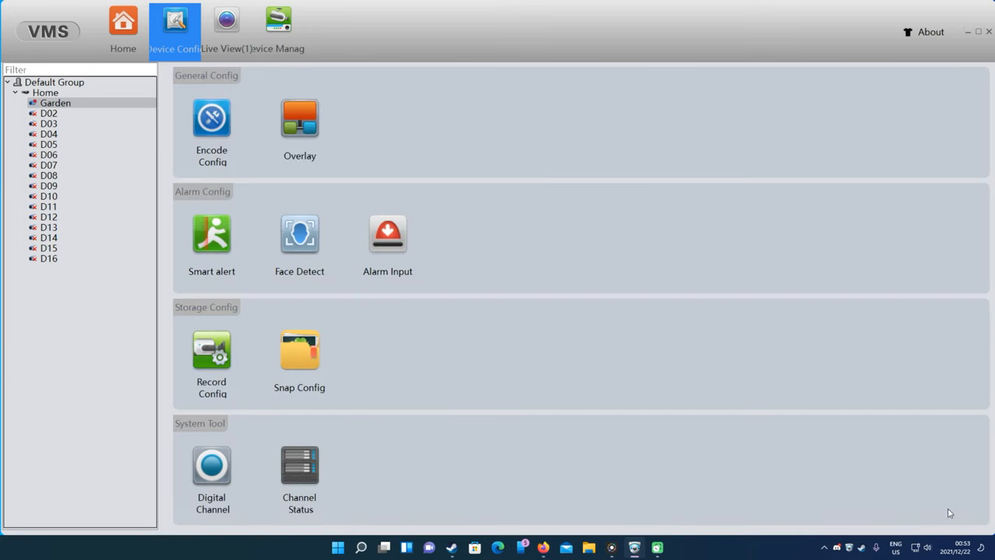
mouse_move(212, 464)
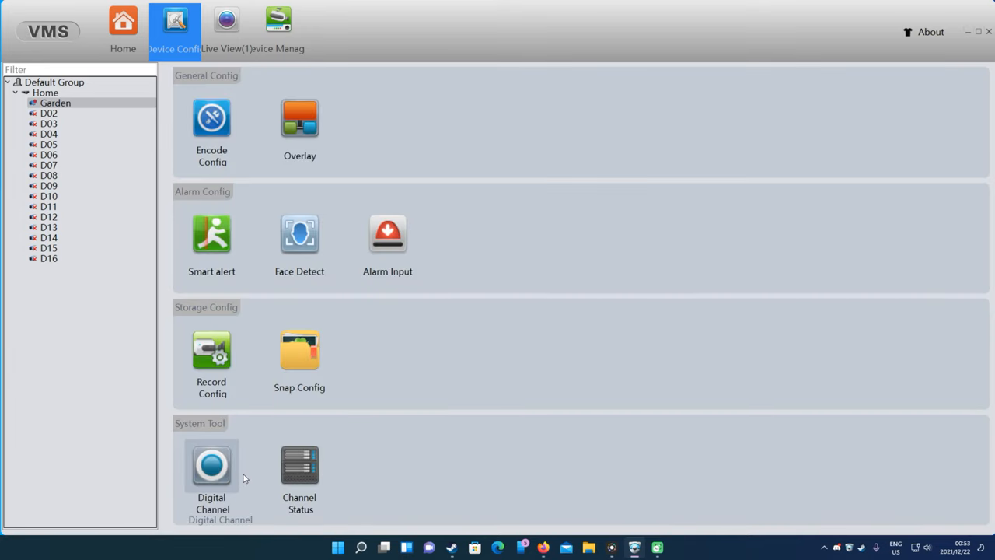
click(211, 465)
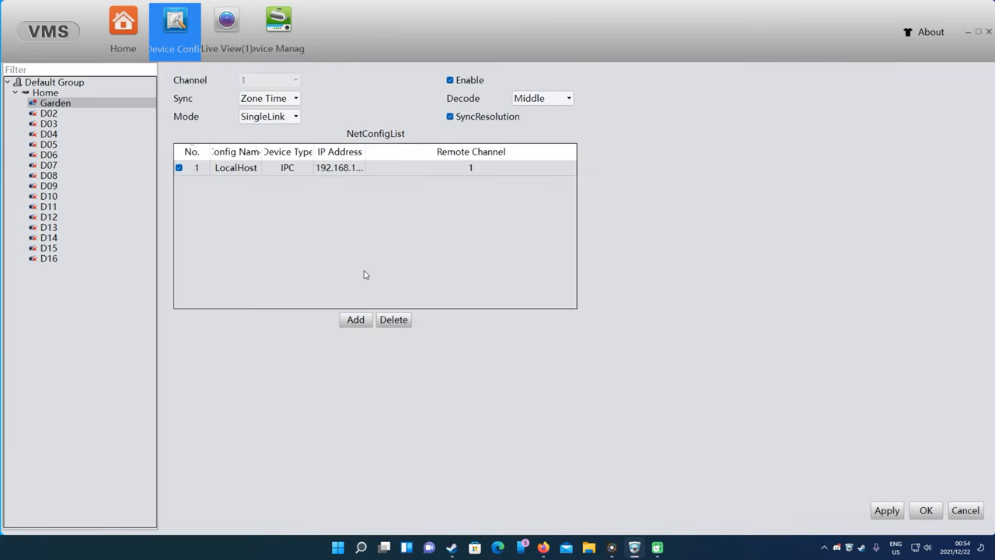
mouse_move(319, 179)
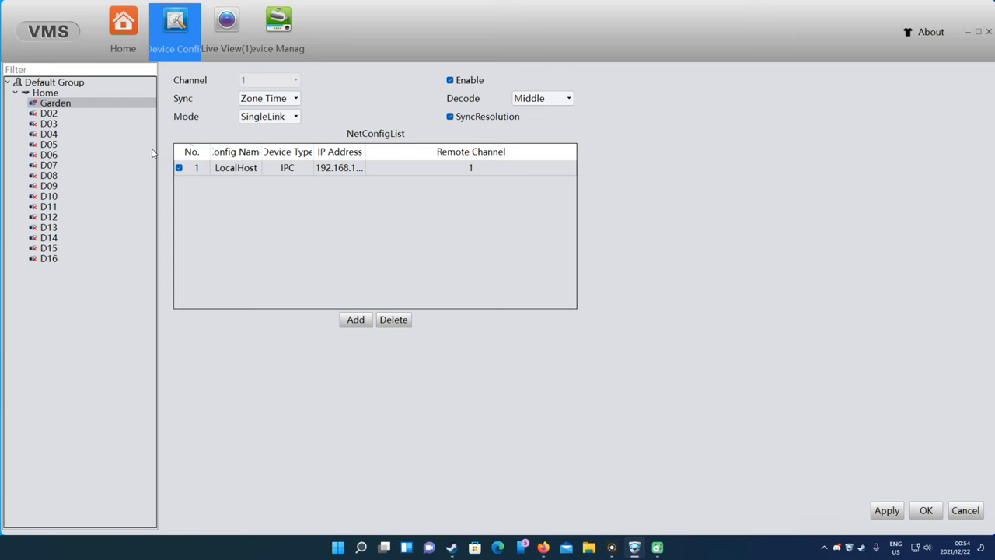
click(48, 113)
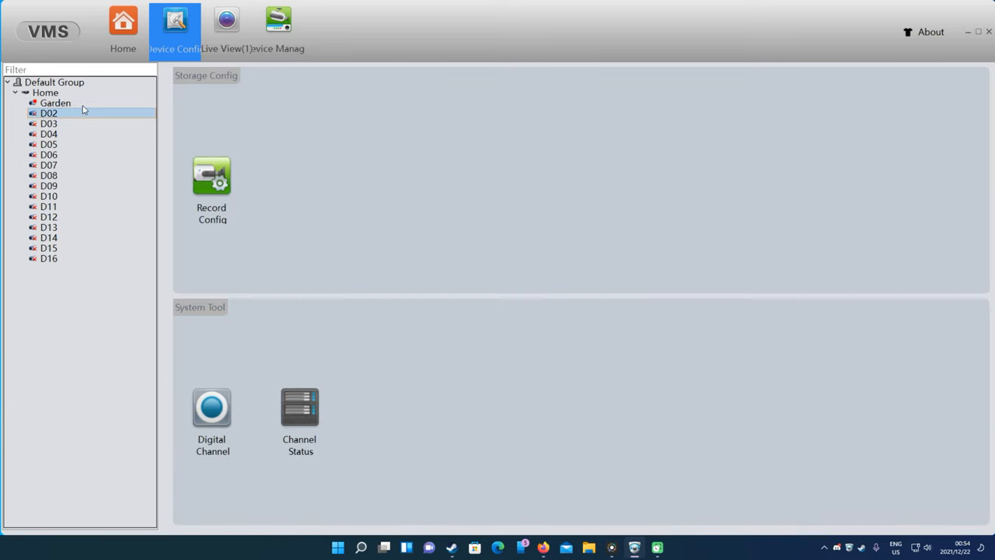
click(55, 102)
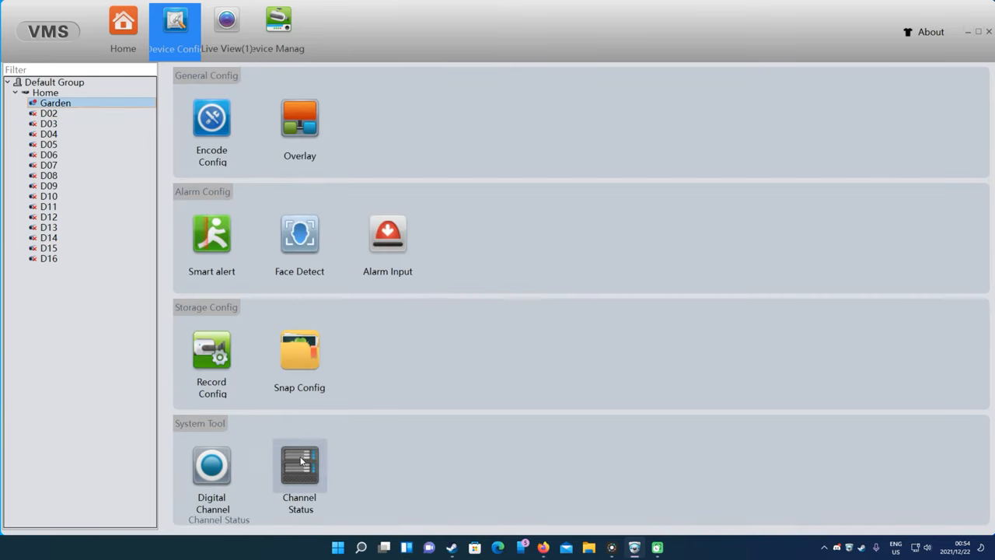
click(300, 465)
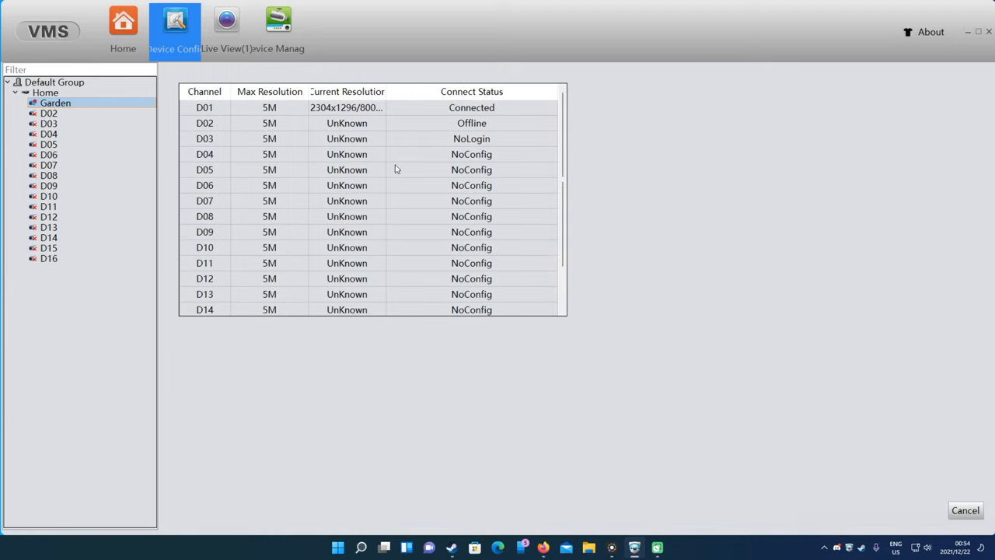
mouse_move(264, 117)
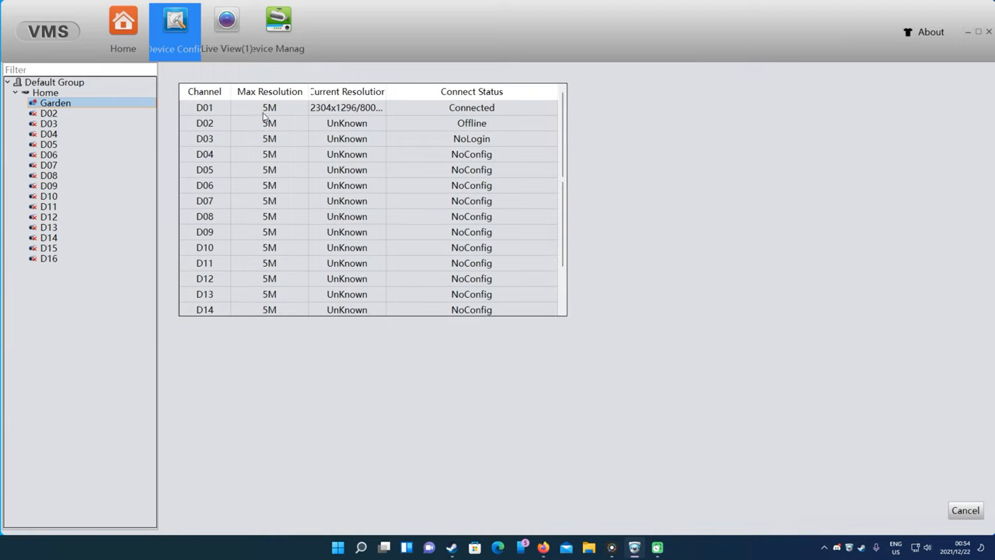
mouse_move(315, 117)
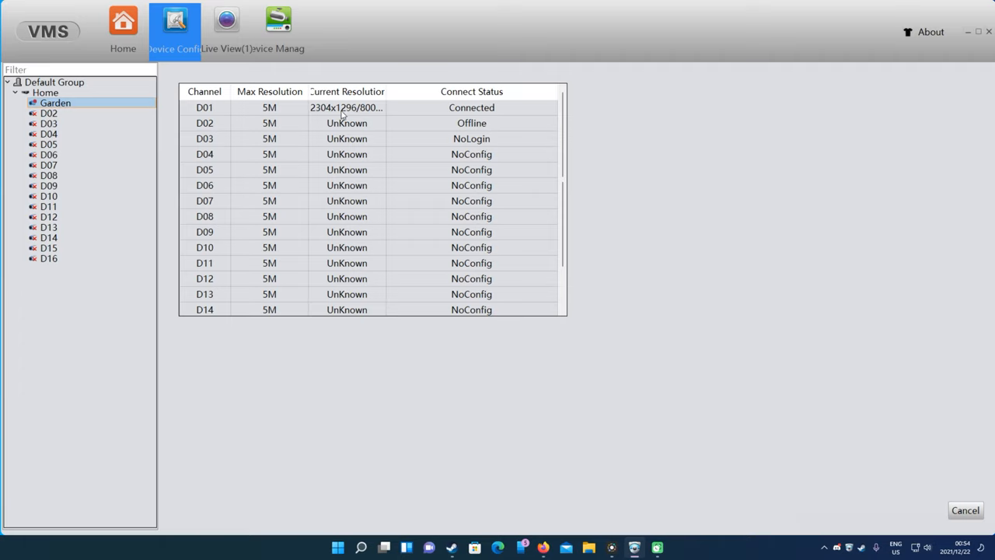
mouse_move(370, 115)
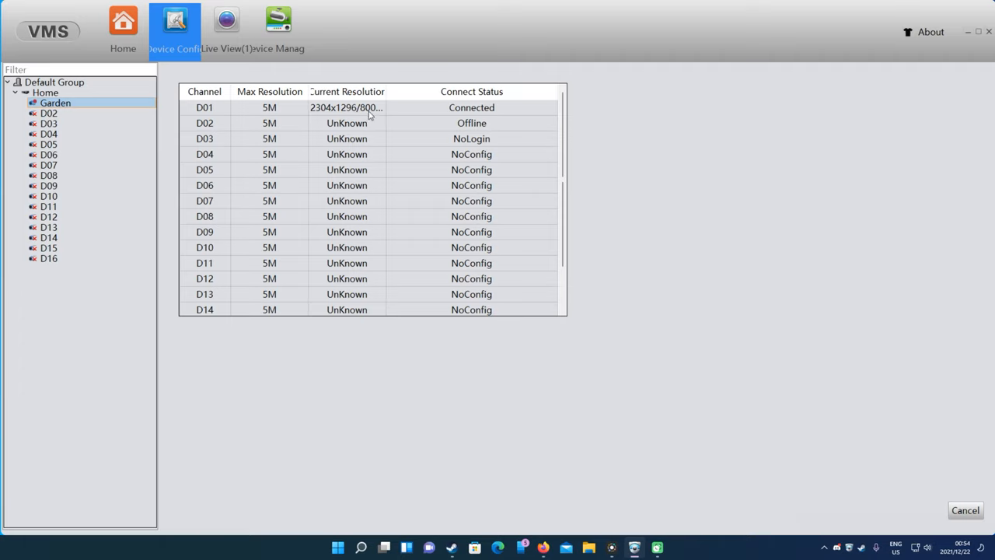
mouse_move(865, 481)
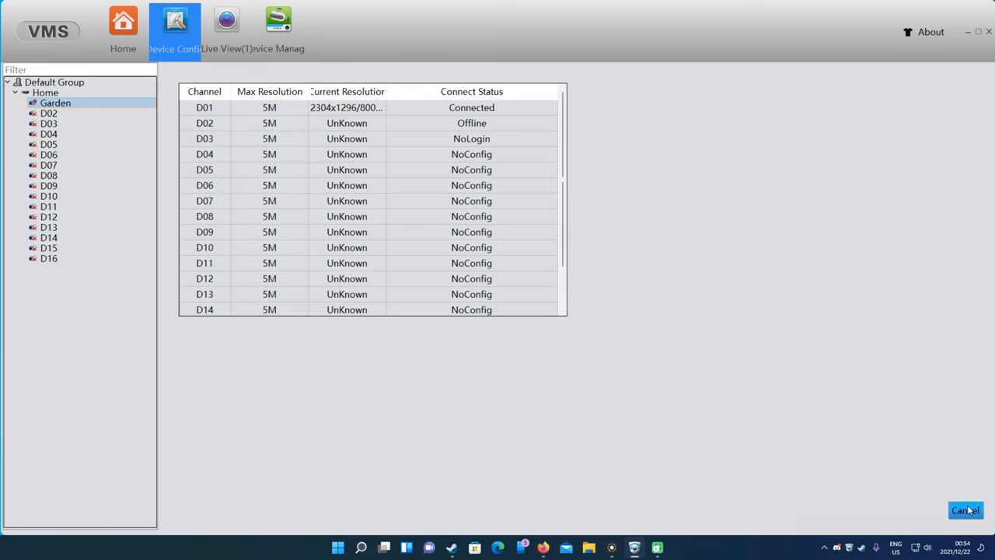
click(123, 27)
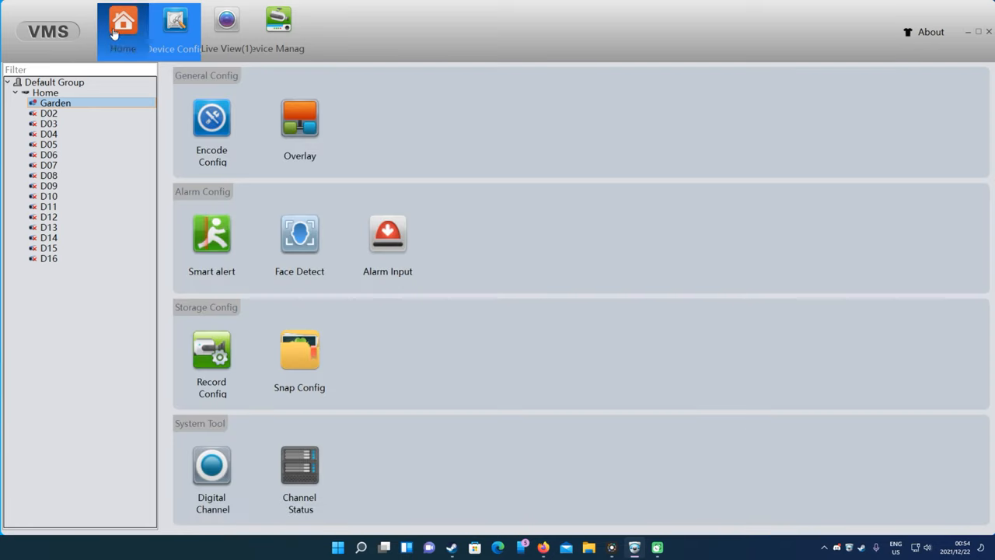
Step: Start a new live view page and switch to the Garden camera's feed
click(174, 23)
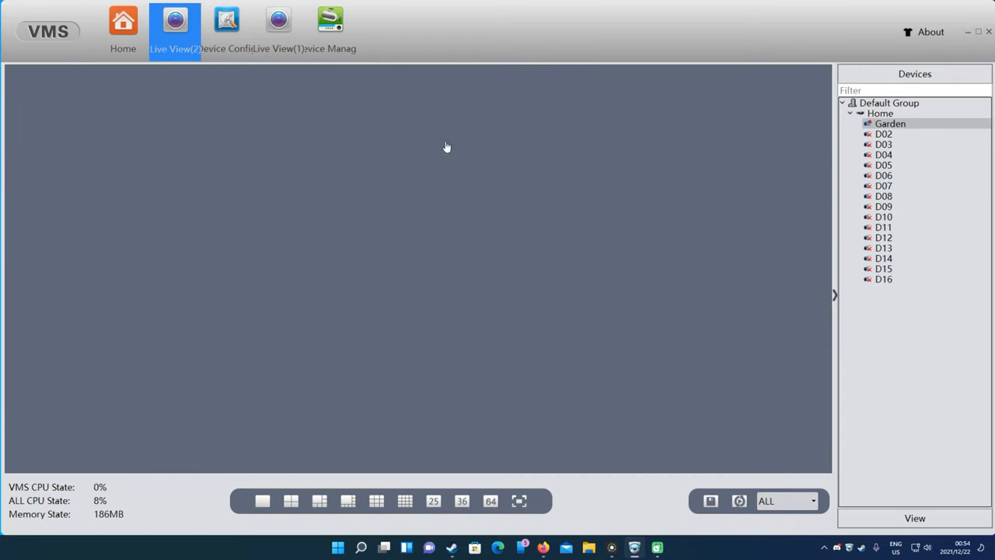
mouse_move(642, 185)
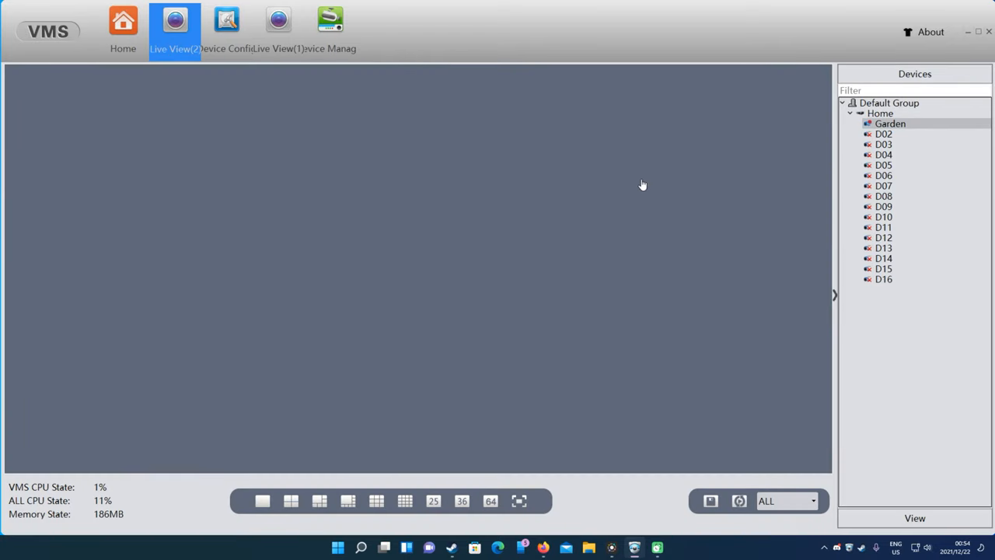
click(278, 19)
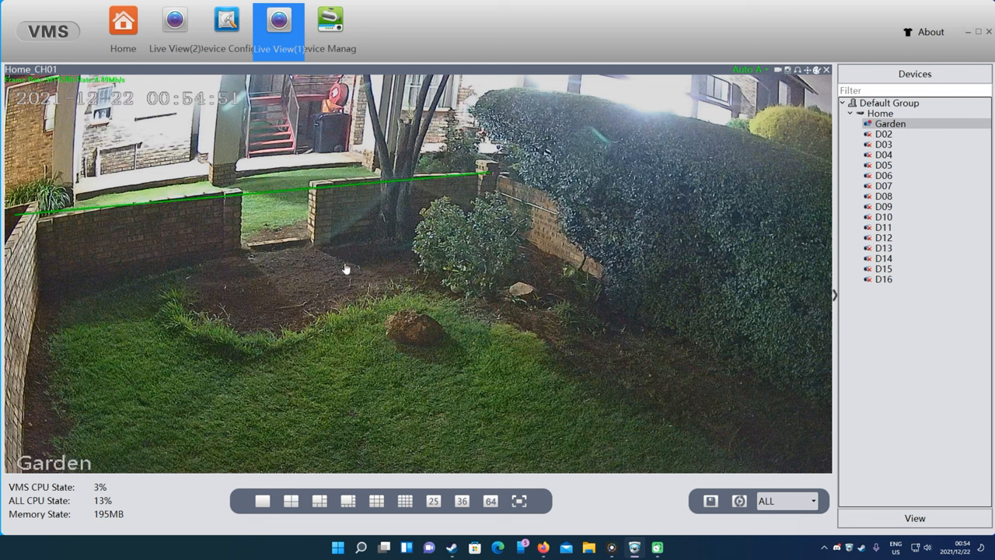
mouse_move(418, 281)
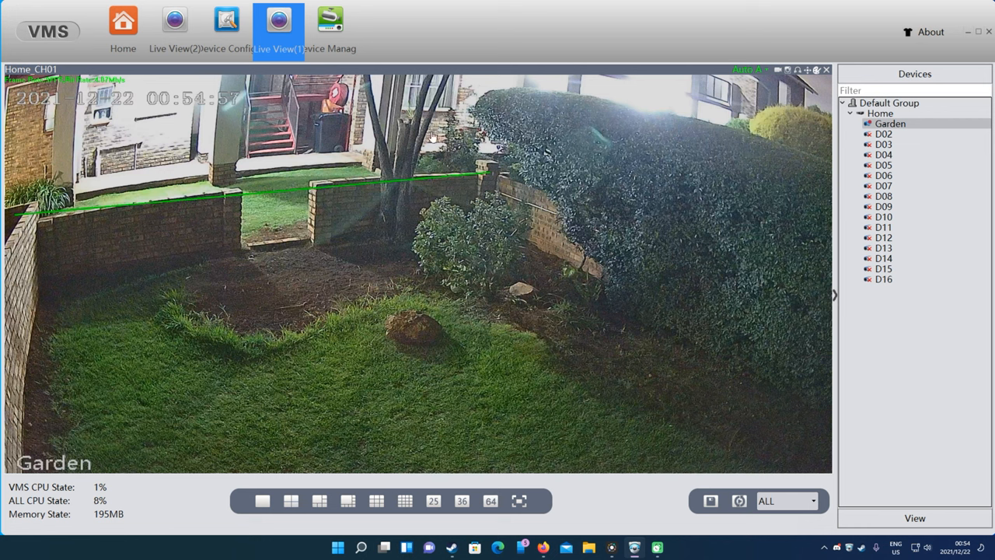
mouse_move(647, 158)
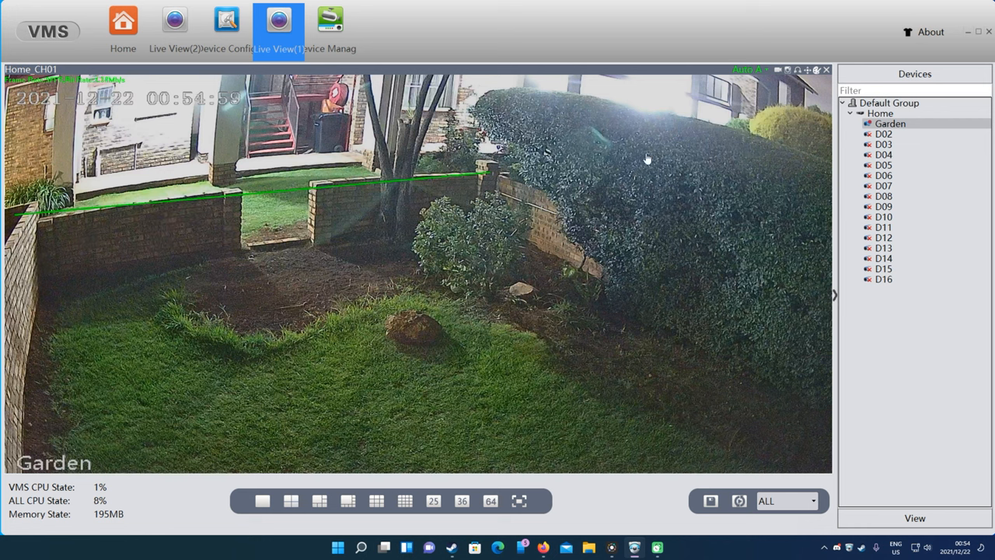
mouse_move(542, 328)
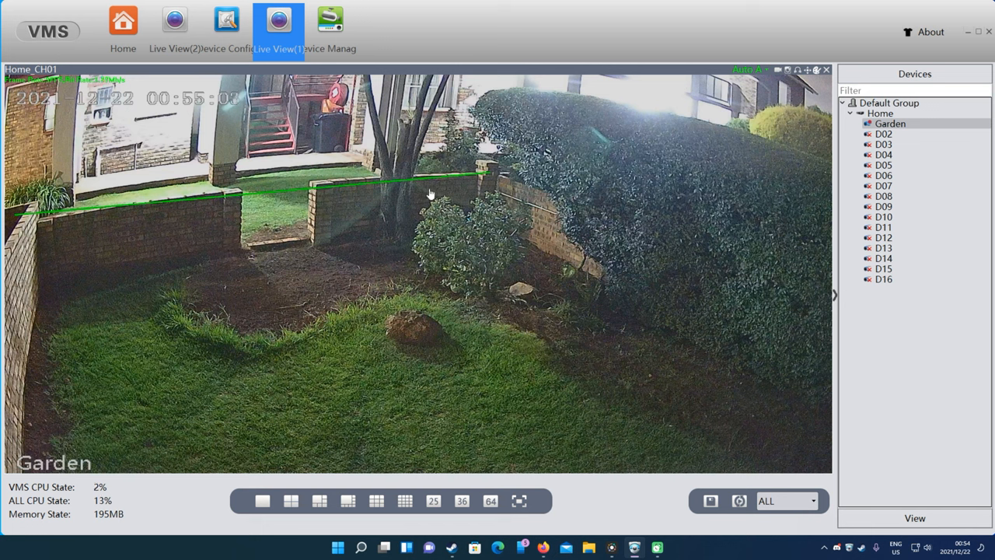
mouse_move(373, 291)
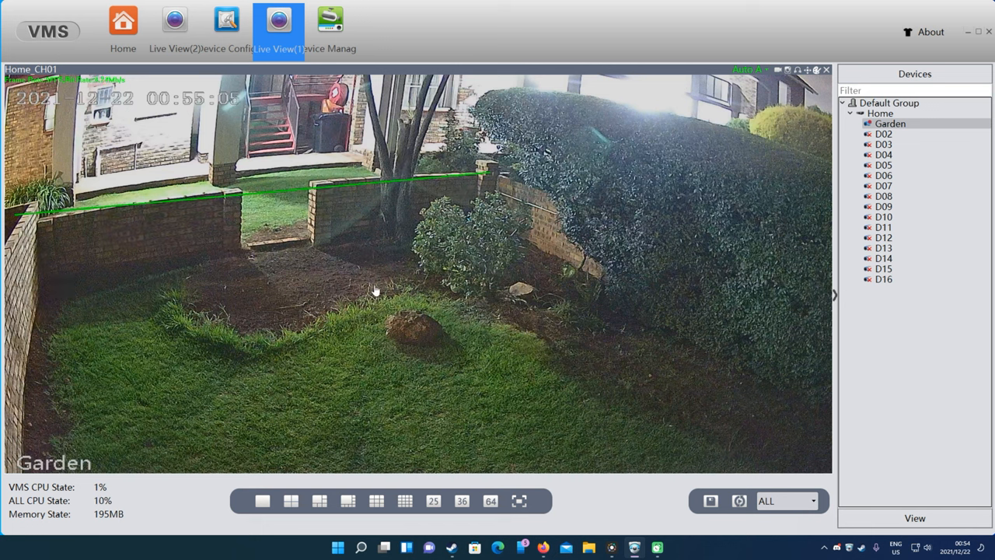
mouse_move(583, 241)
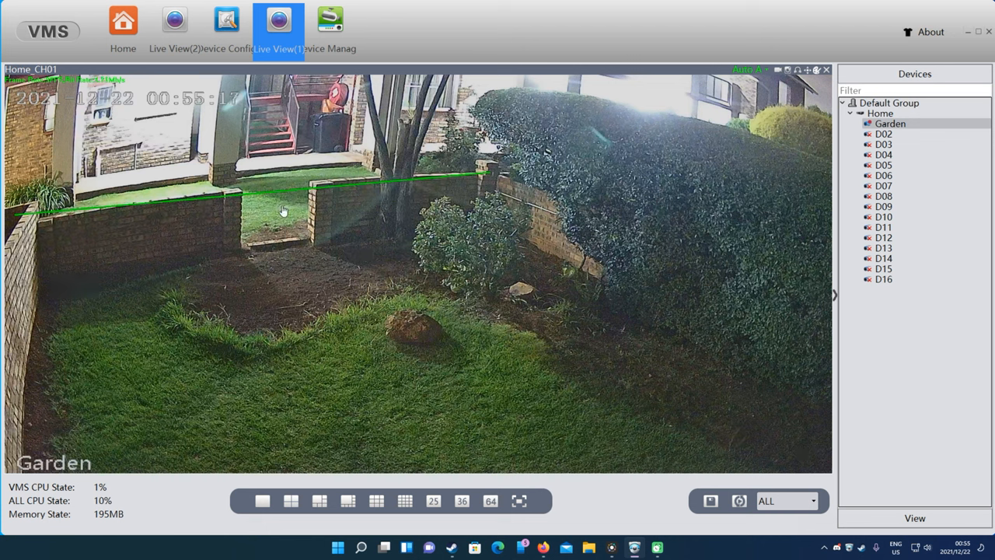
mouse_move(360, 245)
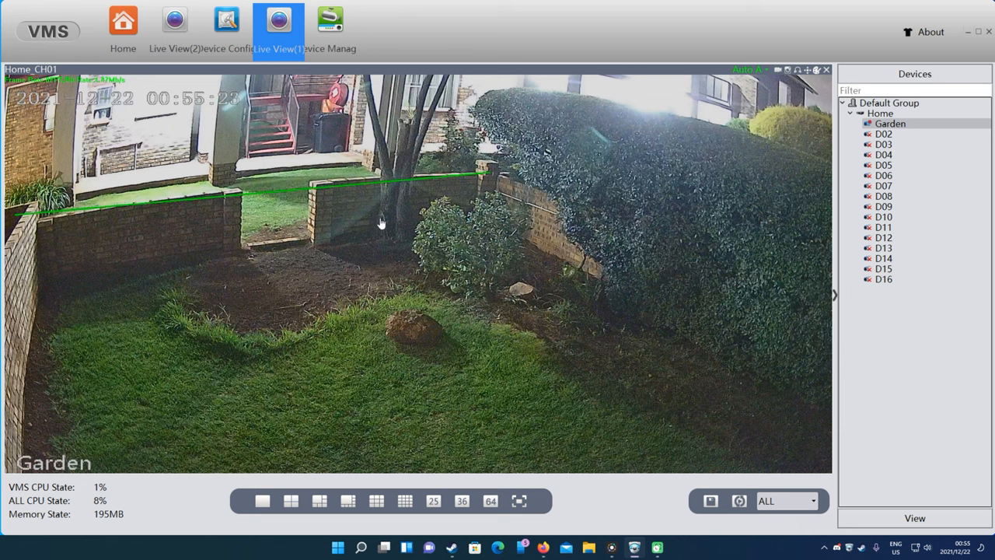
mouse_move(381, 266)
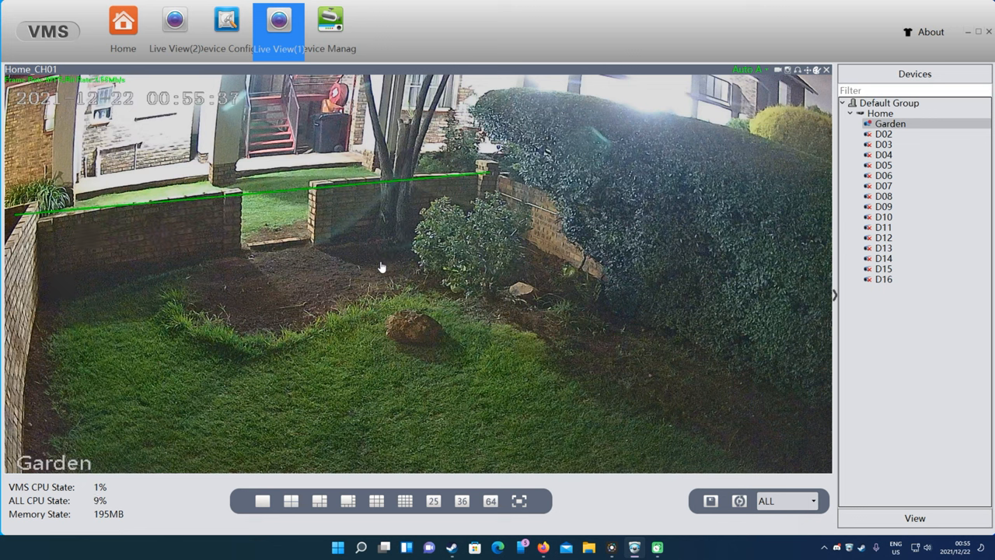
mouse_move(744, 430)
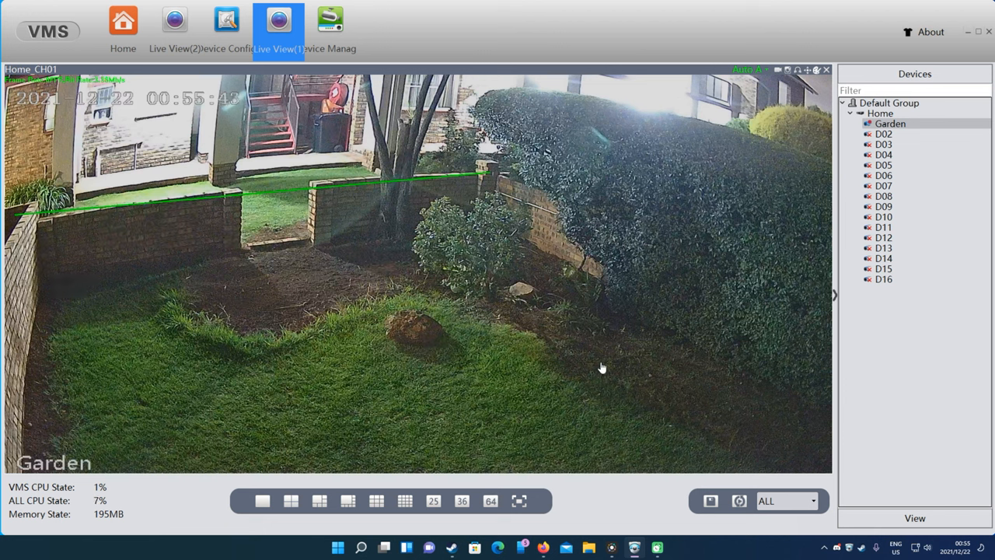
mouse_move(469, 296)
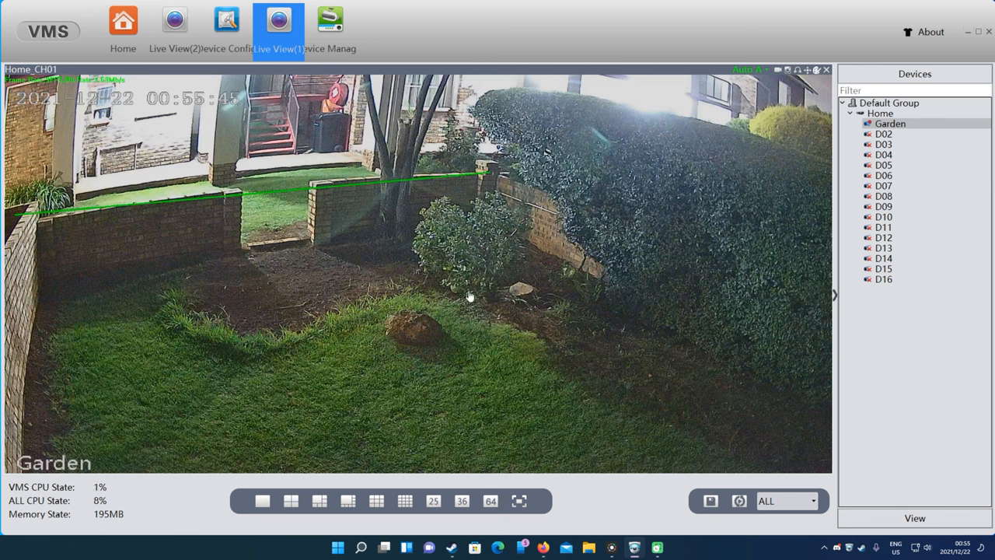
mouse_move(368, 223)
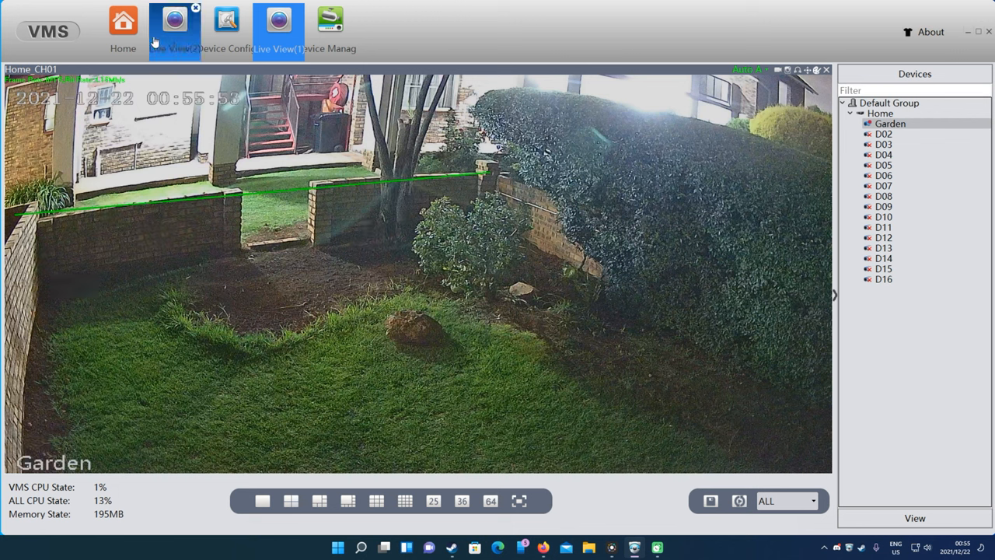
Step: Open the Map feature from the Home overview after checking the device list
click(330, 32)
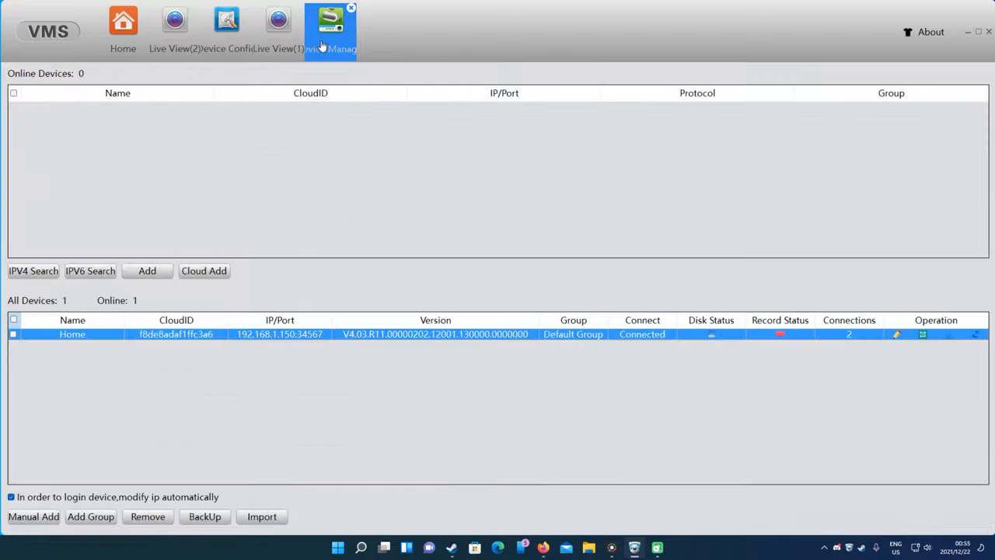
click(123, 27)
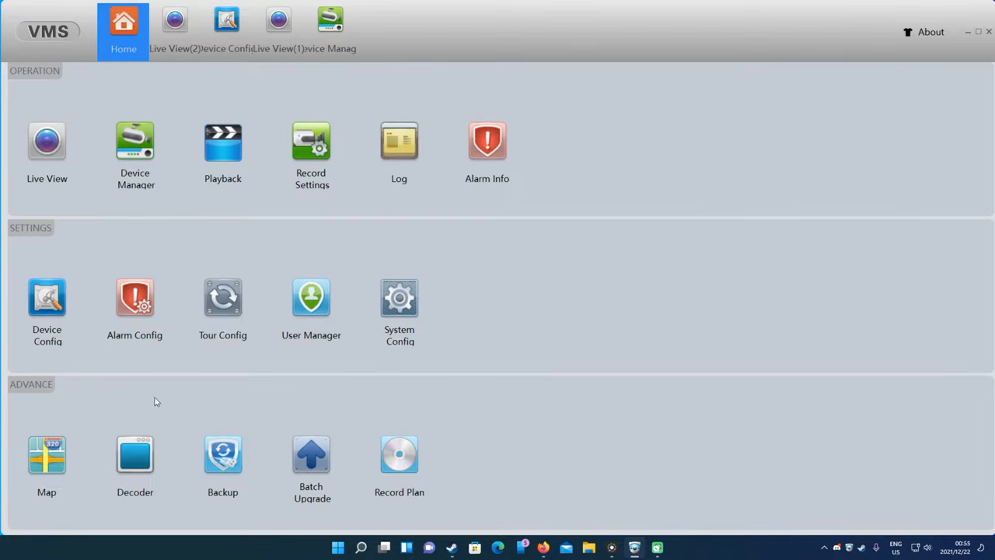
click(46, 454)
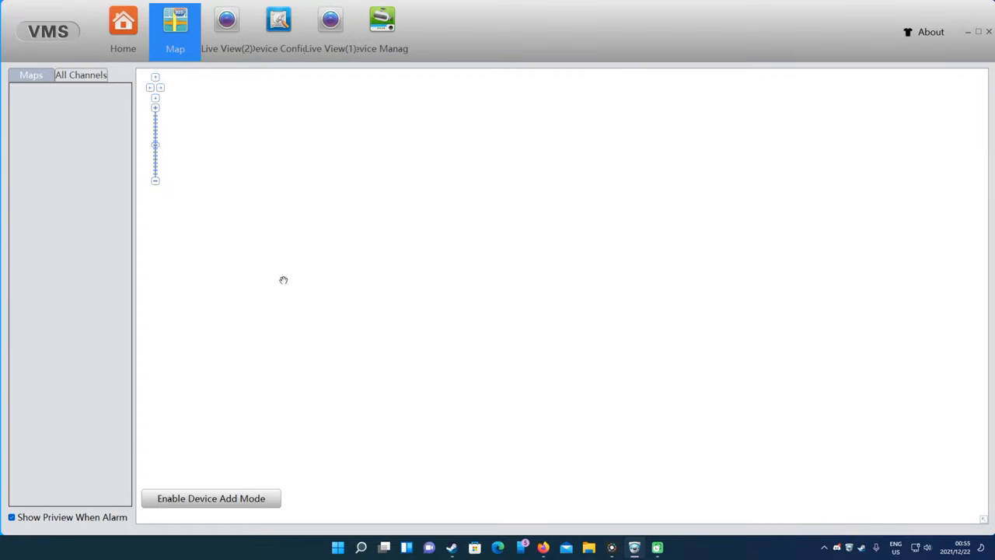
mouse_move(299, 69)
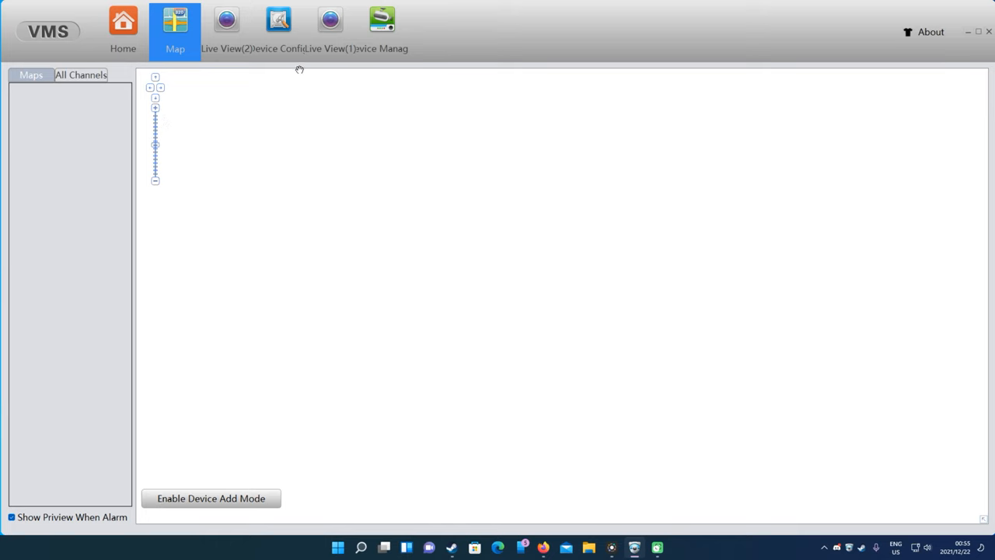
Step: Revisit Device Manager and Device Config, then bring the empty Live View(2) forward
click(122, 27)
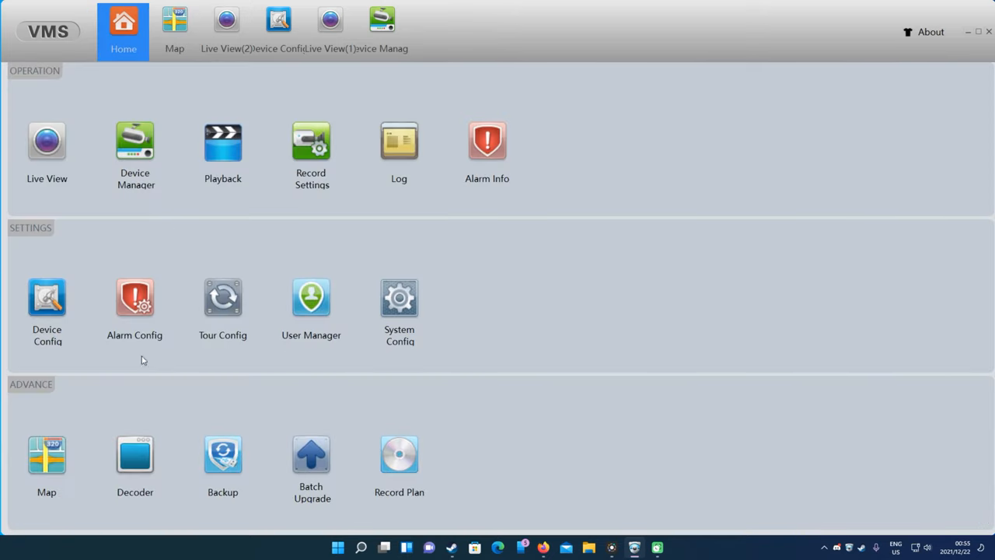
click(381, 31)
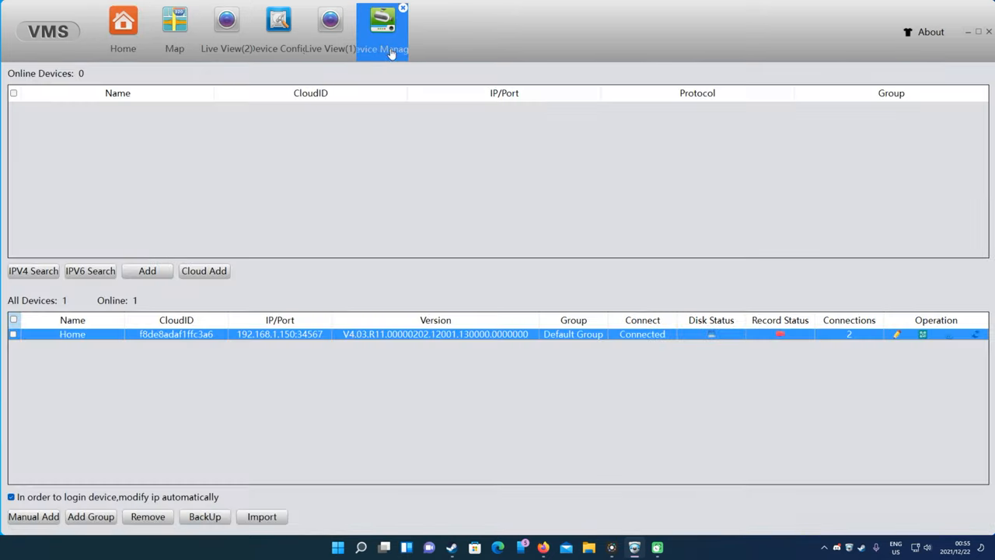
click(278, 31)
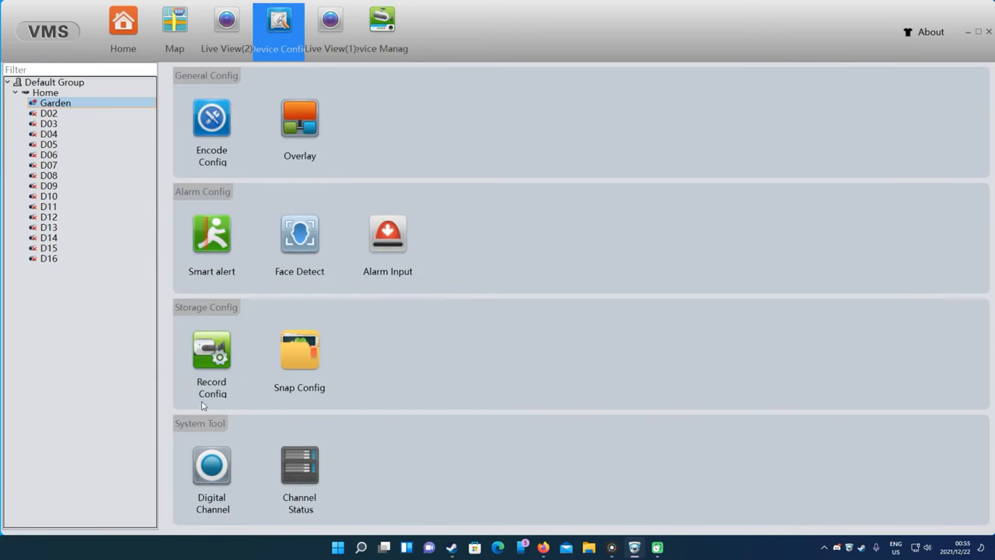
mouse_move(244, 134)
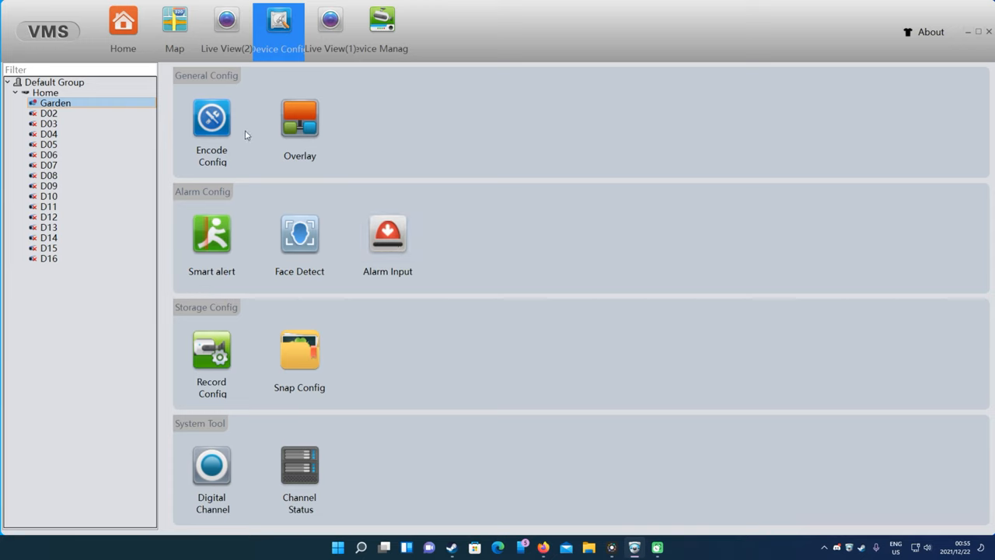
click(225, 31)
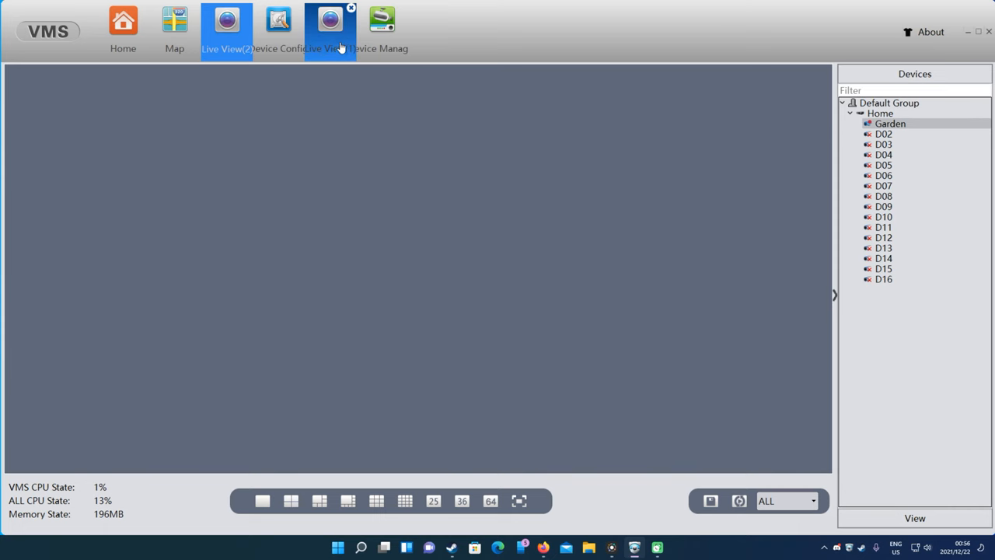
Step: Close the empty Live View(2) tab and select channel D02 in the Devices tree
click(123, 31)
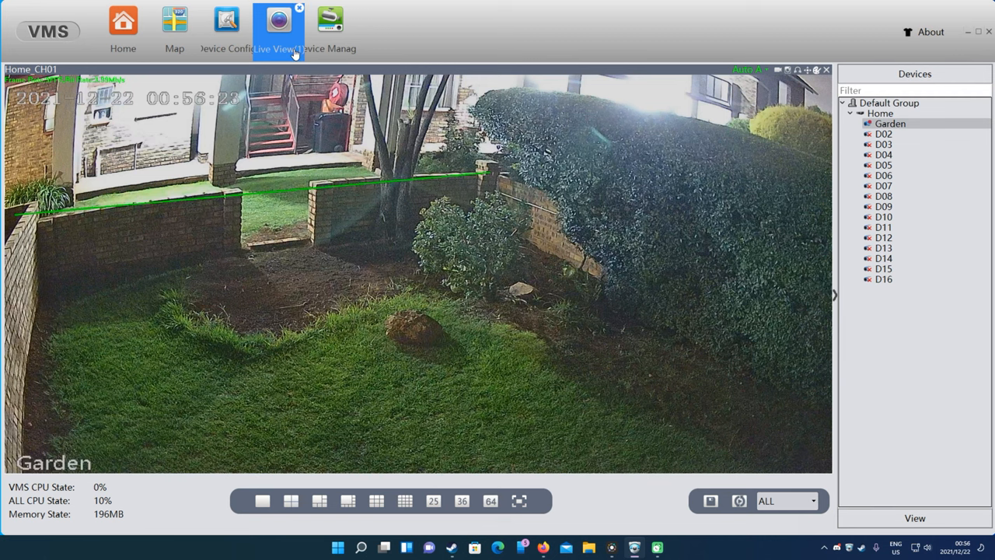
click(883, 134)
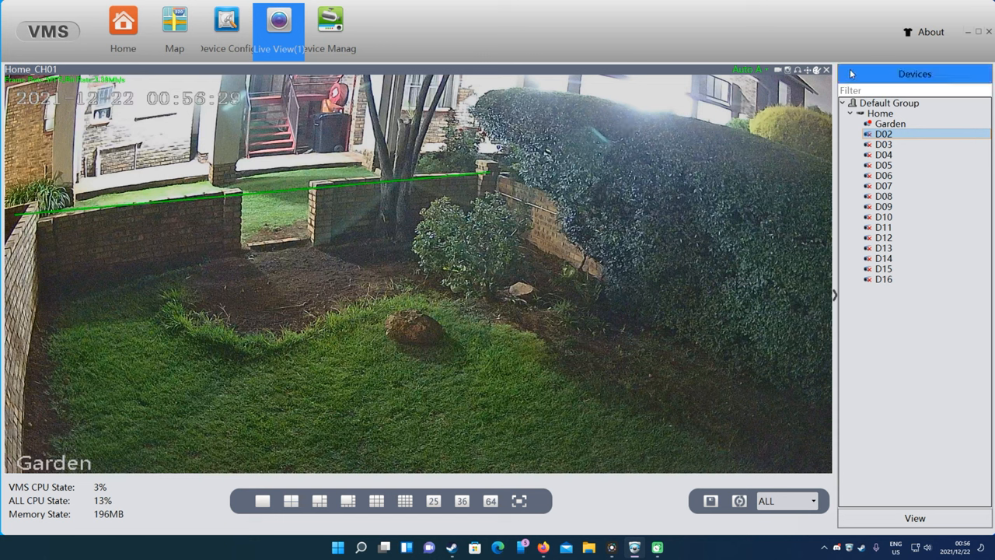
mouse_move(941, 49)
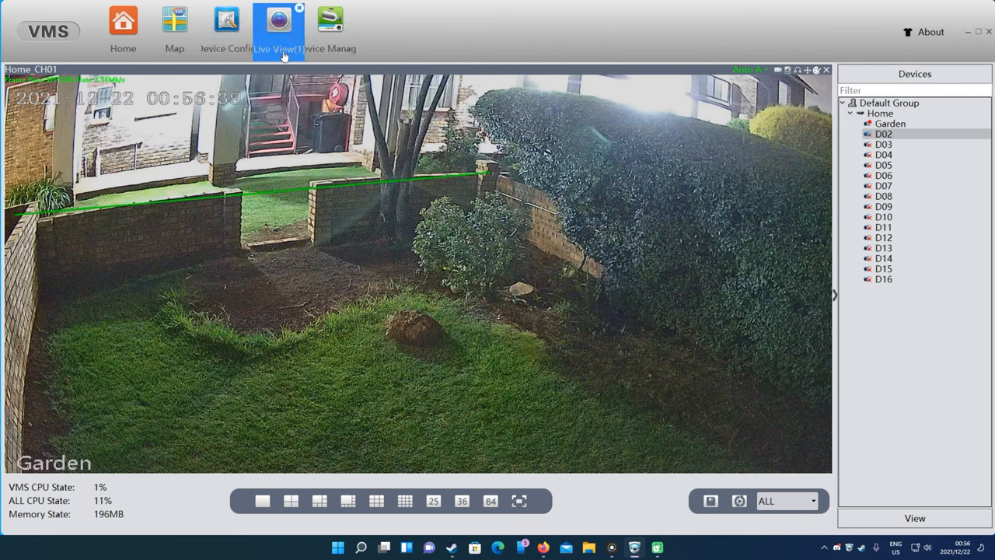
mouse_move(315, 99)
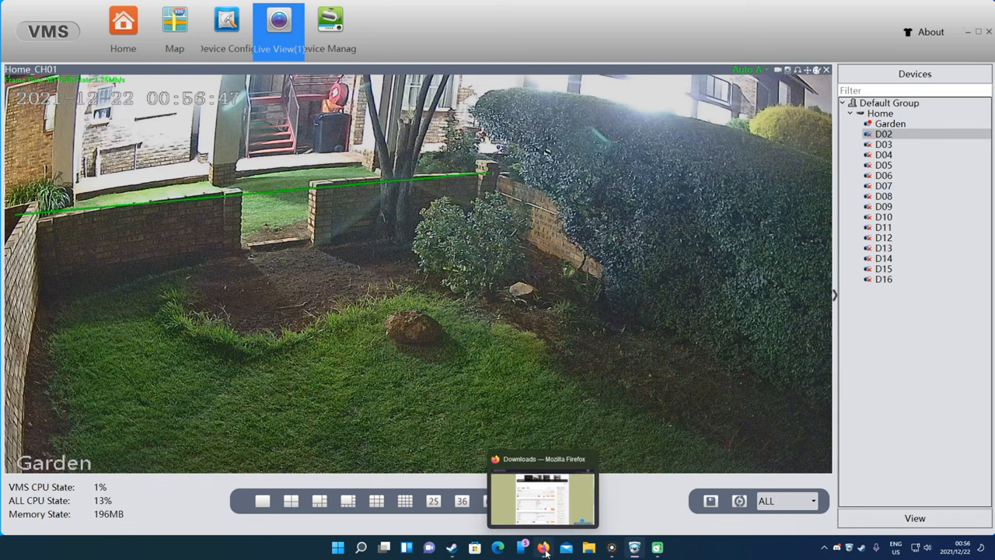
Step: In Firefox, return to the Eagleview home page, then go to DOWNLOADS
click(543, 548)
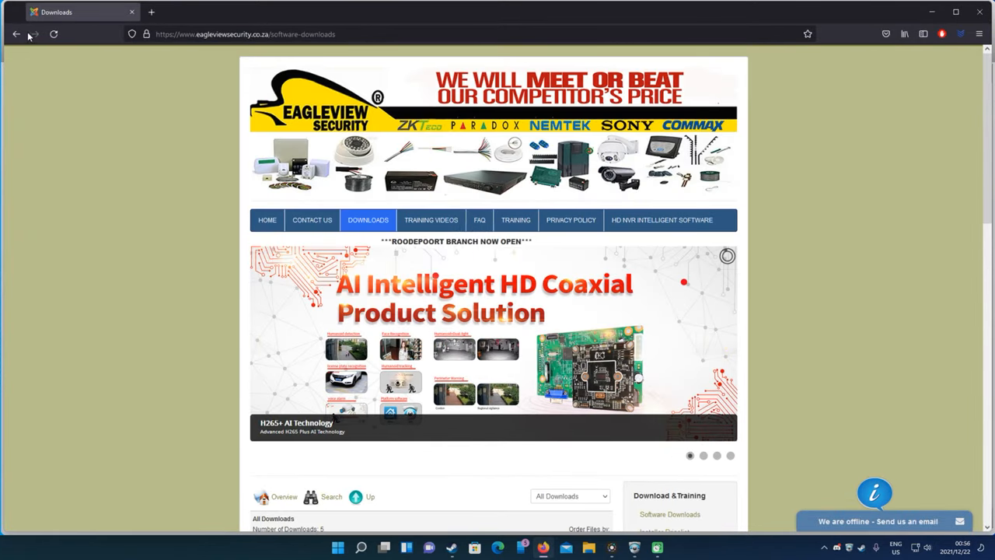
click(267, 220)
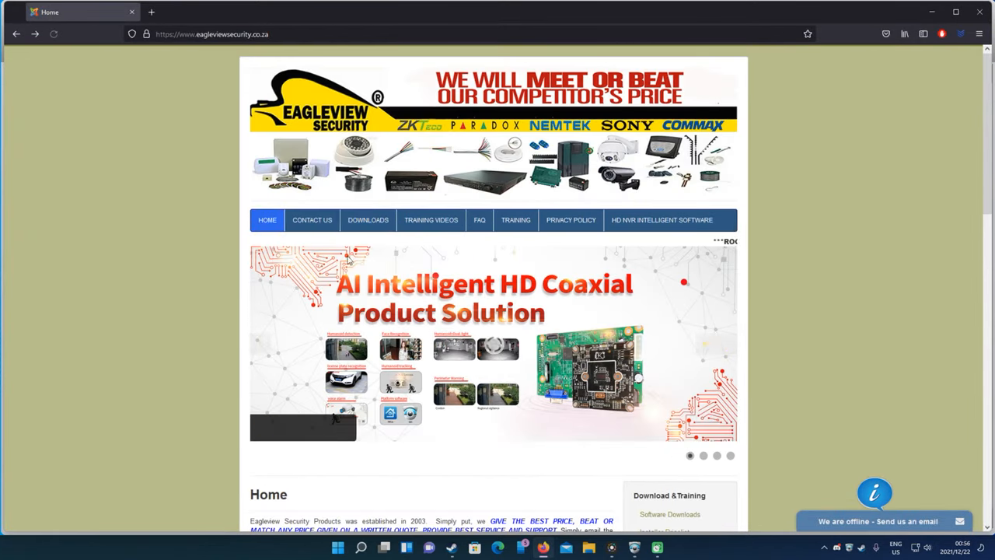
scroll(down, 3)
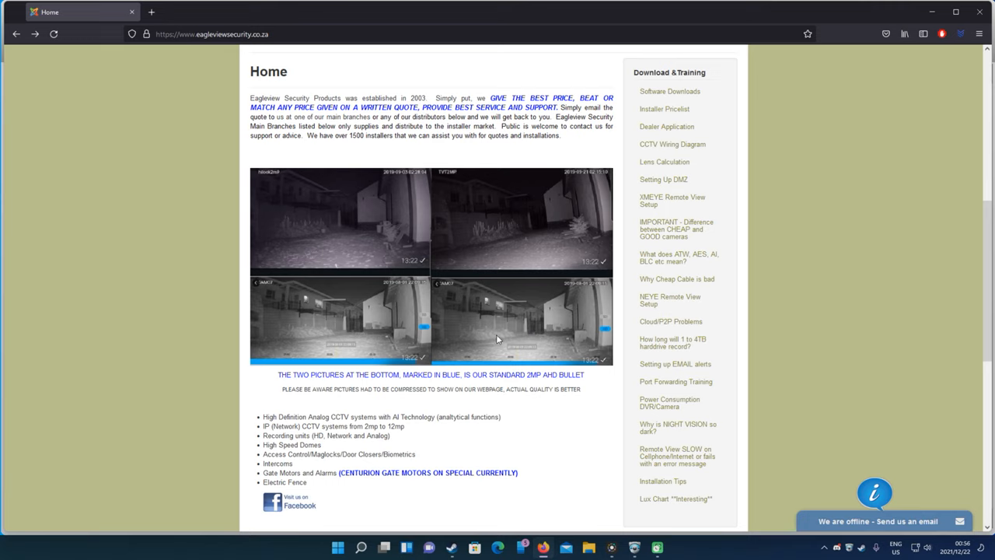
mouse_move(558, 323)
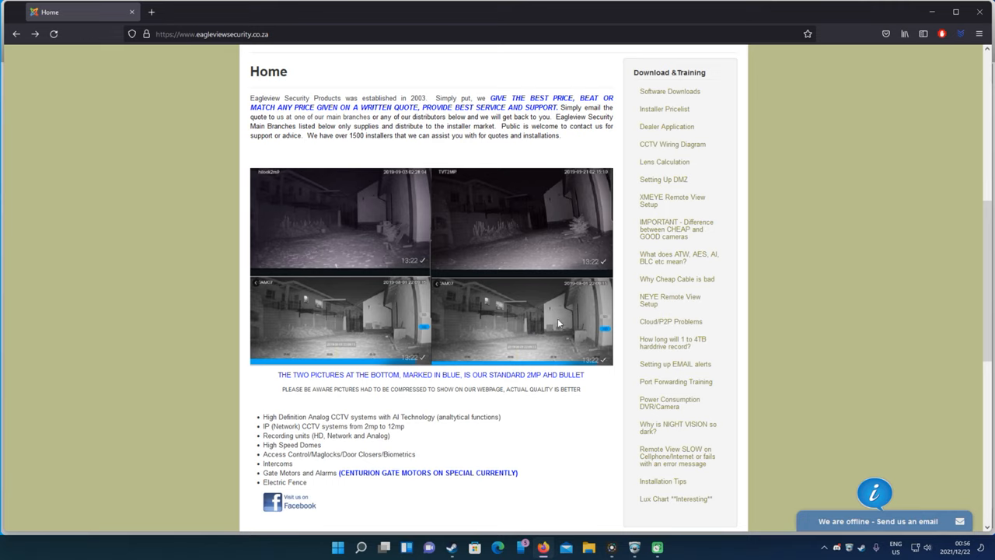
mouse_move(491, 227)
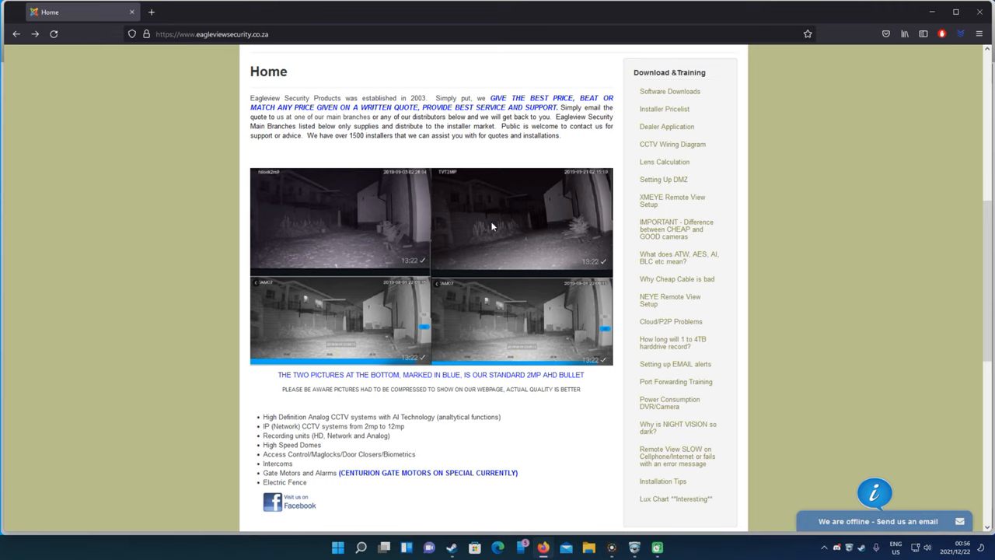
scroll(up, 3)
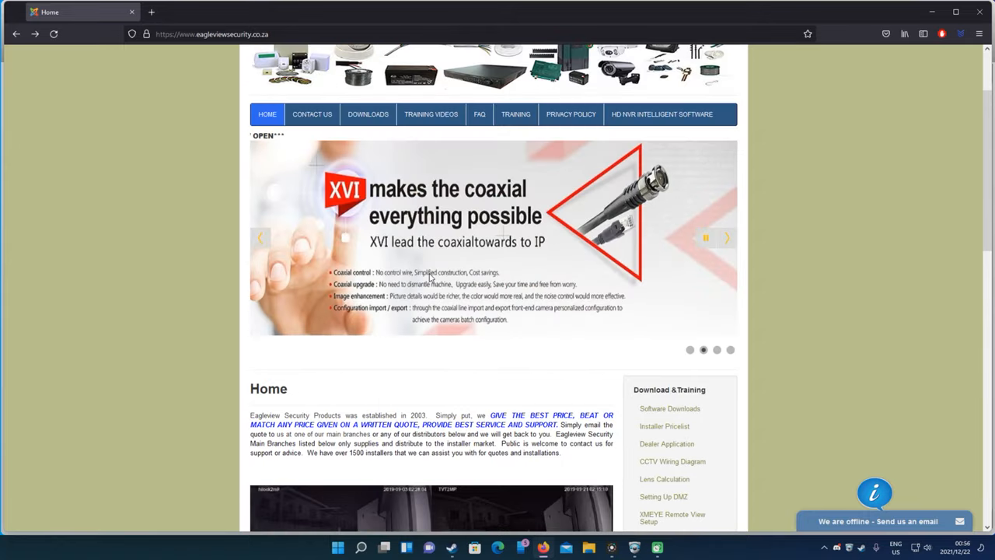
click(368, 113)
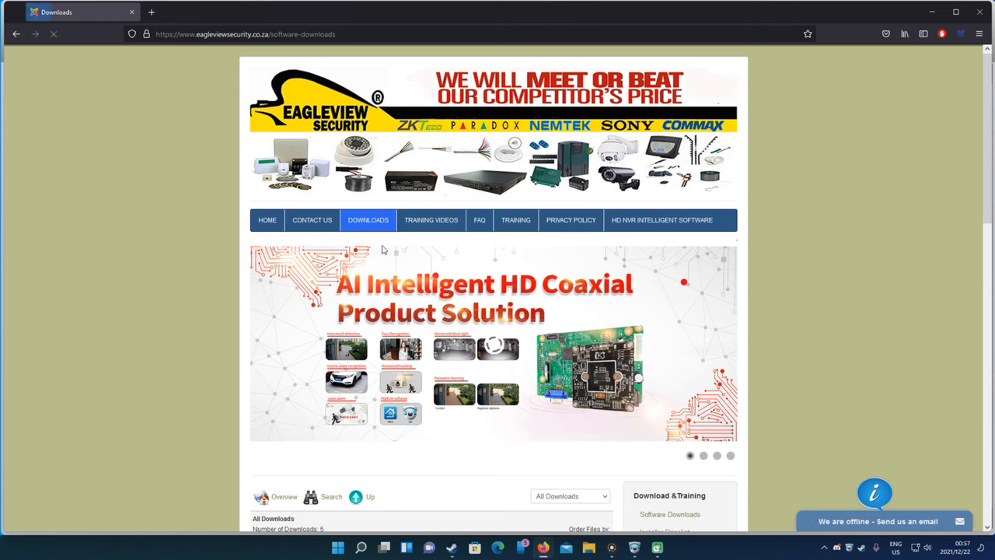
Step: Scroll down the Eagleview downloads list to the XMeye And Greenvision Complete Software entry
scroll(down, 3)
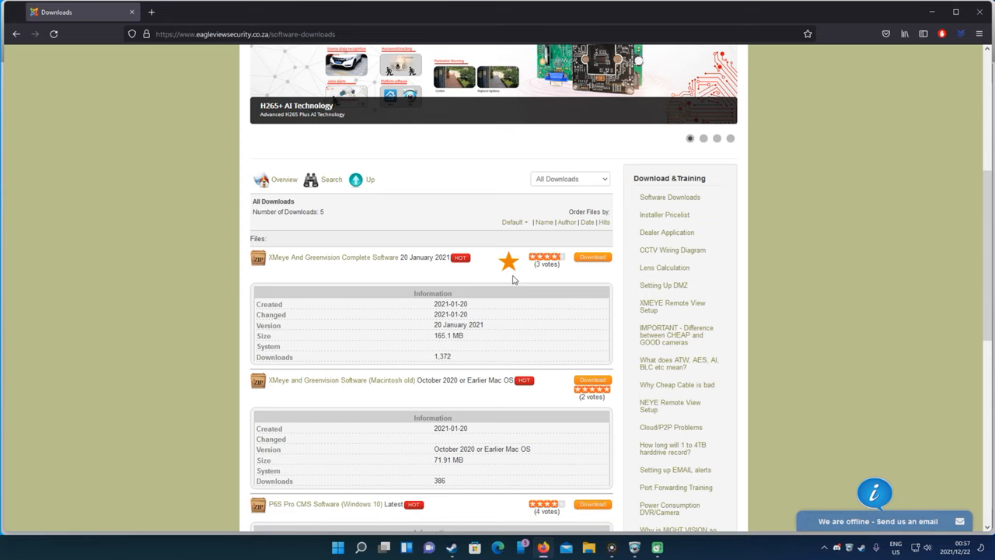
mouse_move(592, 257)
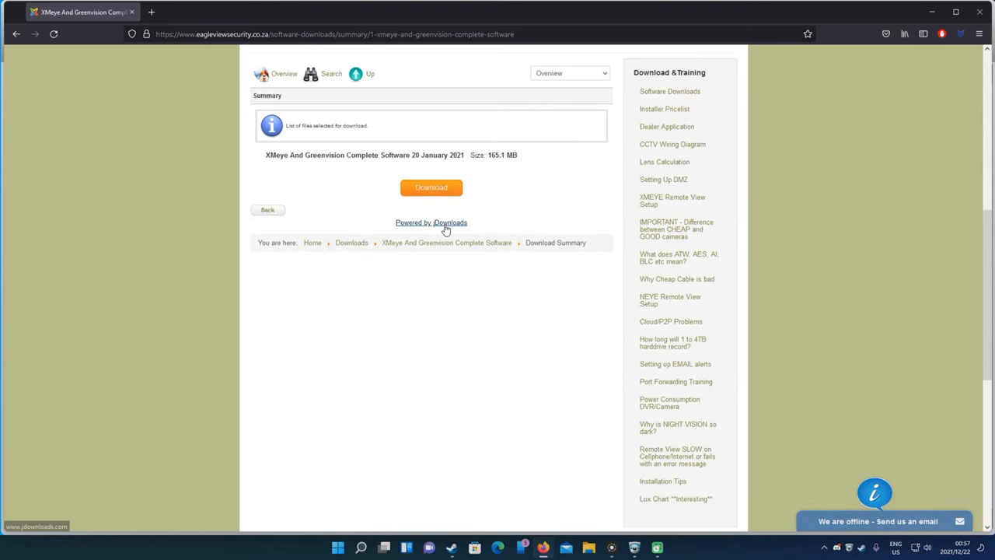
mouse_move(447, 223)
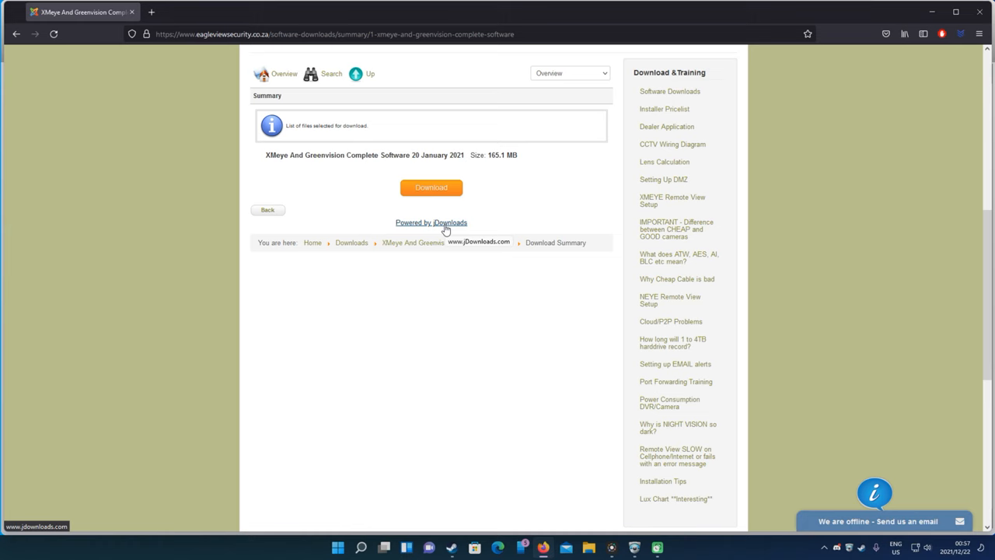
mouse_move(476, 335)
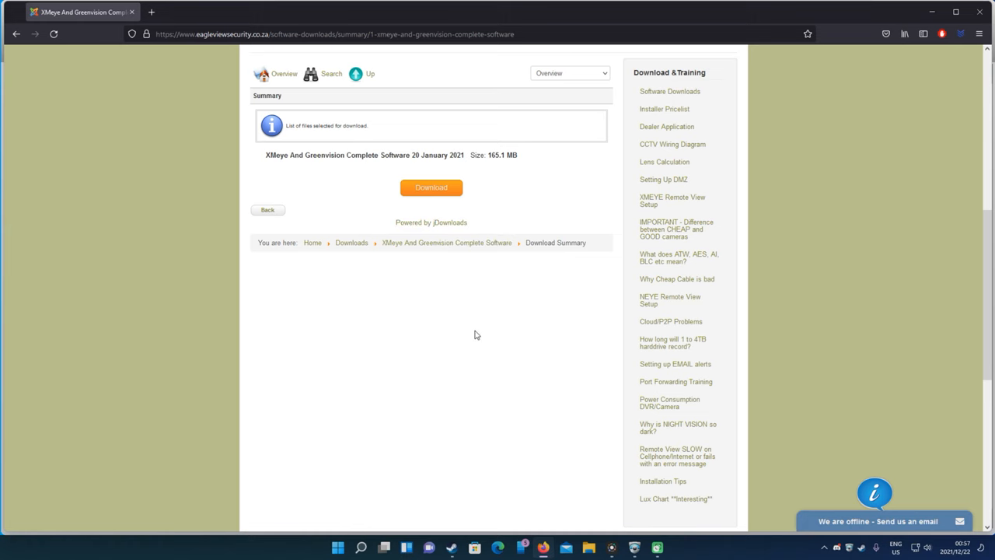